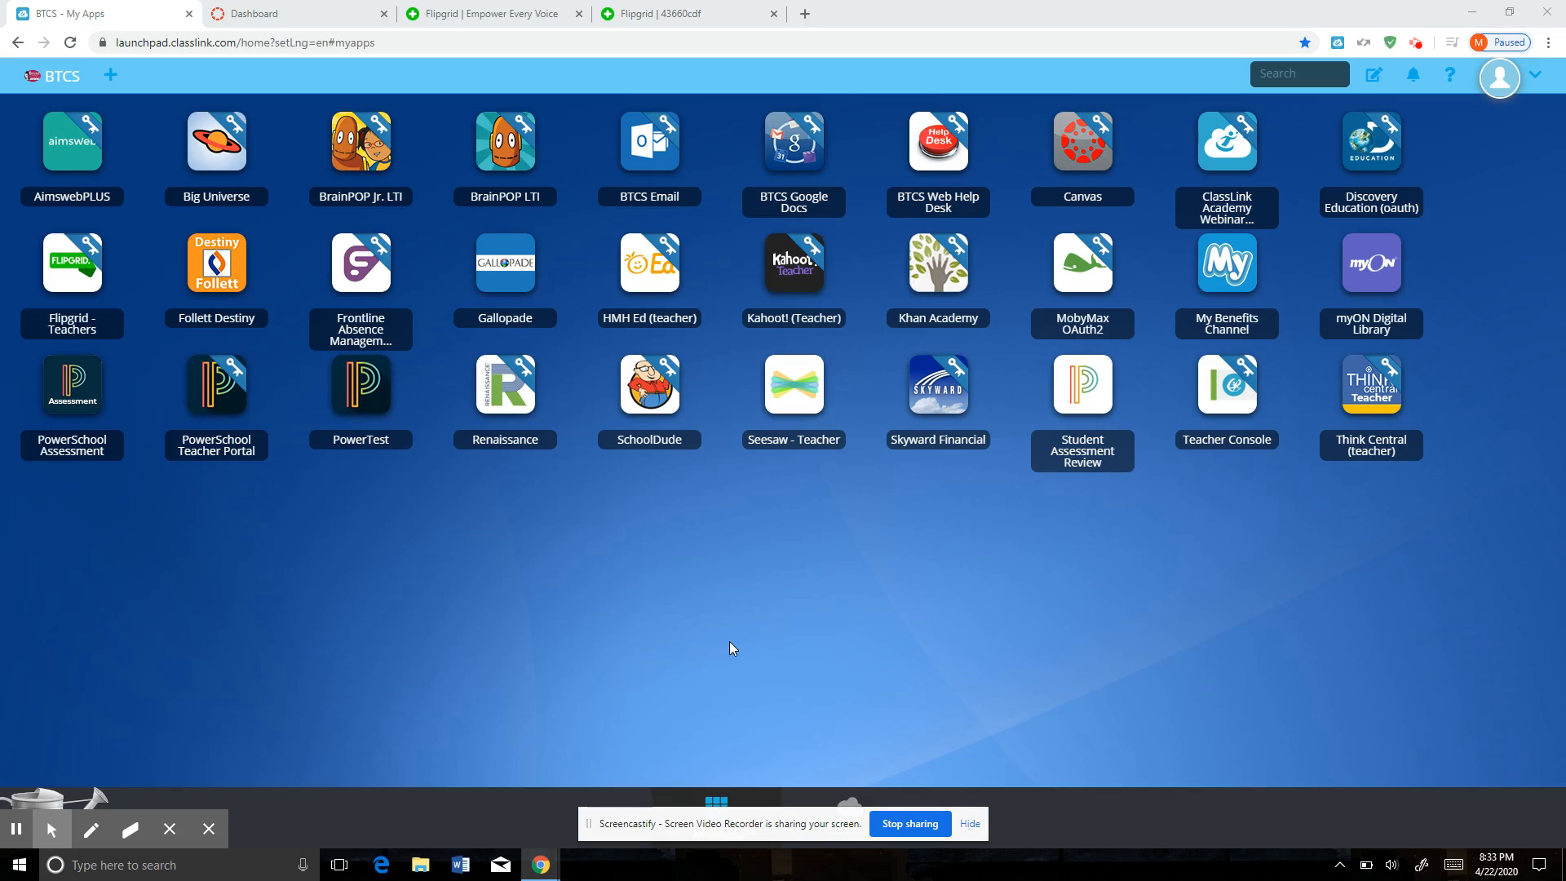
{"action": "mouse_move", "coordinate": [597, 621]}
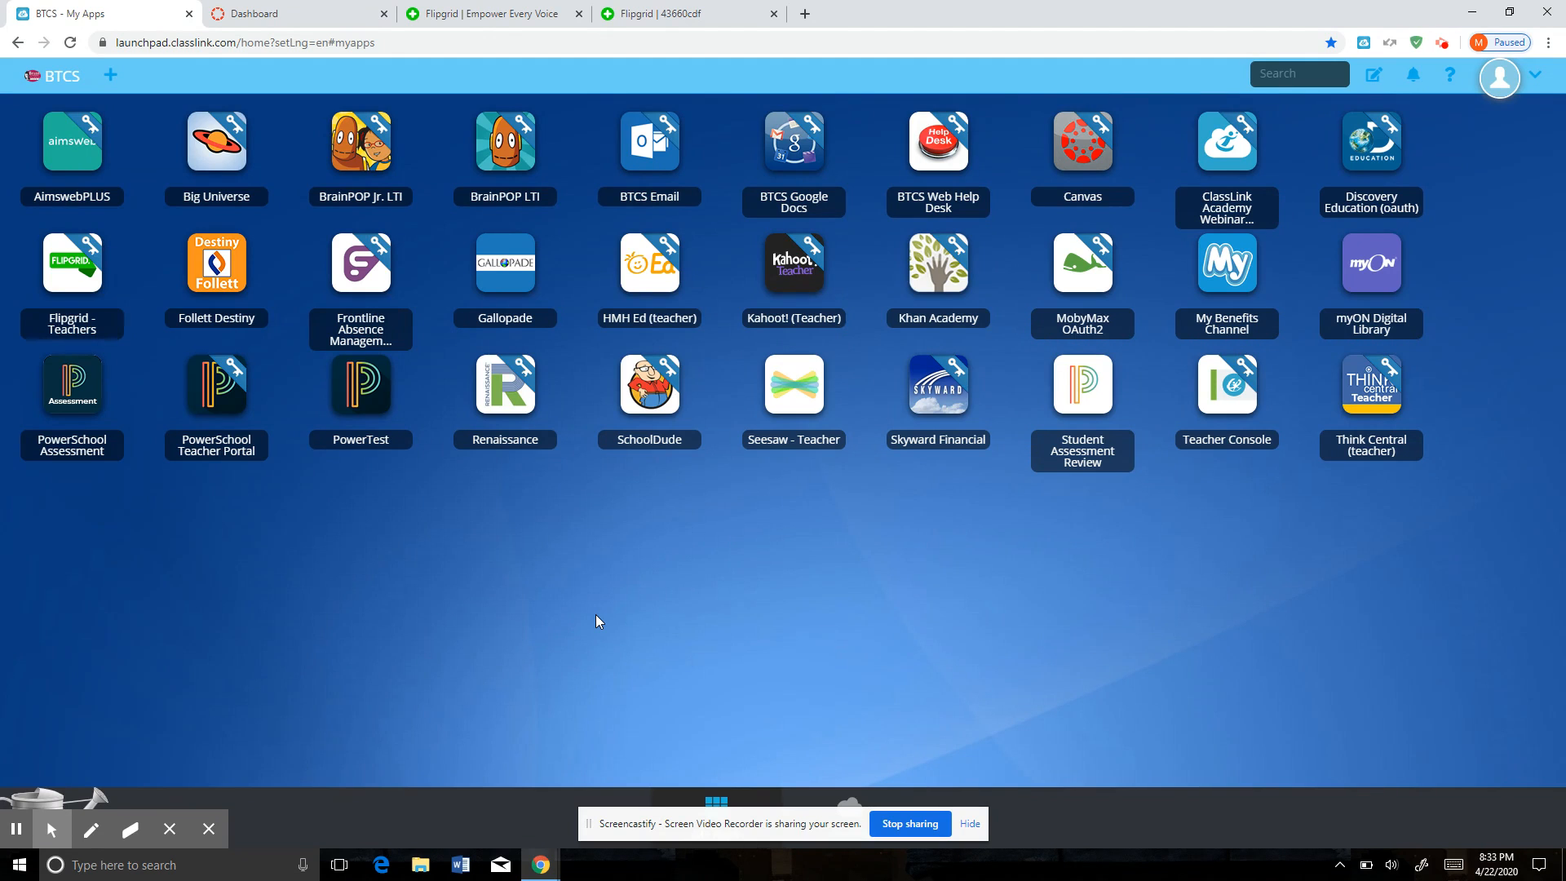
{"action": "mouse_move", "coordinate": [949, 583]}
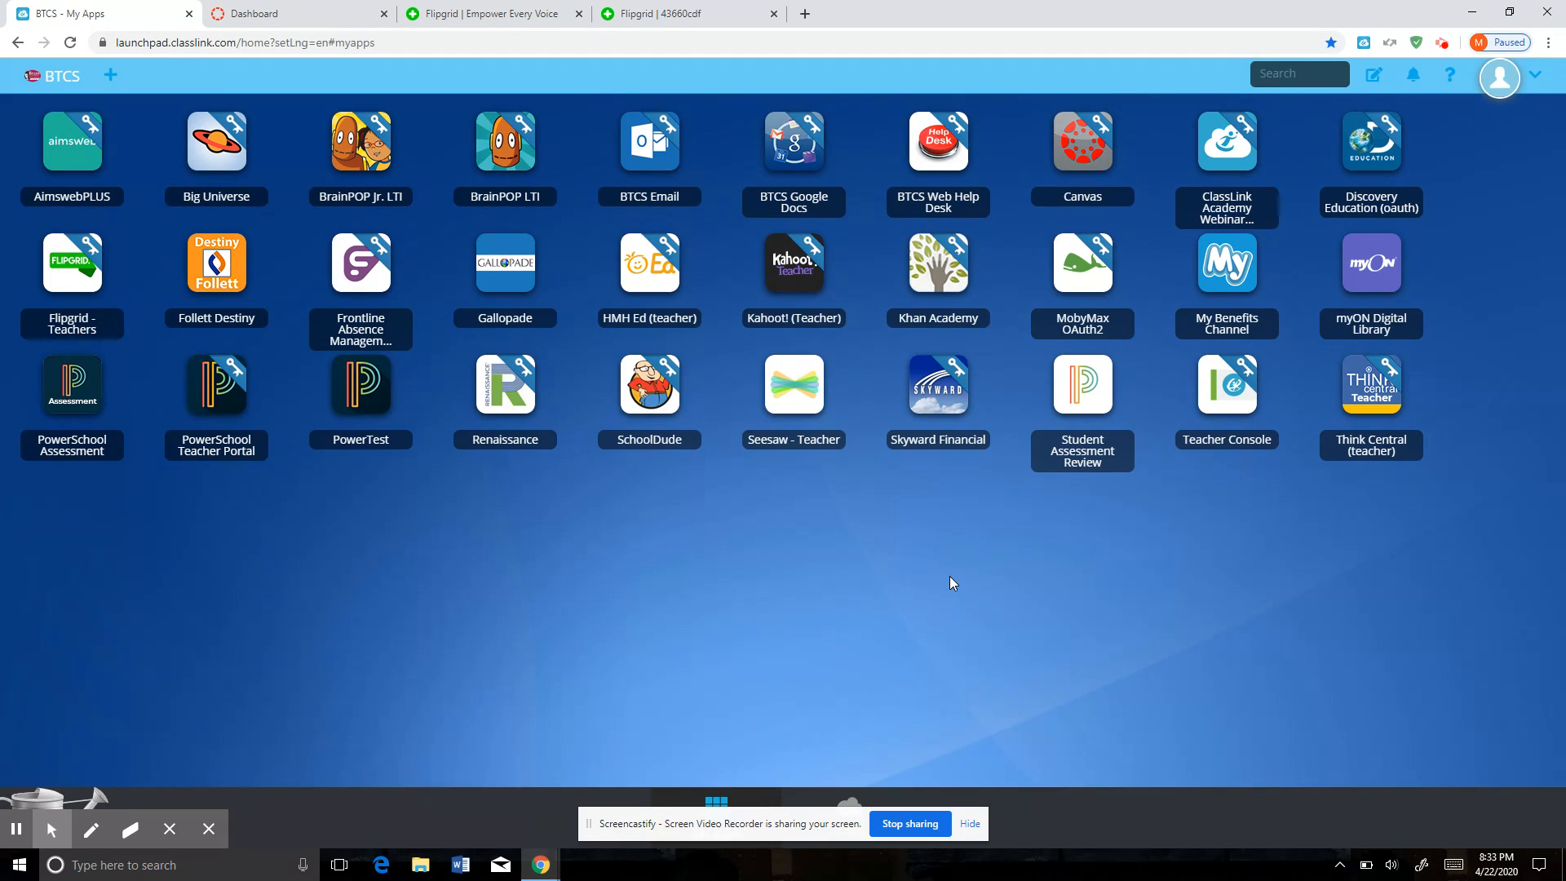
{"action": "mouse_move", "coordinate": [1030, 599]}
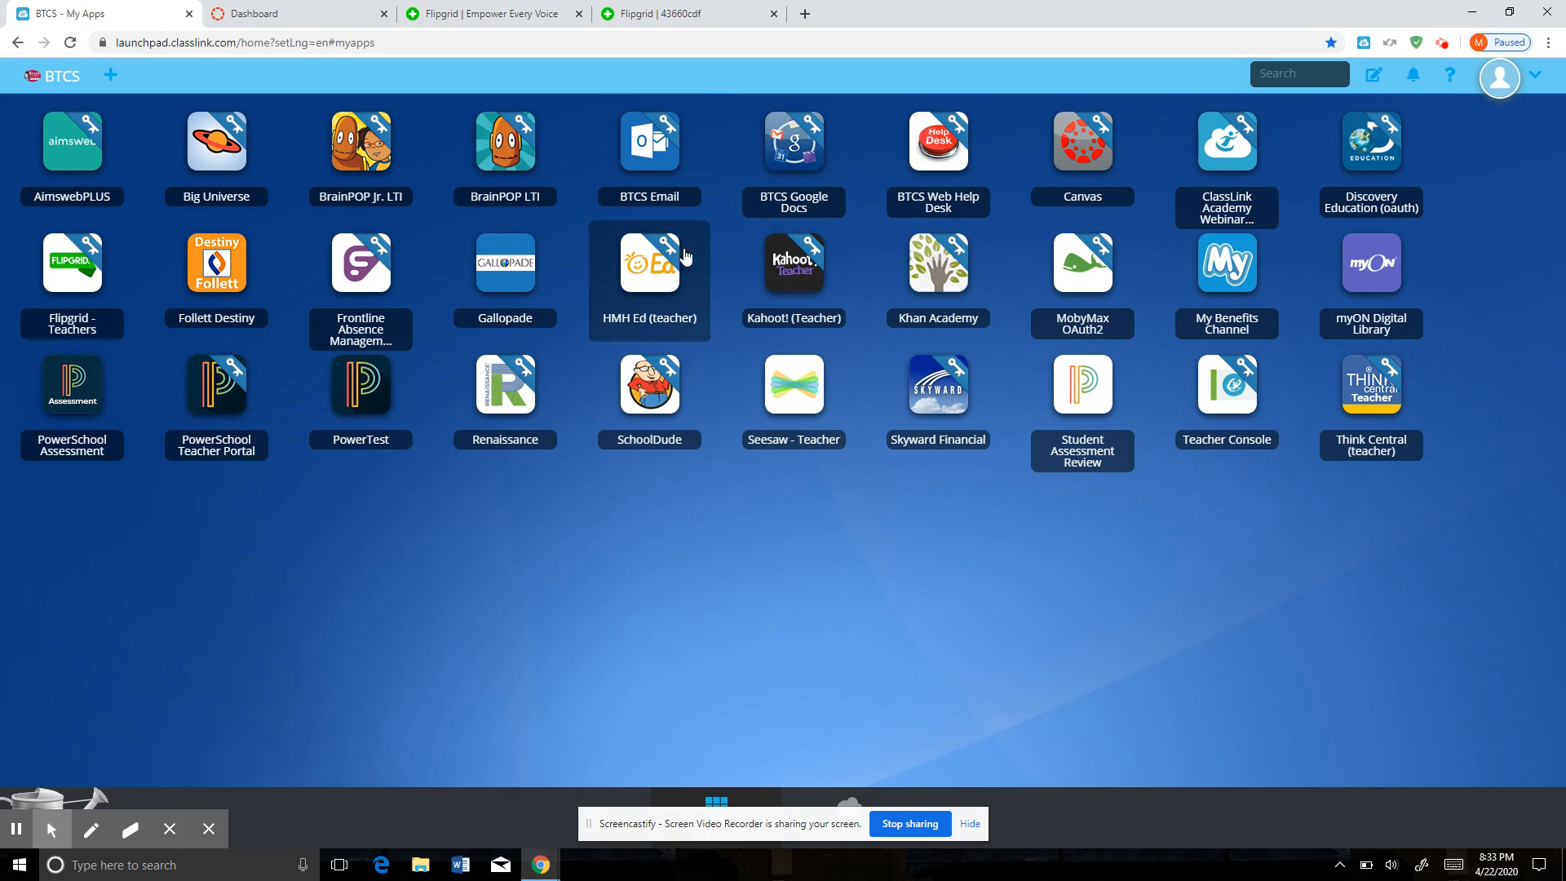
{"action": "mouse_move", "coordinate": [871, 377]}
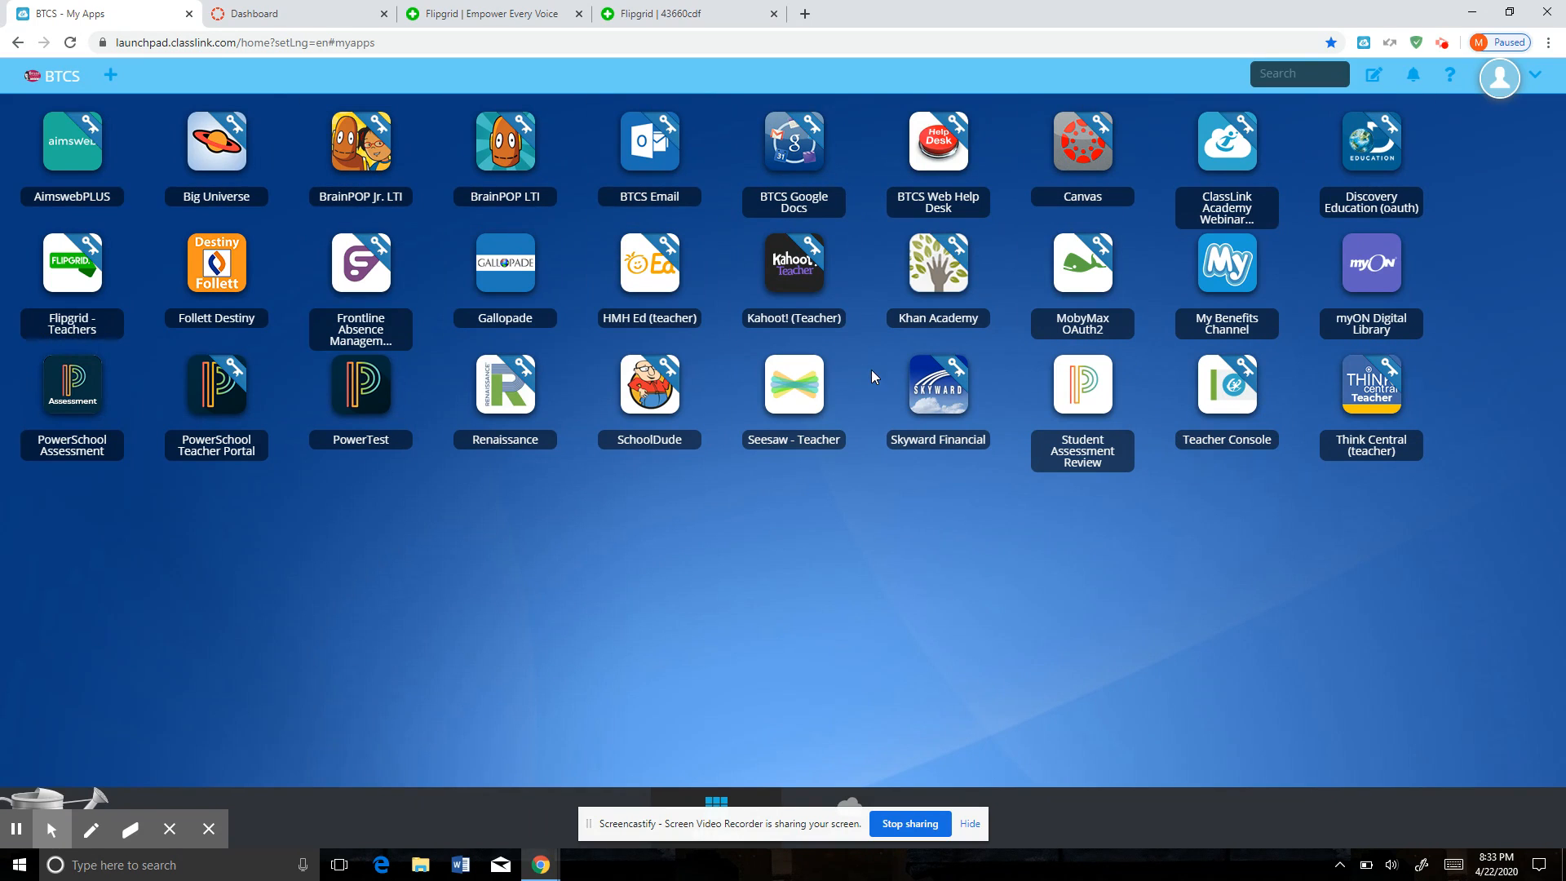
{"action": "mouse_move", "coordinate": [1082, 146]}
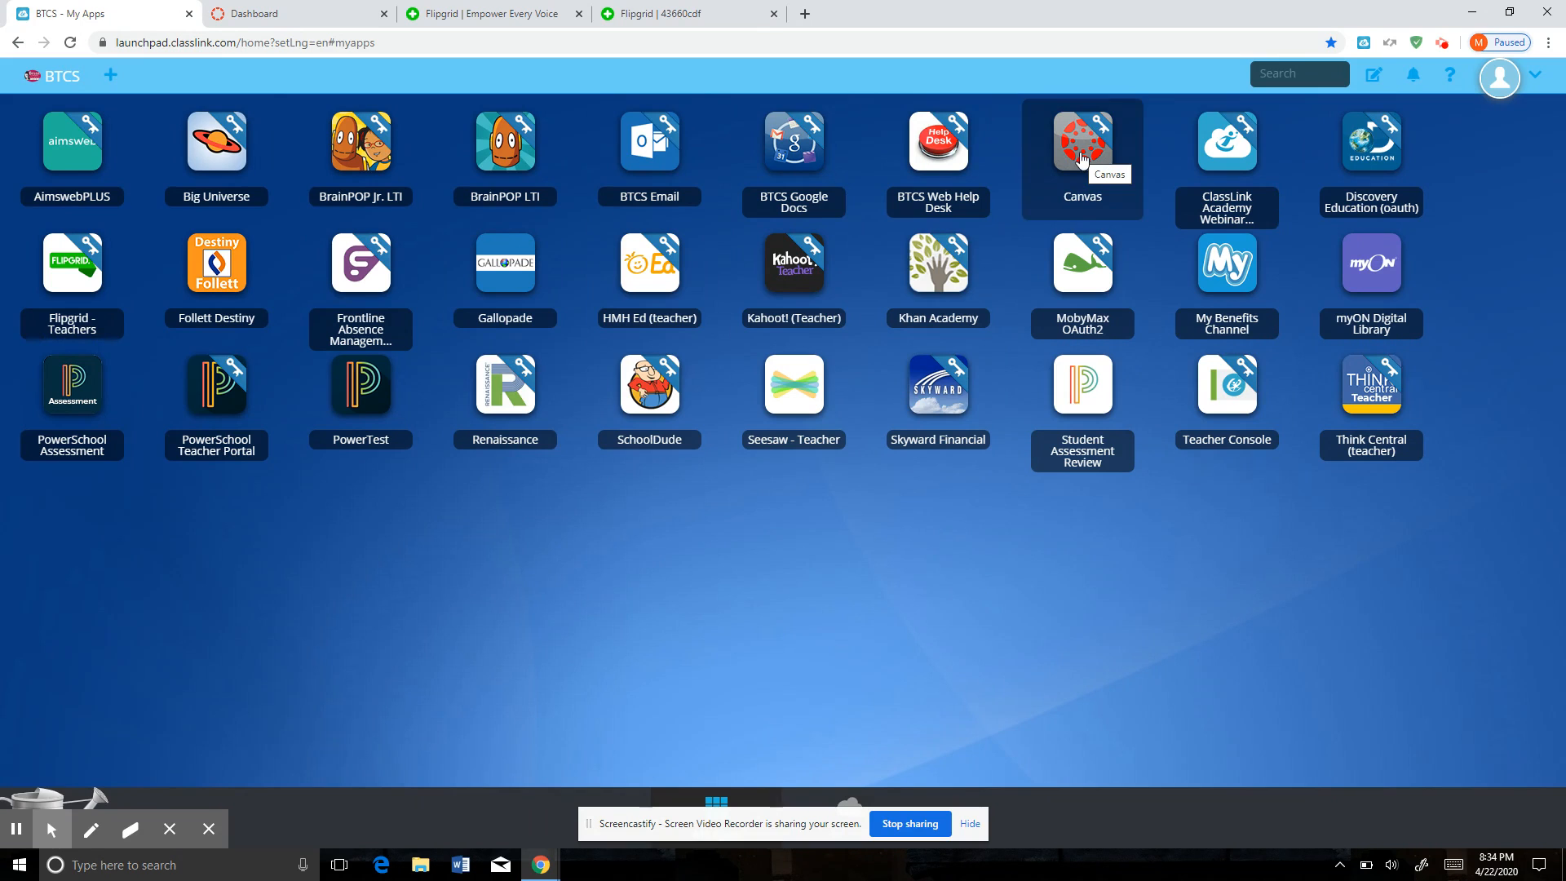
{"action": "mouse_move", "coordinate": [307, 13]}
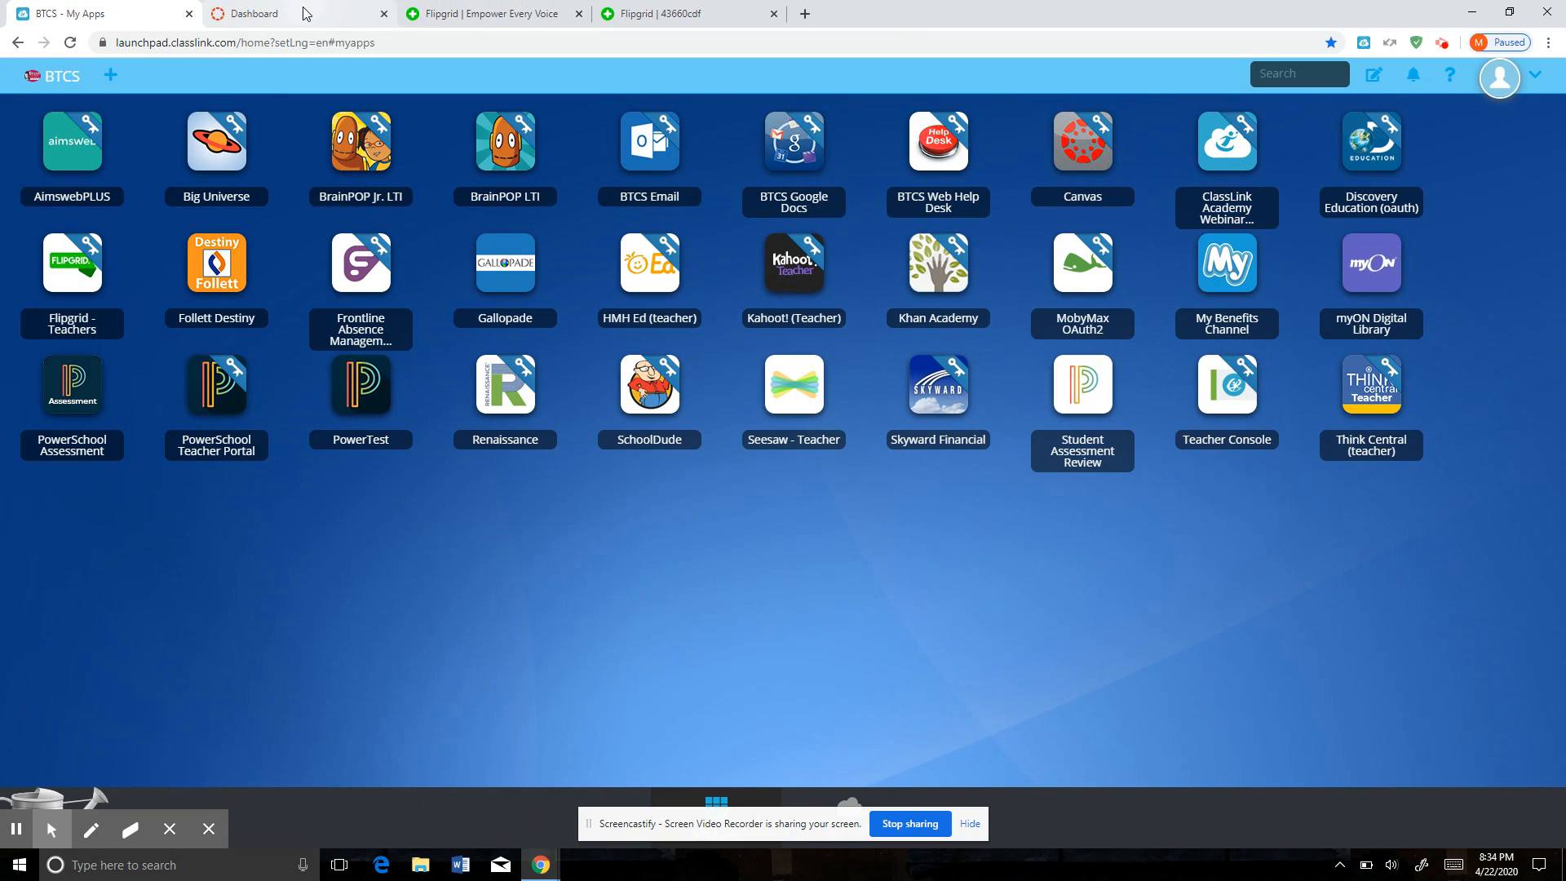
From the Canvas dashboard, choose the Anderson Elementary RAMS course card.
{"action": "left_click", "coordinate": [246, 13]}
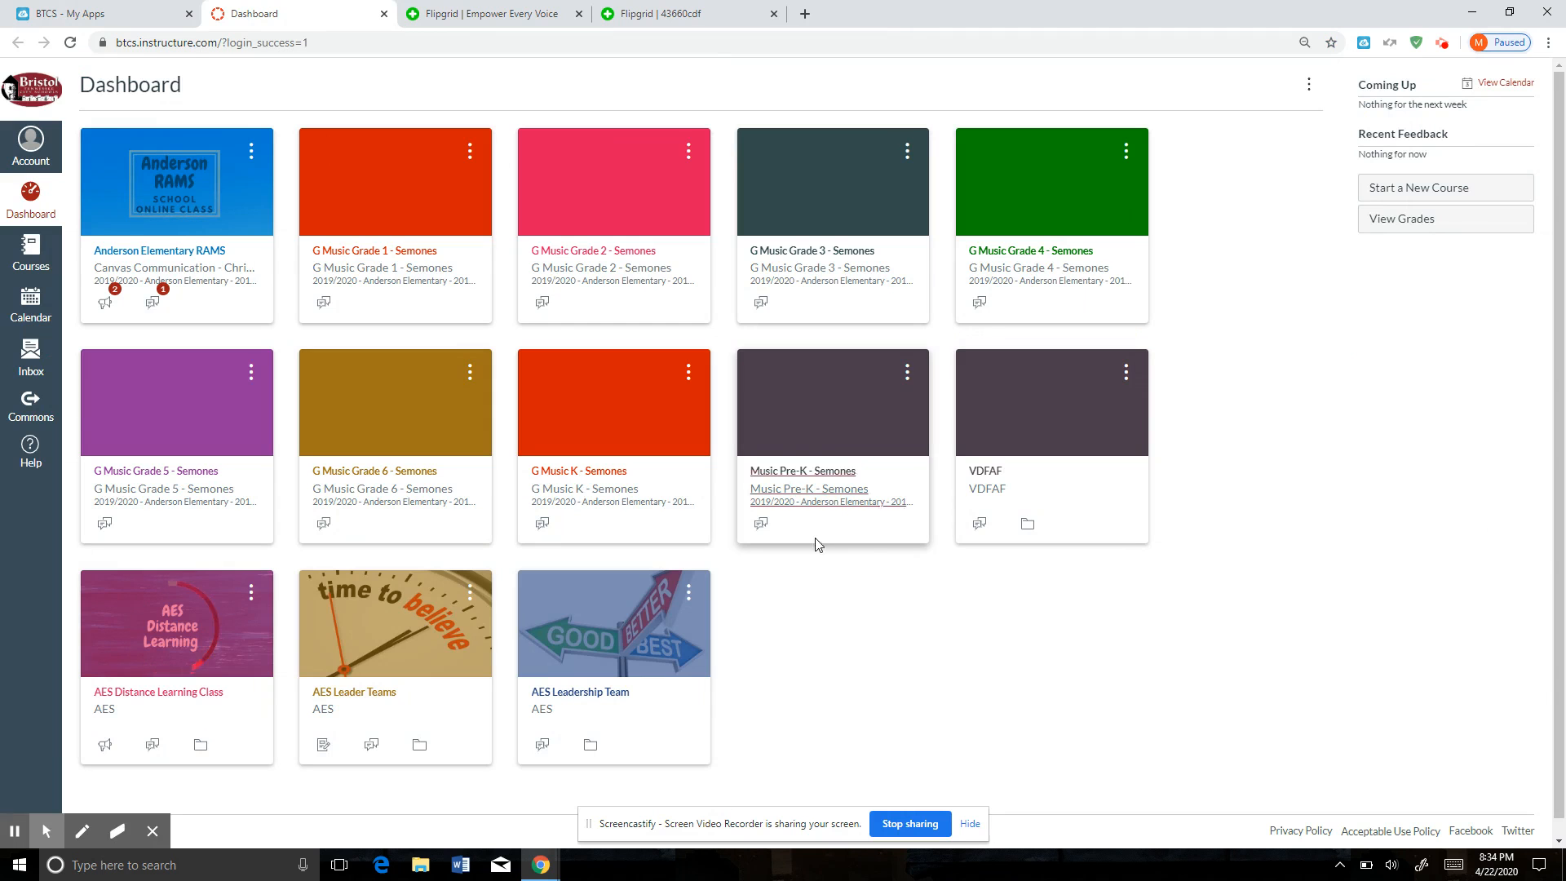
{"action": "mouse_move", "coordinate": [1147, 489]}
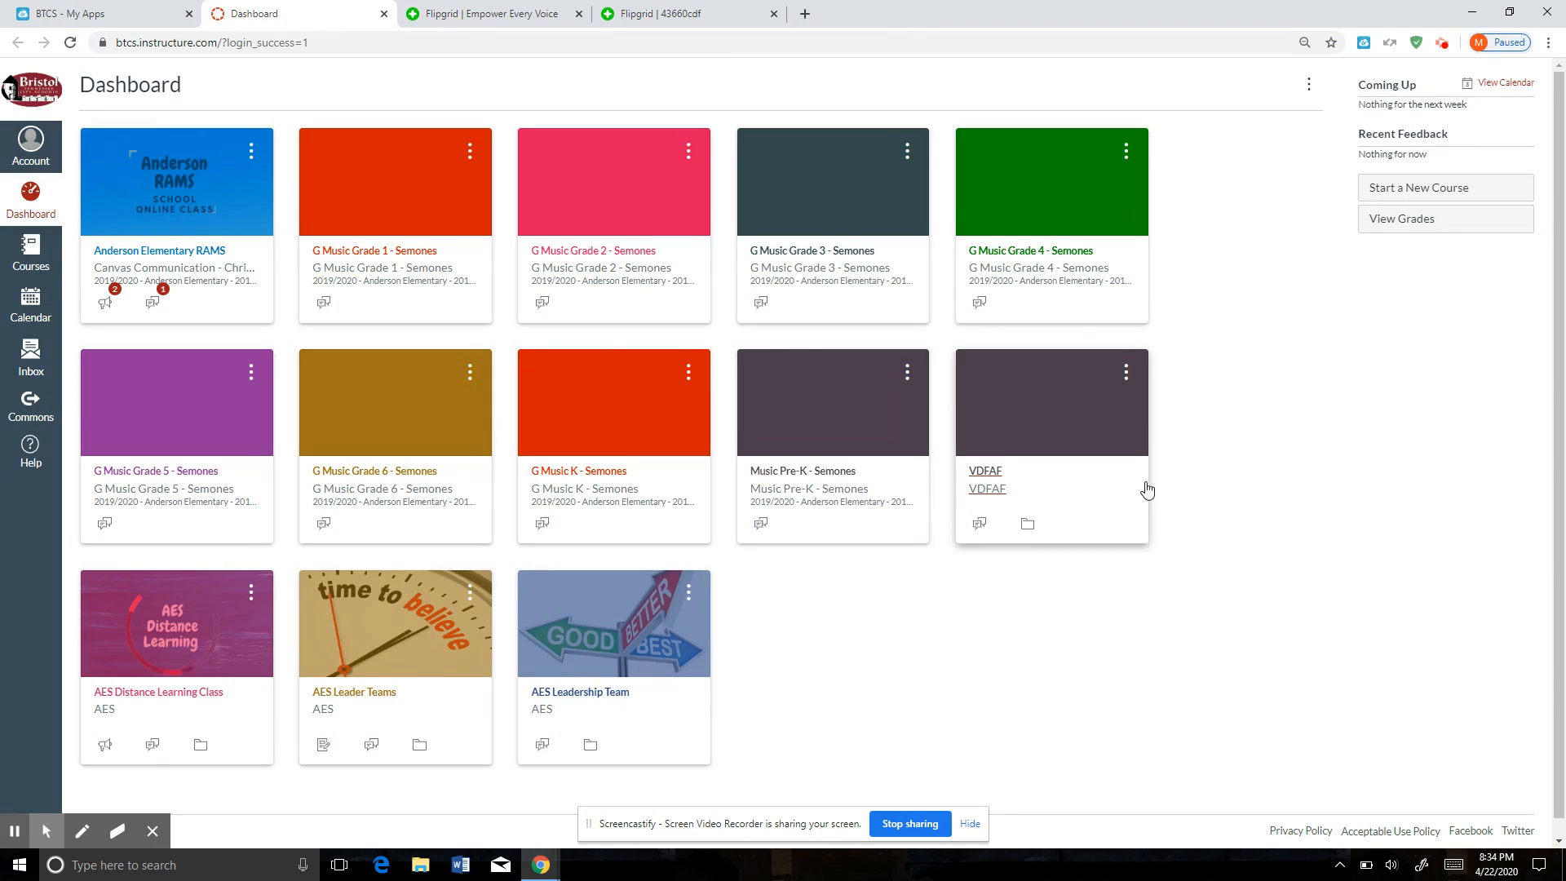
{"action": "mouse_move", "coordinate": [179, 199]}
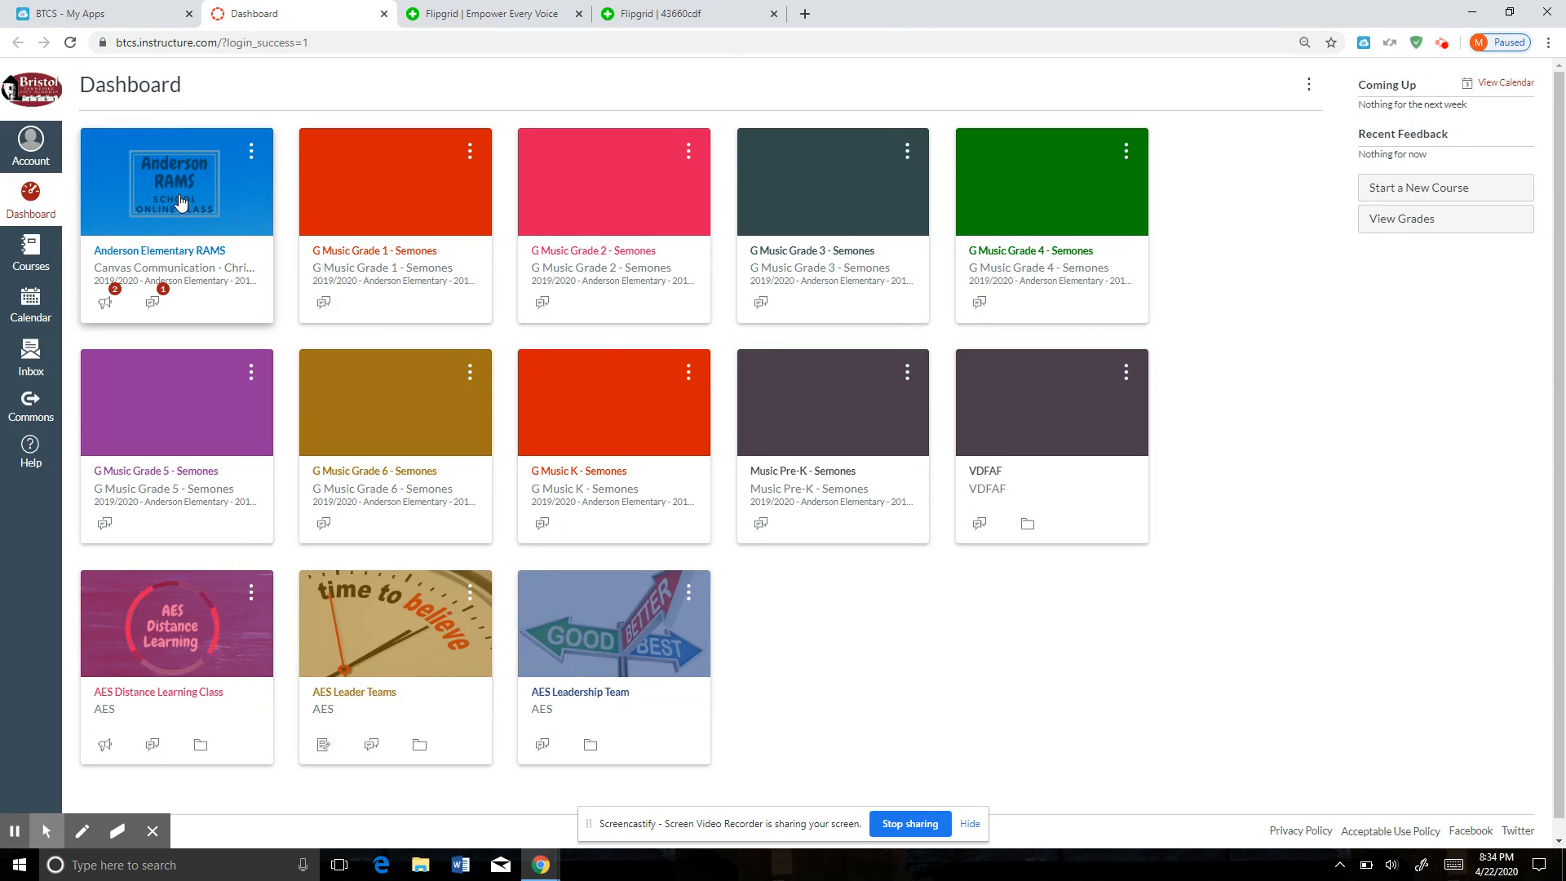
{"action": "mouse_move", "coordinate": [334, 163]}
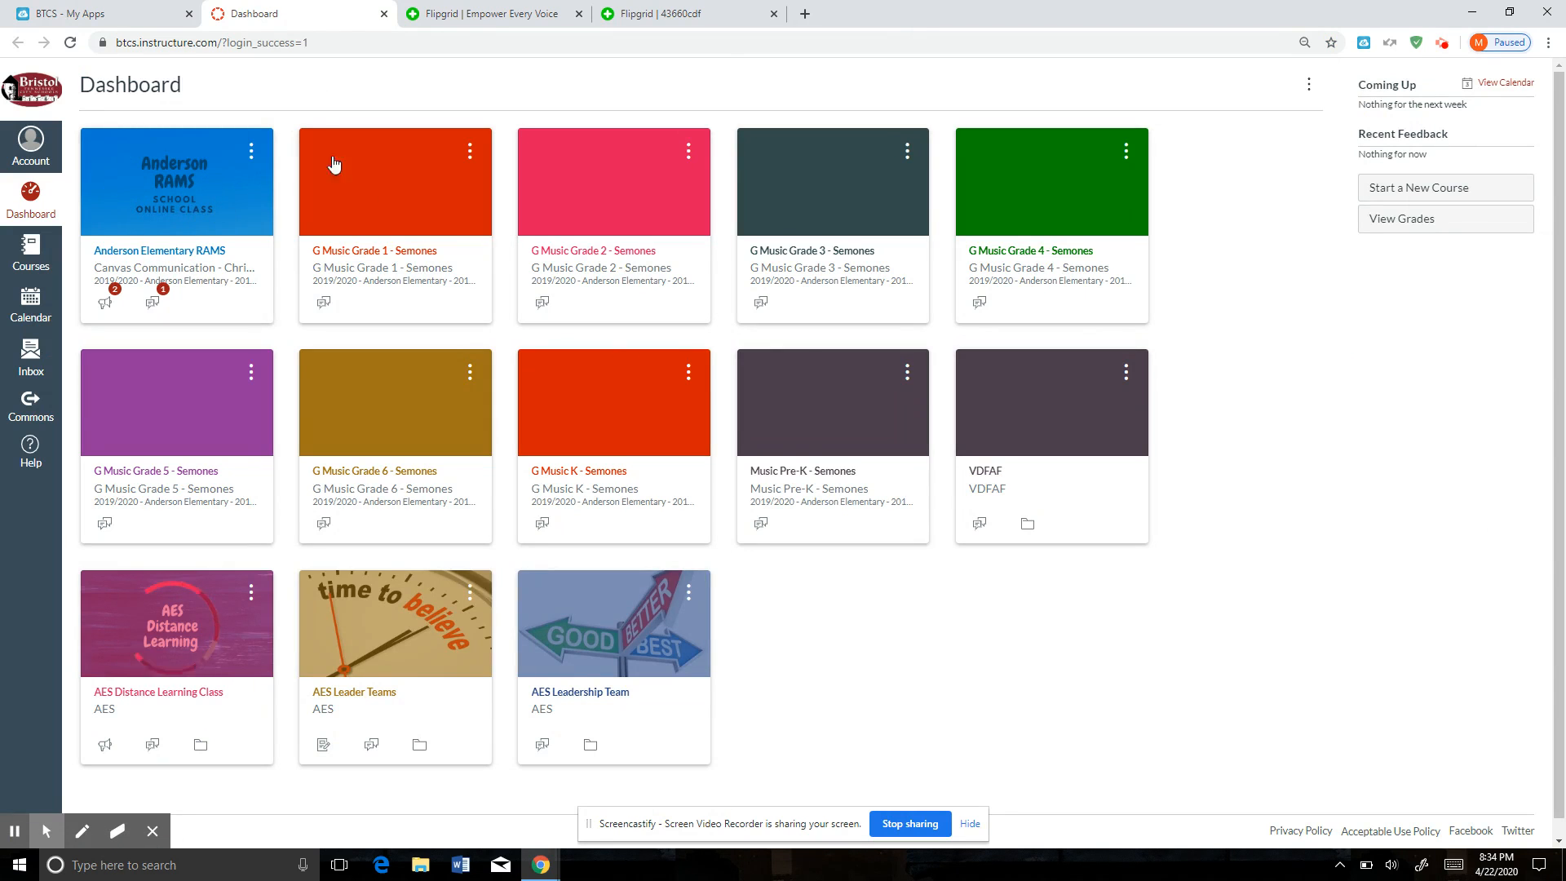
{"action": "mouse_move", "coordinate": [385, 228]}
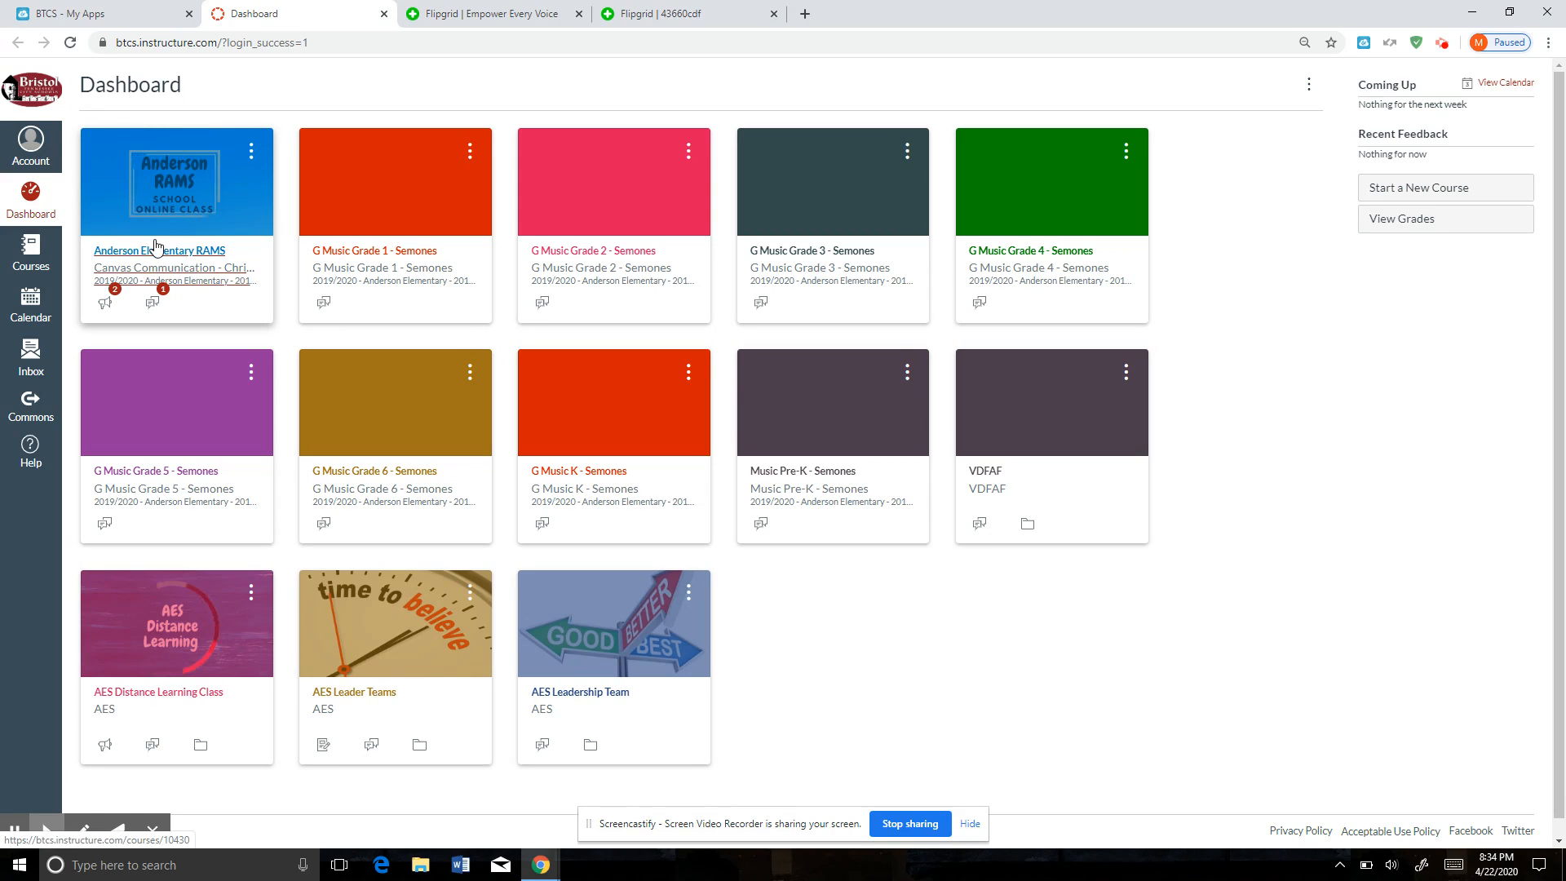
{"action": "left_click", "coordinate": [160, 251]}
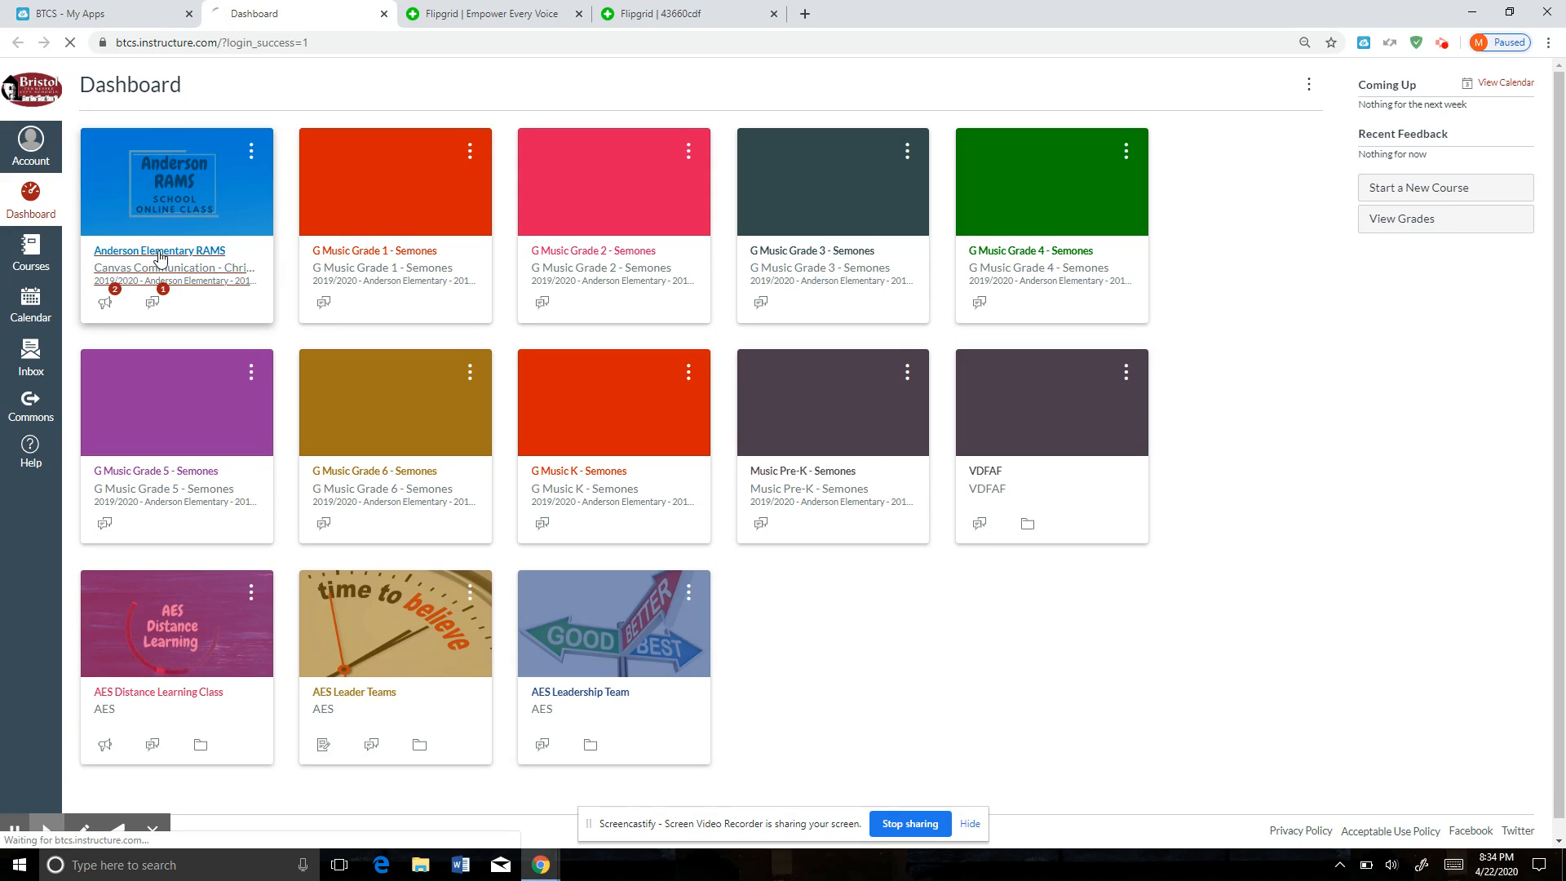
Enter the Anderson Elementary RAMS course home and go to its Modules.
{"action": "left_click", "coordinate": [160, 251]}
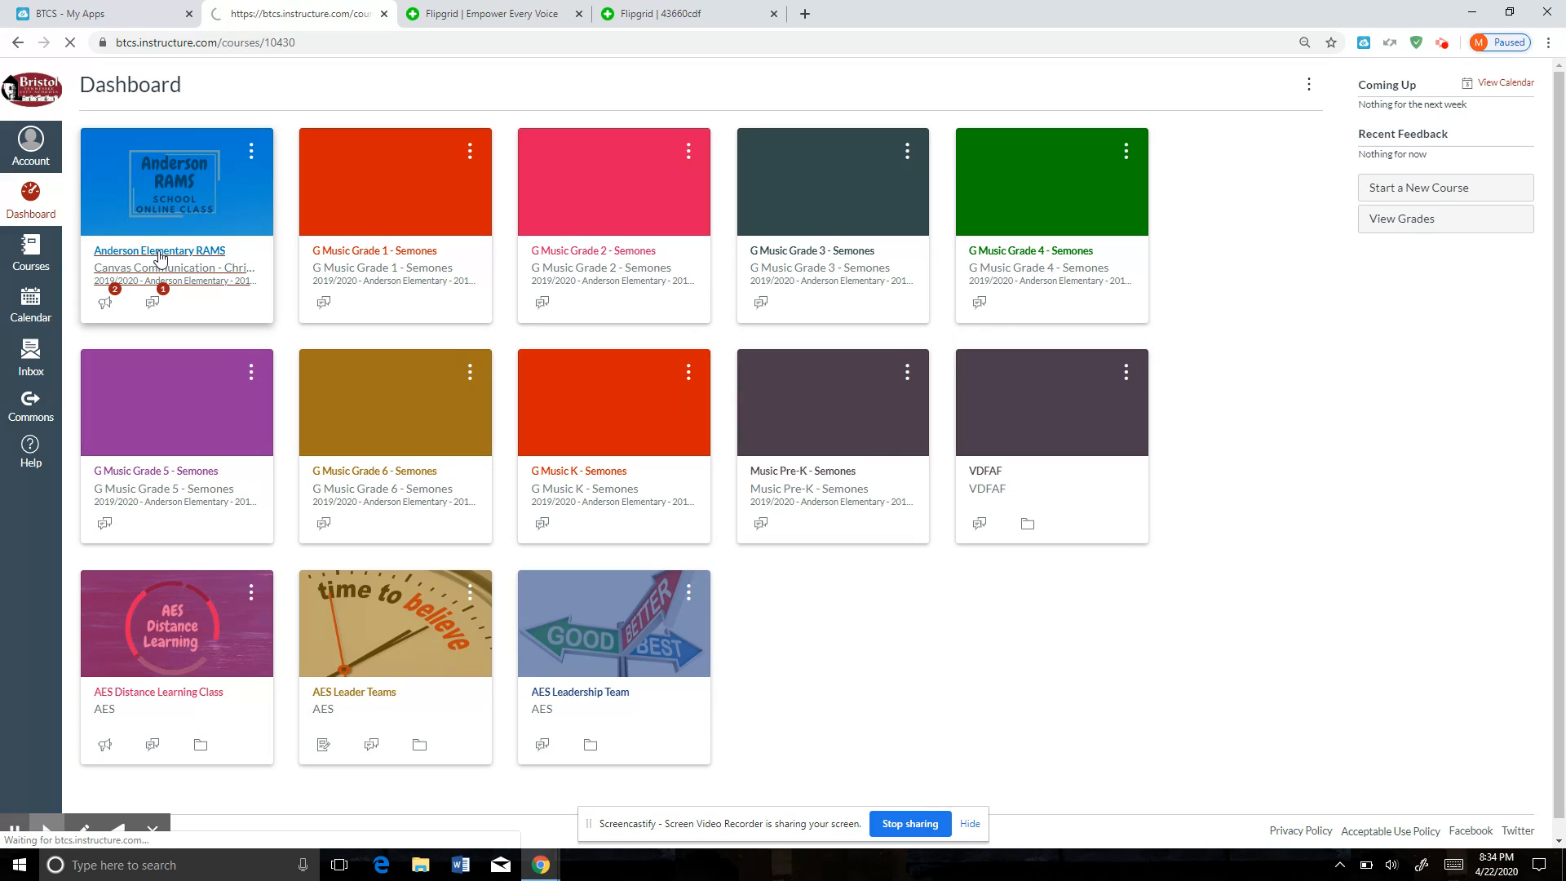
{"action": "left_click", "coordinate": [159, 252]}
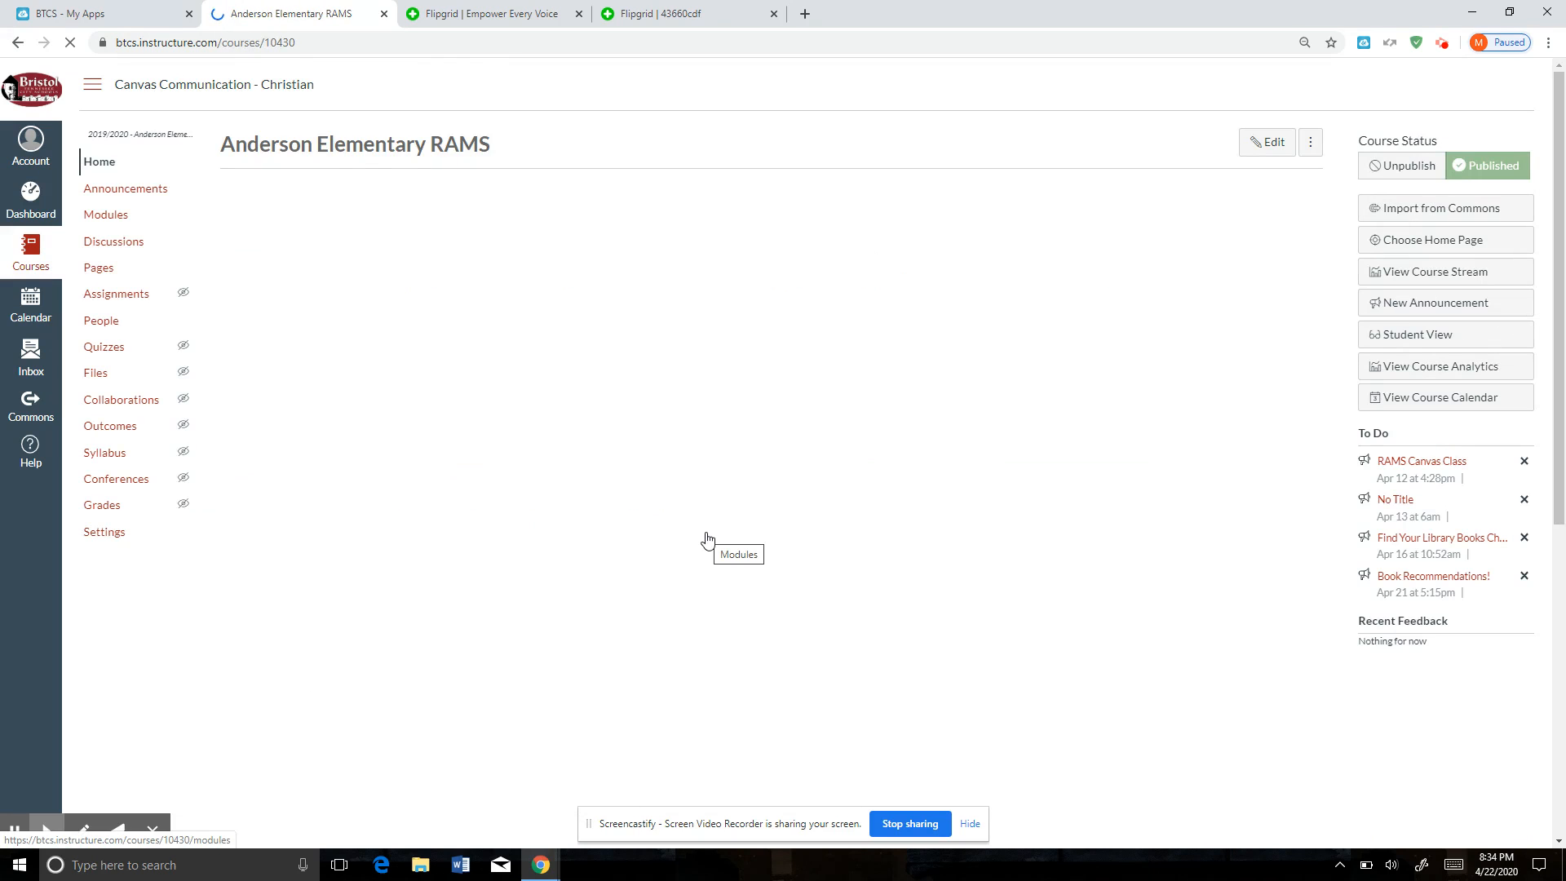
{"action": "left_click", "coordinate": [106, 215]}
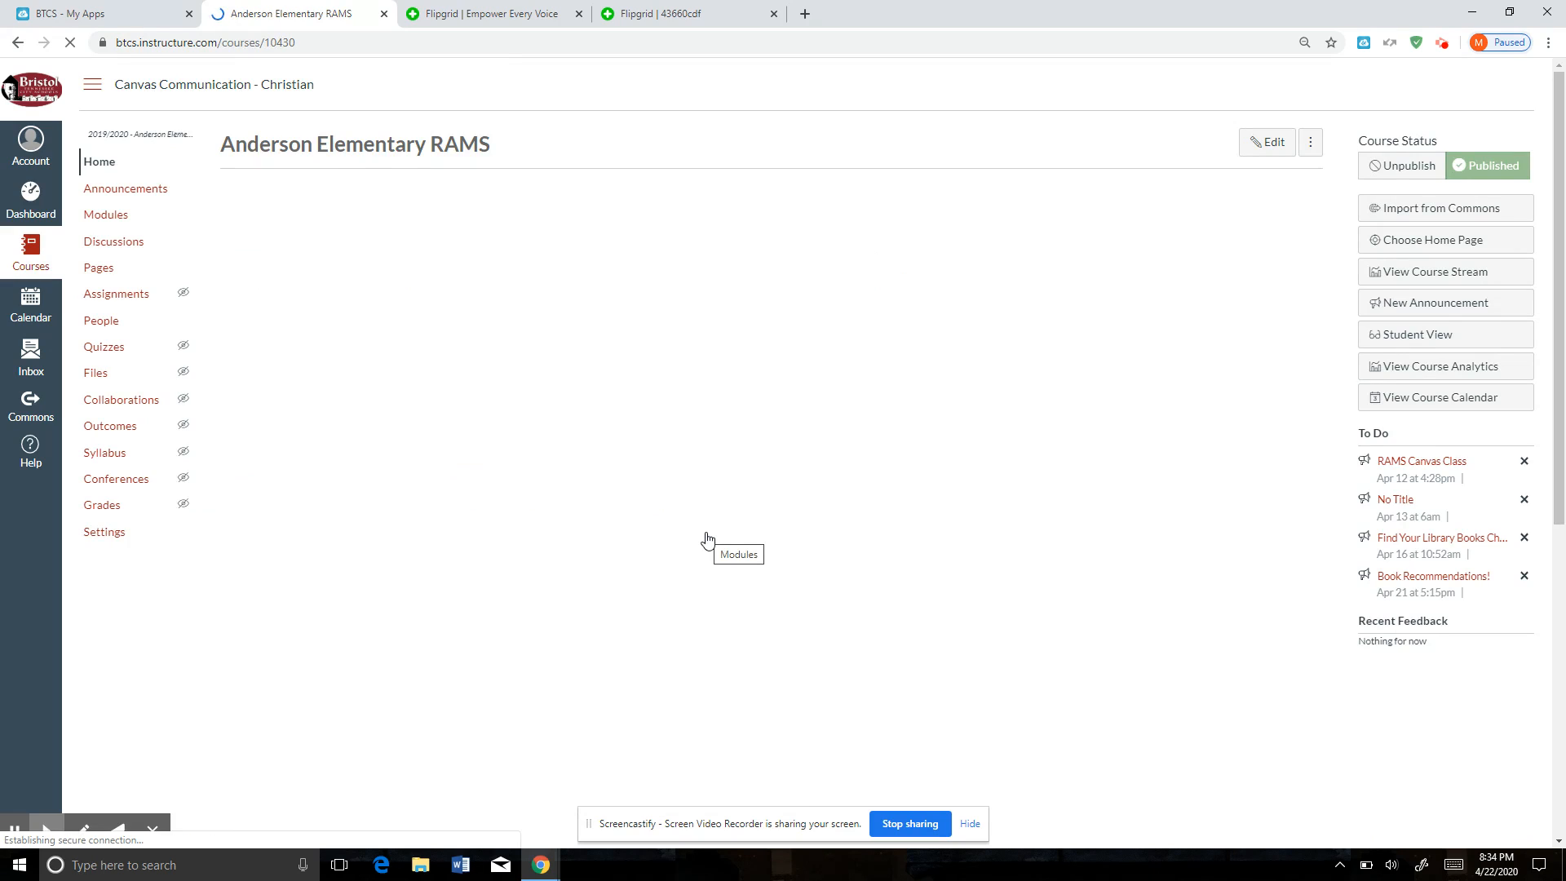
{"action": "mouse_move", "coordinate": [849, 556]}
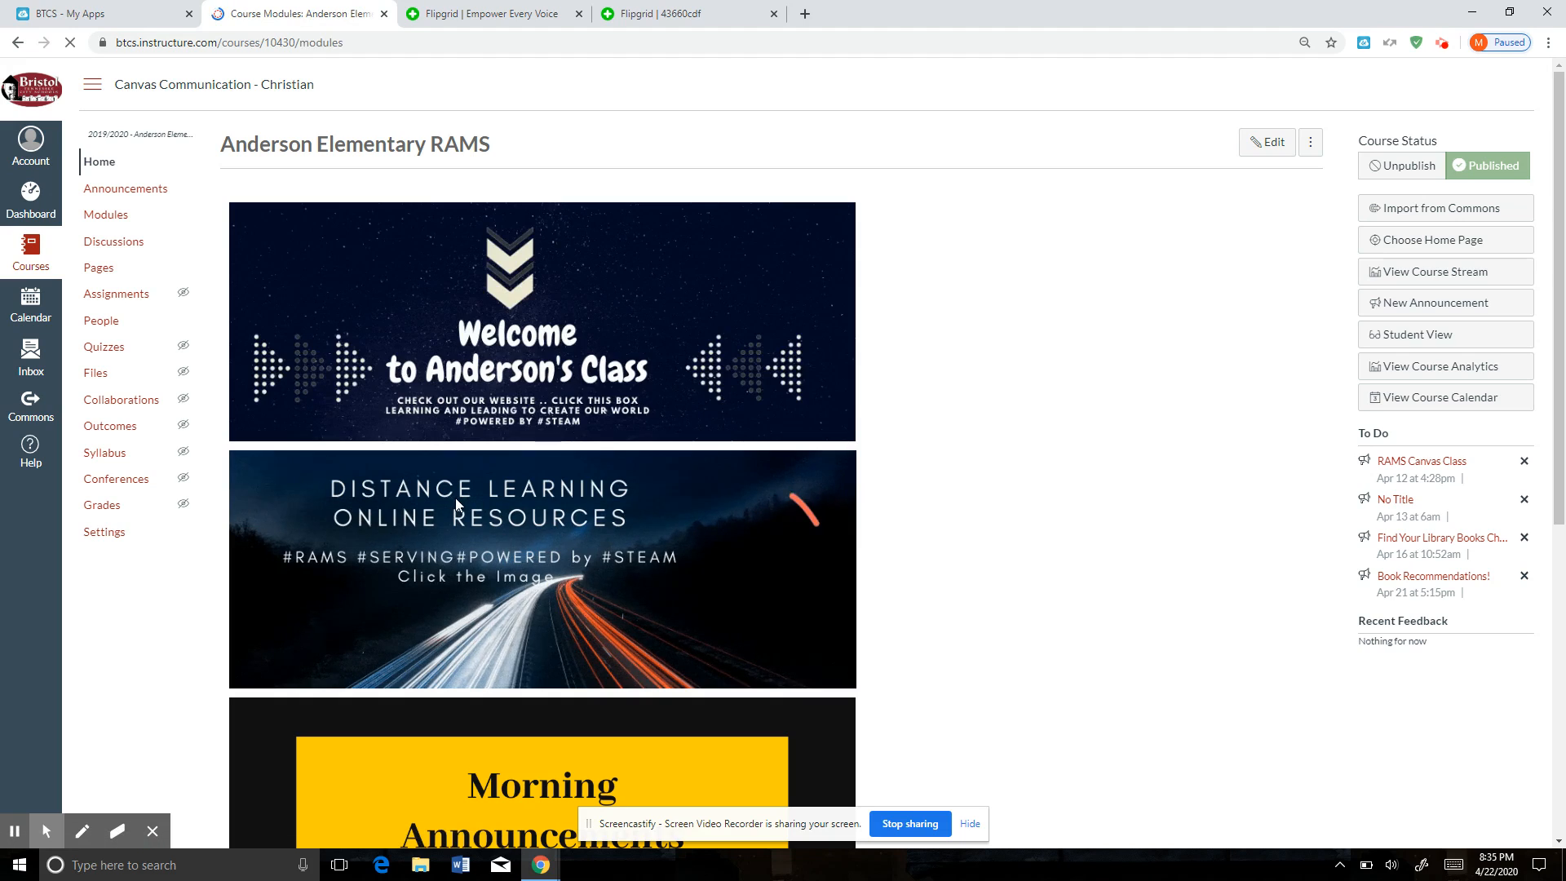
In Modules, scroll to Anderson Arts and open the Special Area FlipGrid page.
{"action": "left_click", "coordinate": [106, 214]}
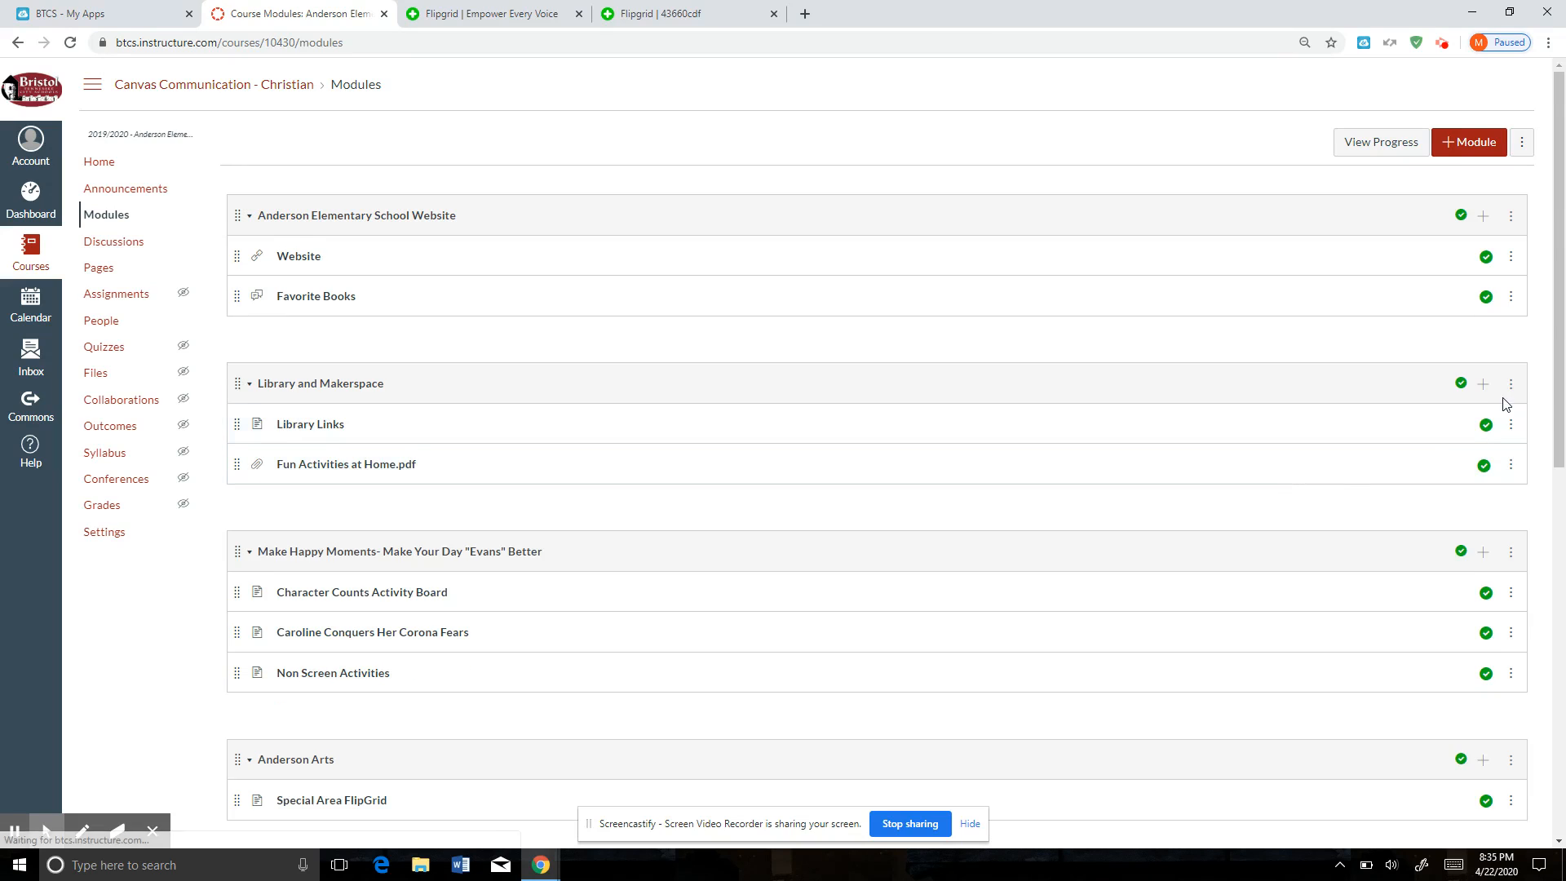
{"action": "scroll", "scroll_direction": "down", "scroll_amount": 3}
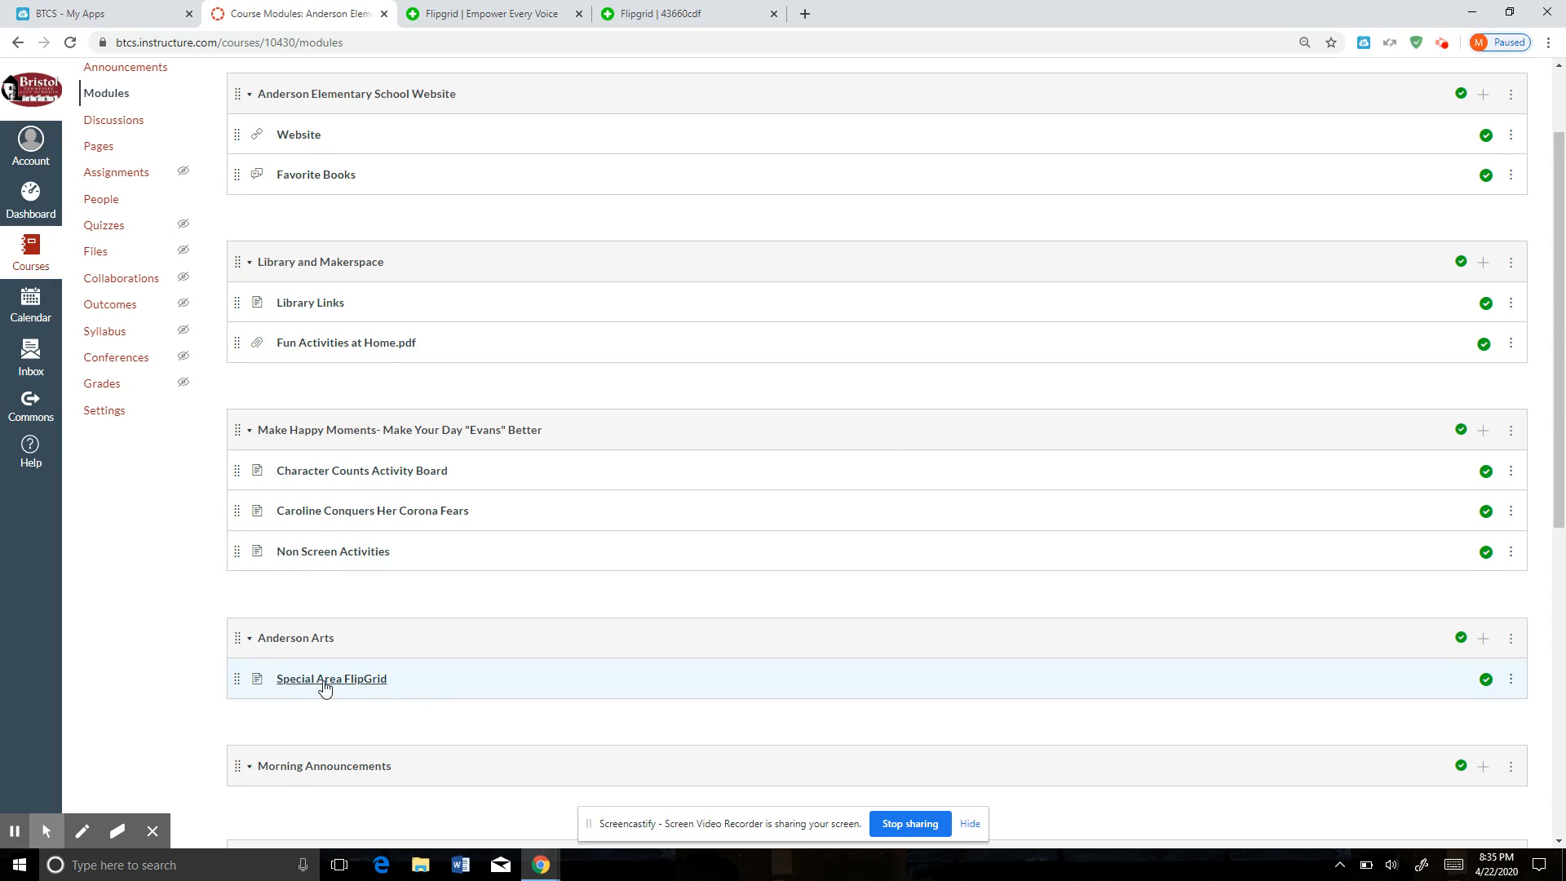
{"action": "left_click", "coordinate": [331, 679]}
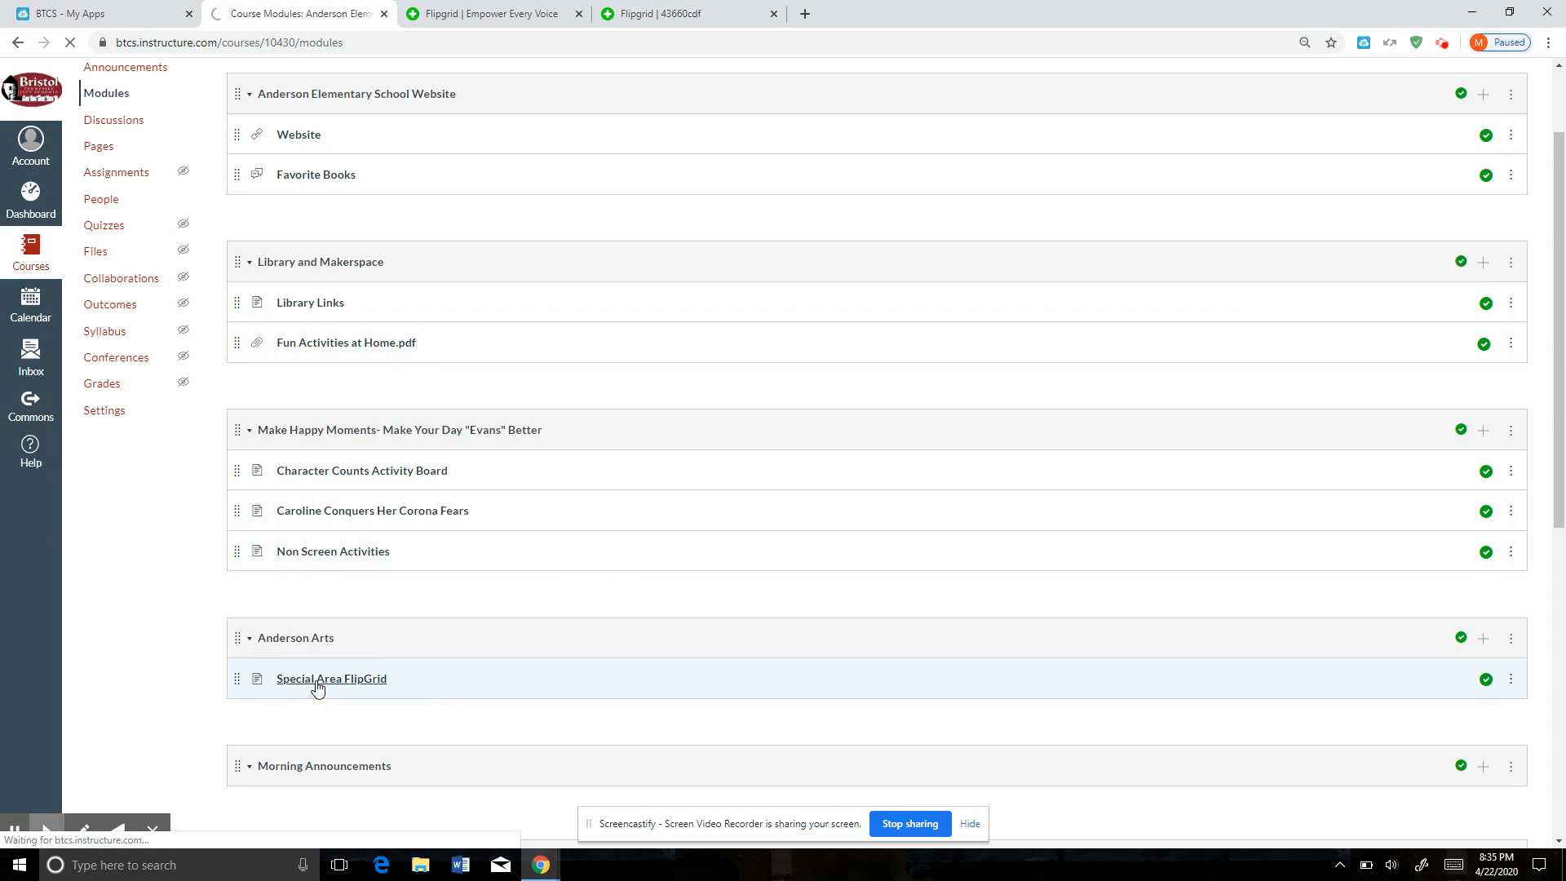
{"action": "left_click", "coordinate": [331, 679]}
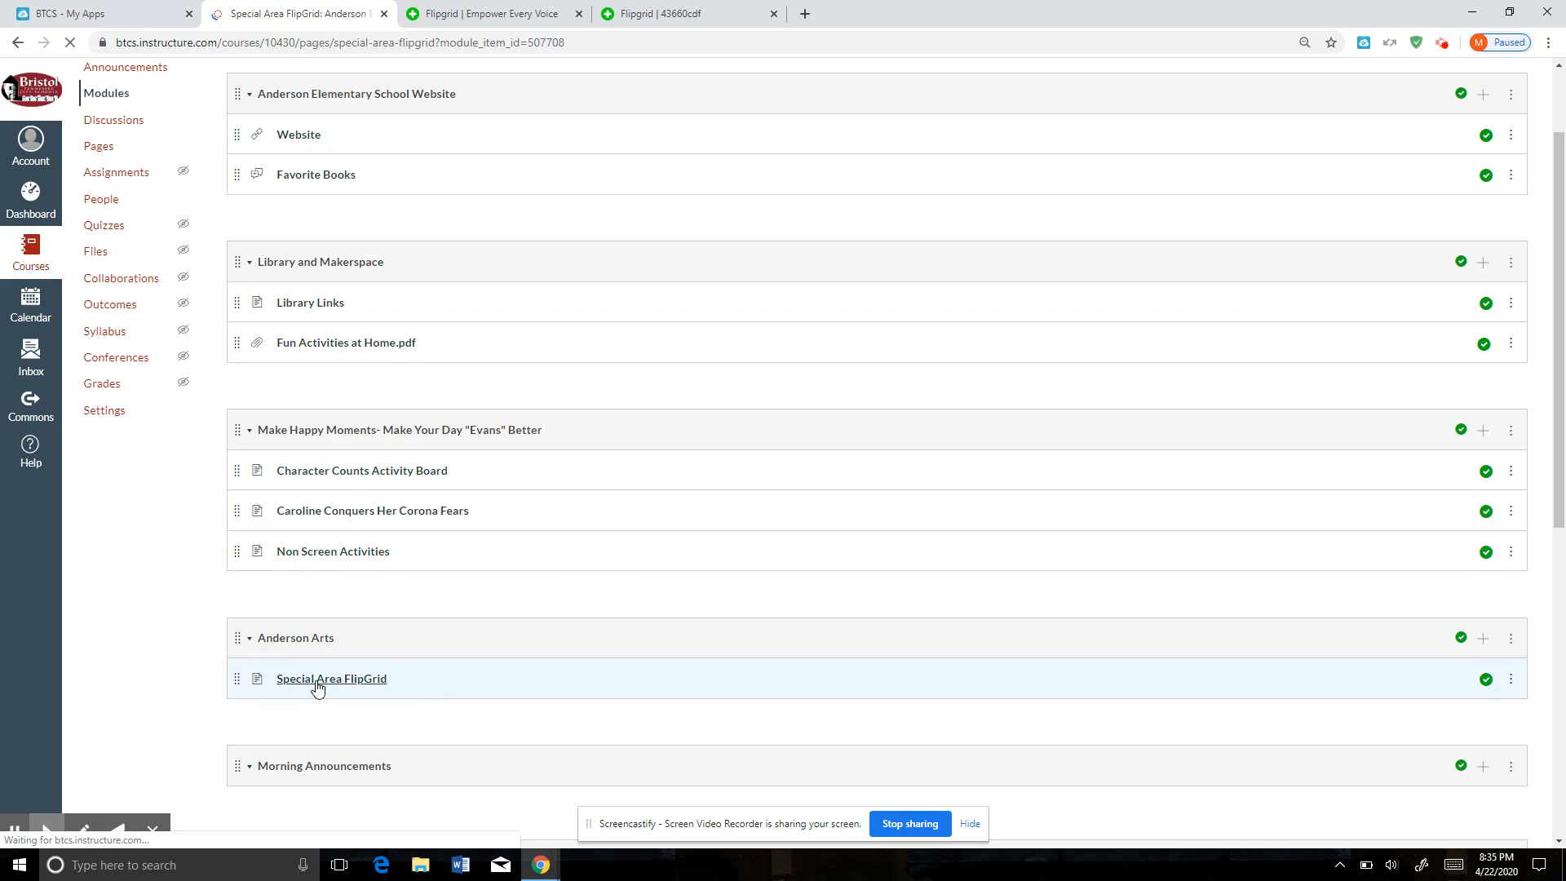
{"action": "left_click", "coordinate": [331, 678]}
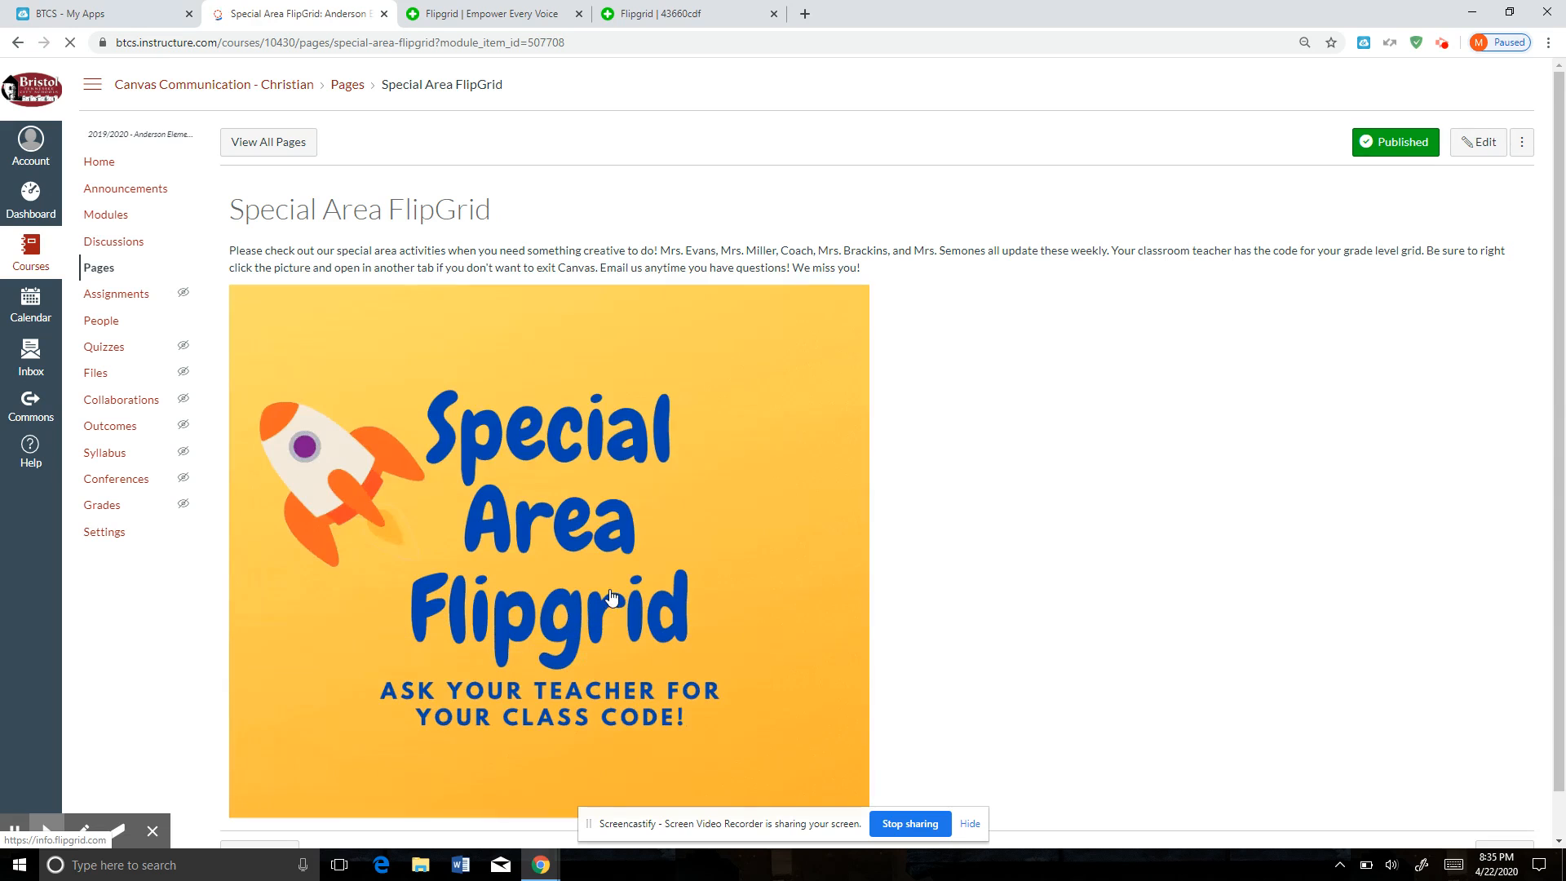
{"action": "mouse_move", "coordinate": [419, 491]}
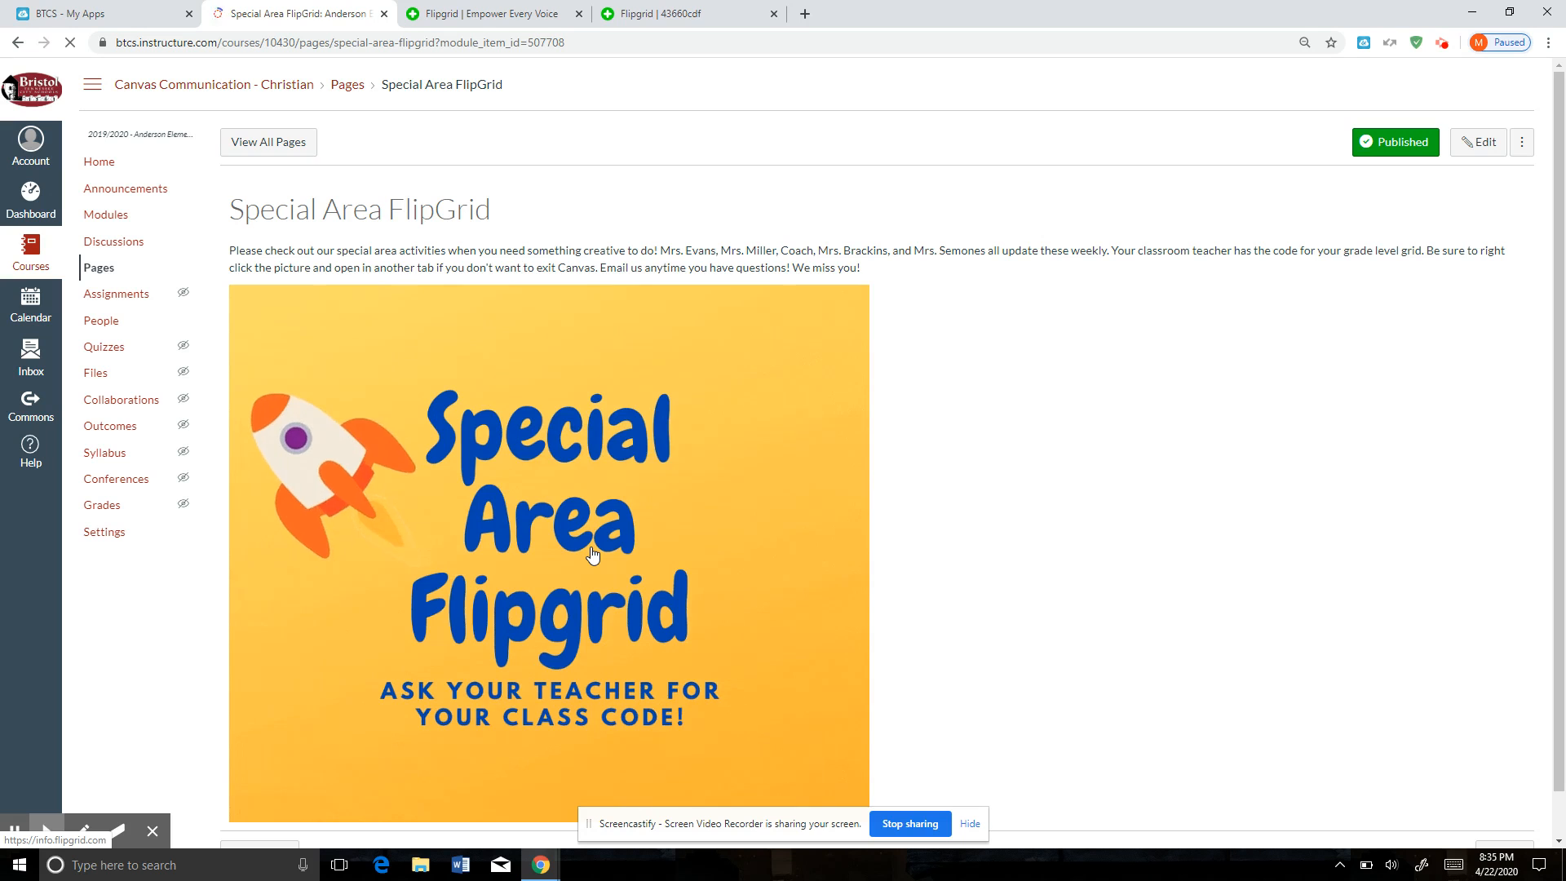
{"action": "mouse_move", "coordinate": [703, 507]}
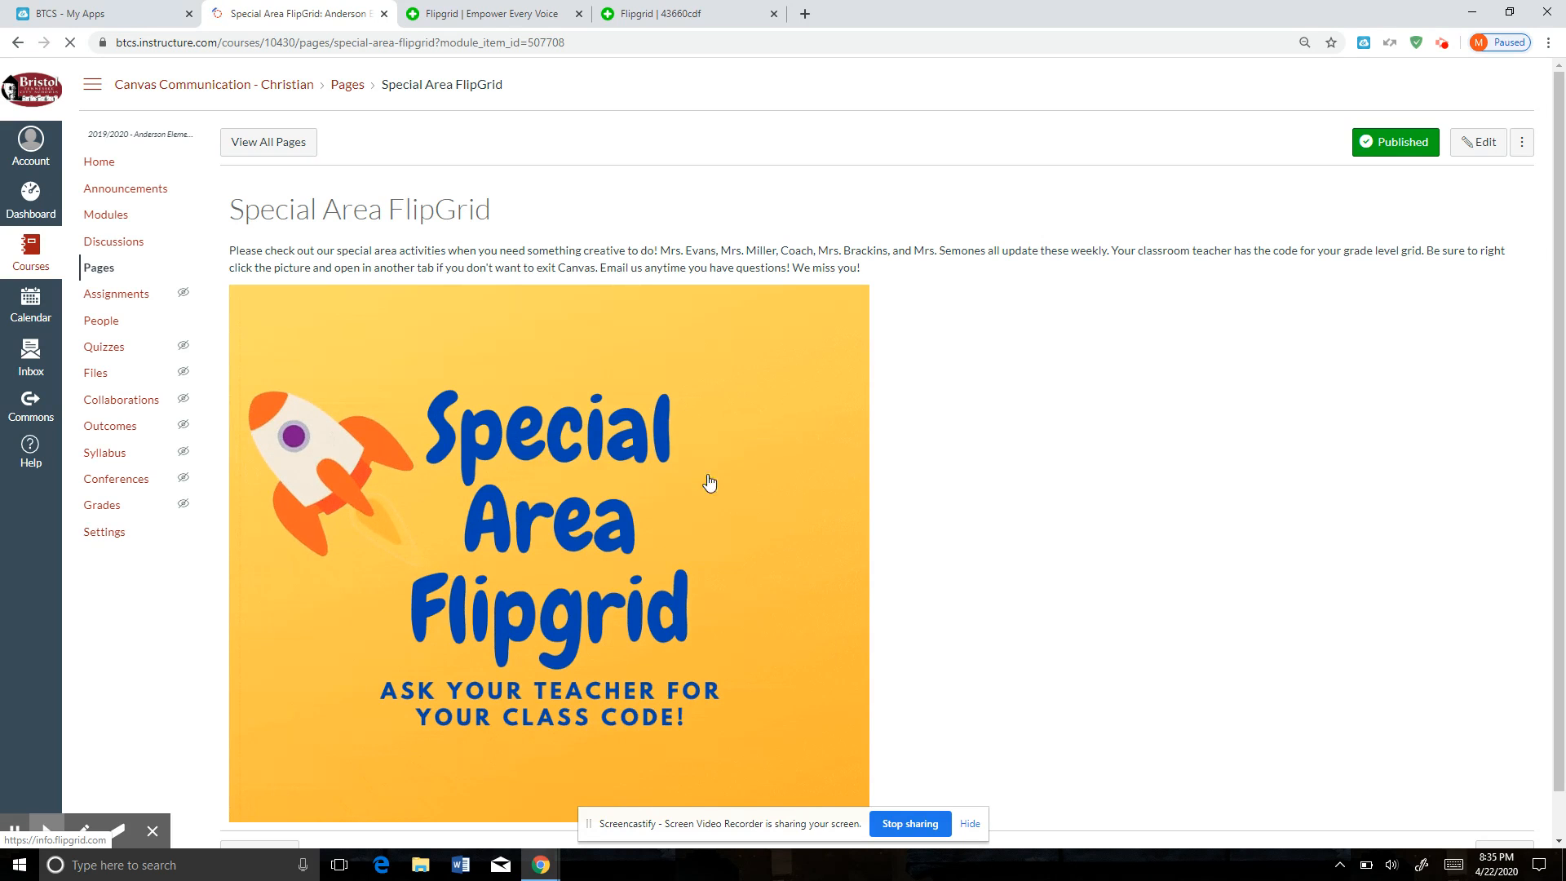
{"action": "mouse_move", "coordinate": [535, 549]}
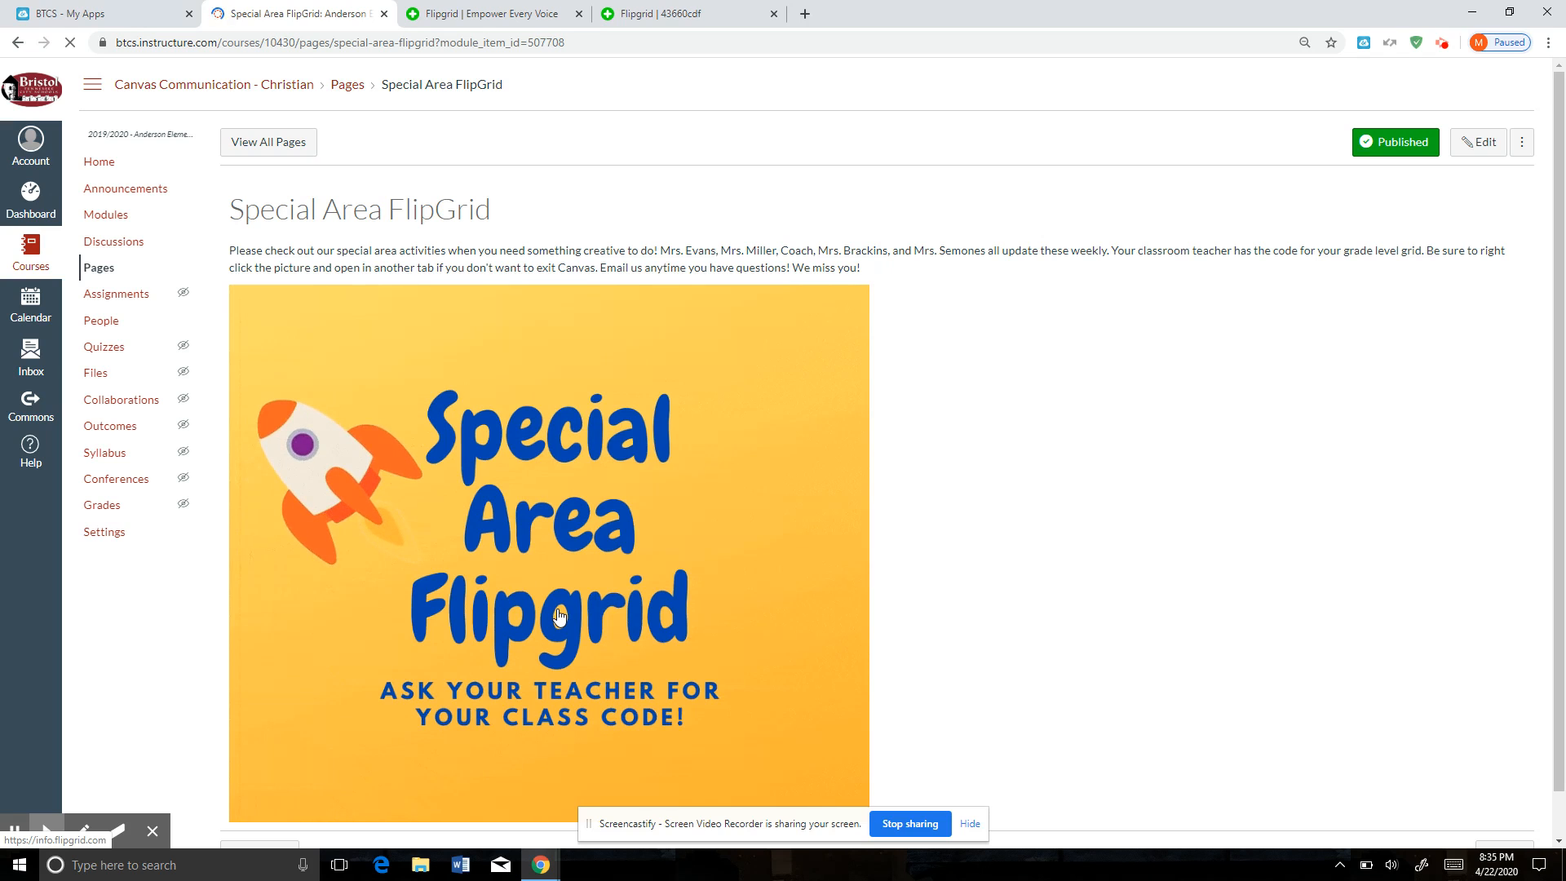
{"action": "mouse_move", "coordinate": [651, 633]}
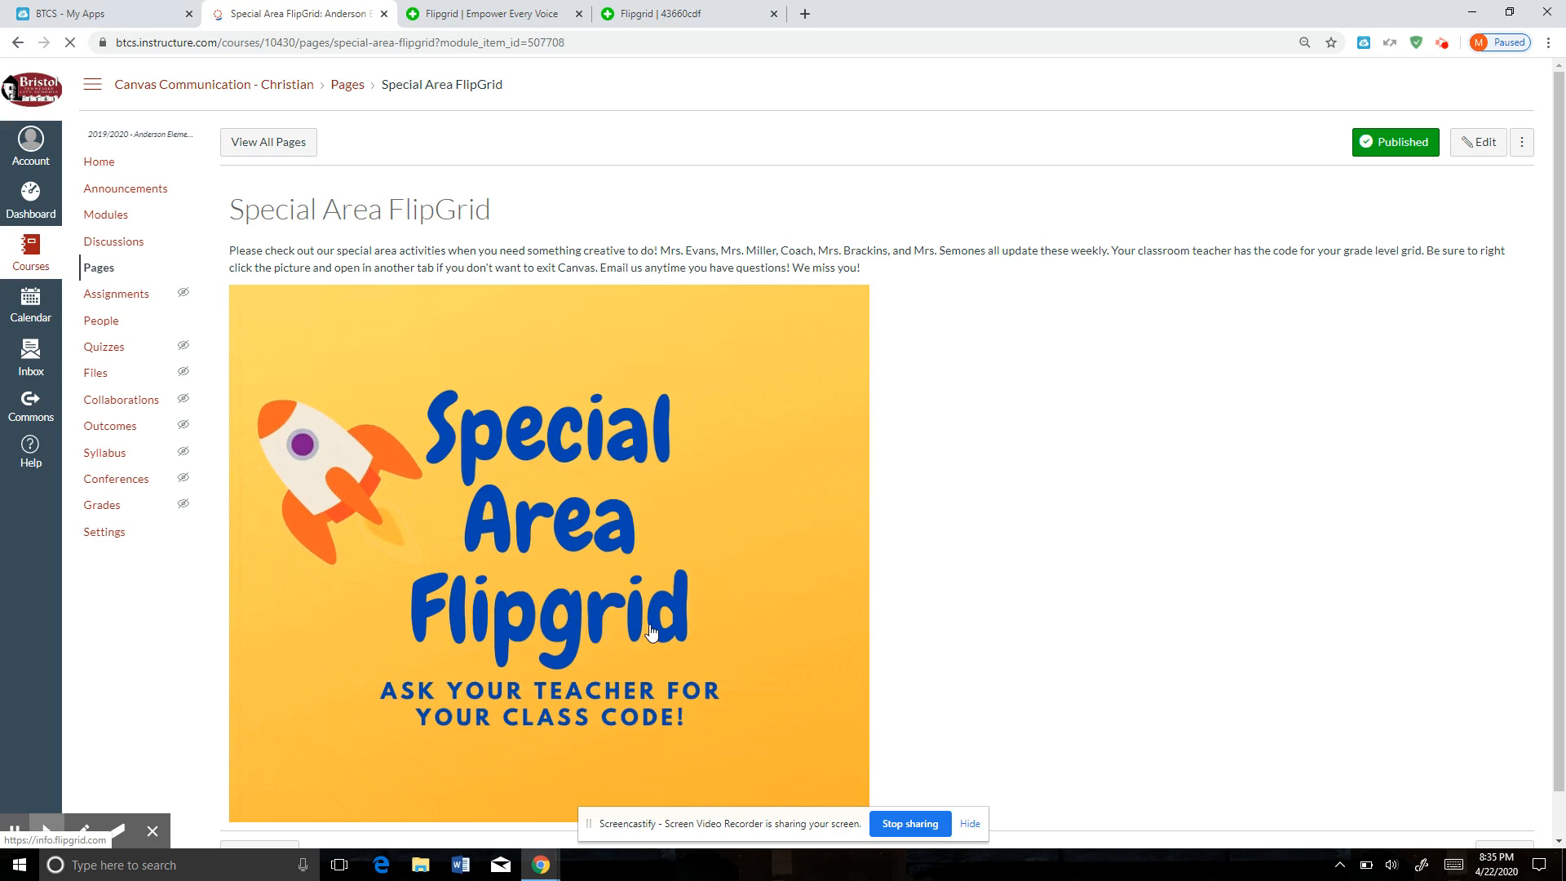
Bring up link options for the Special Area Flipgrid class-code picture.
{"action": "right_click", "coordinate": [651, 630]}
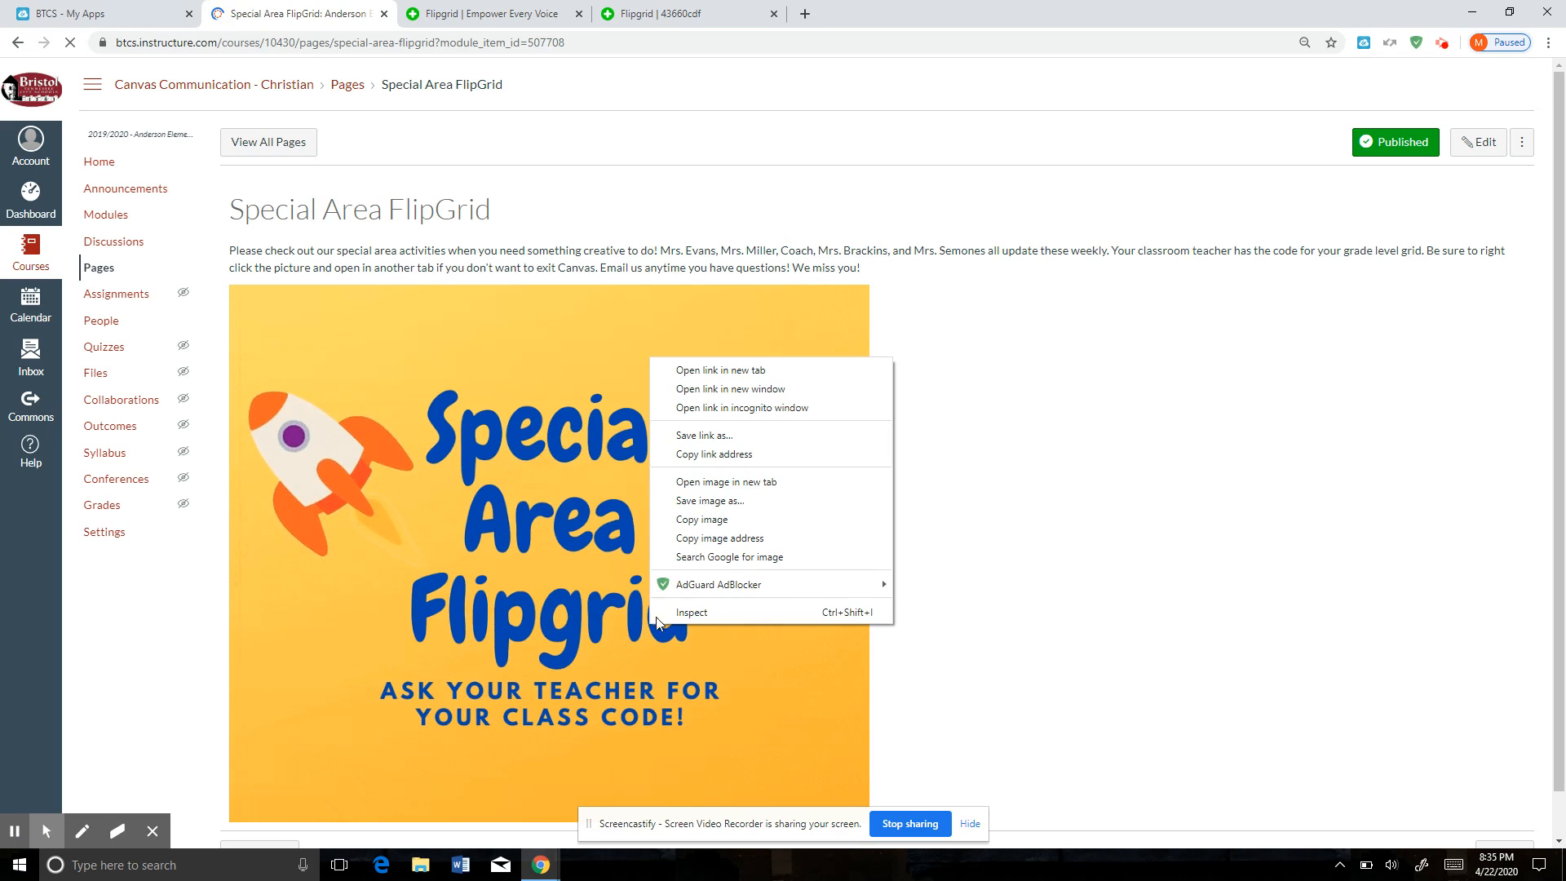
{"action": "mouse_move", "coordinate": [730, 408]}
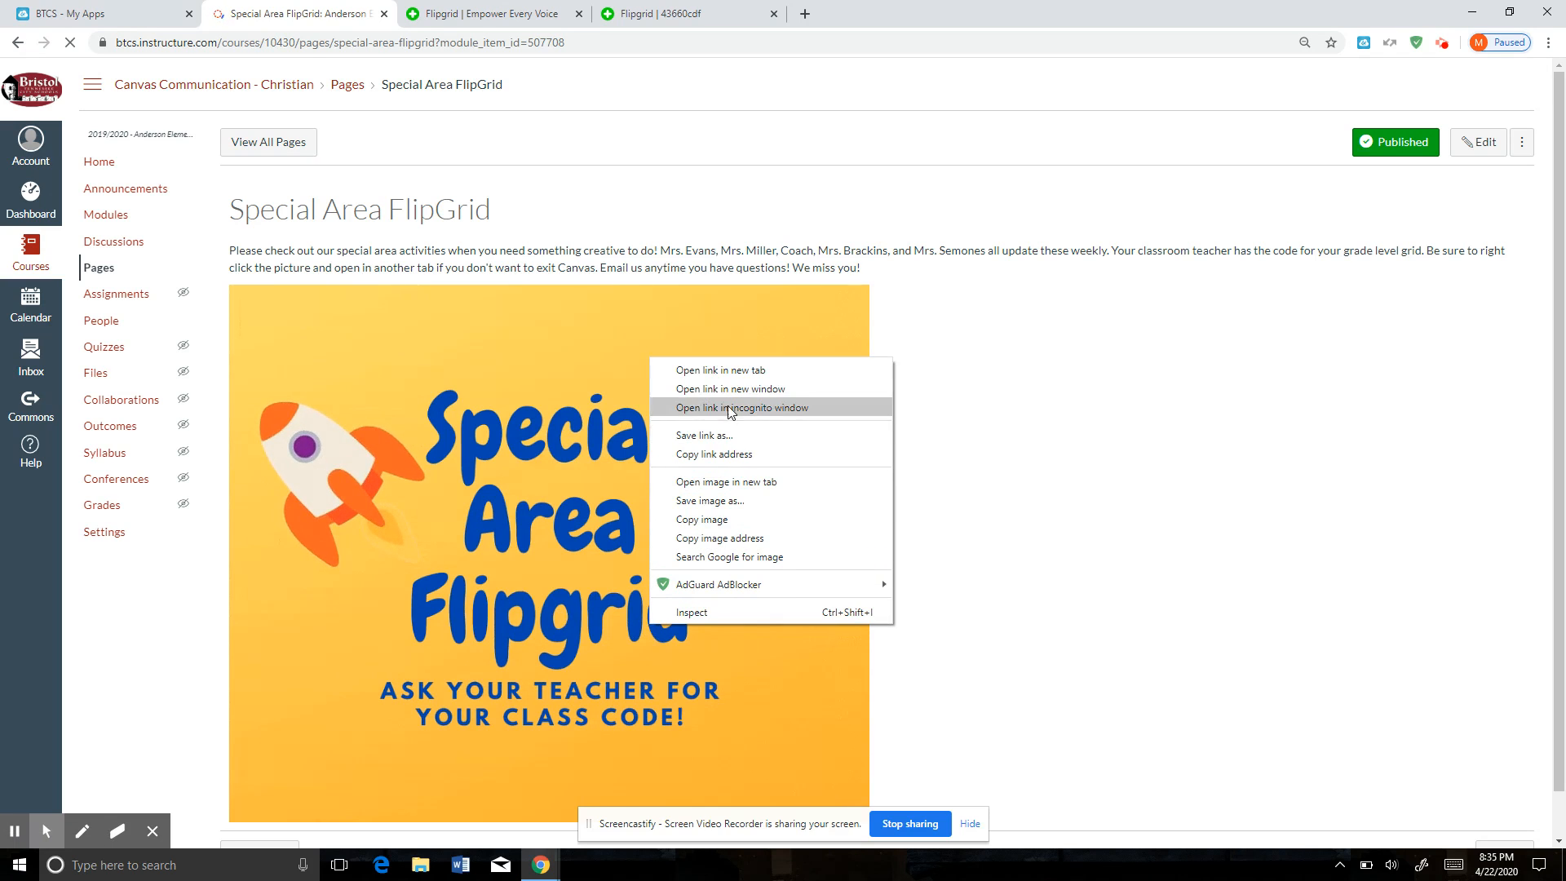
{"action": "mouse_move", "coordinate": [754, 370]}
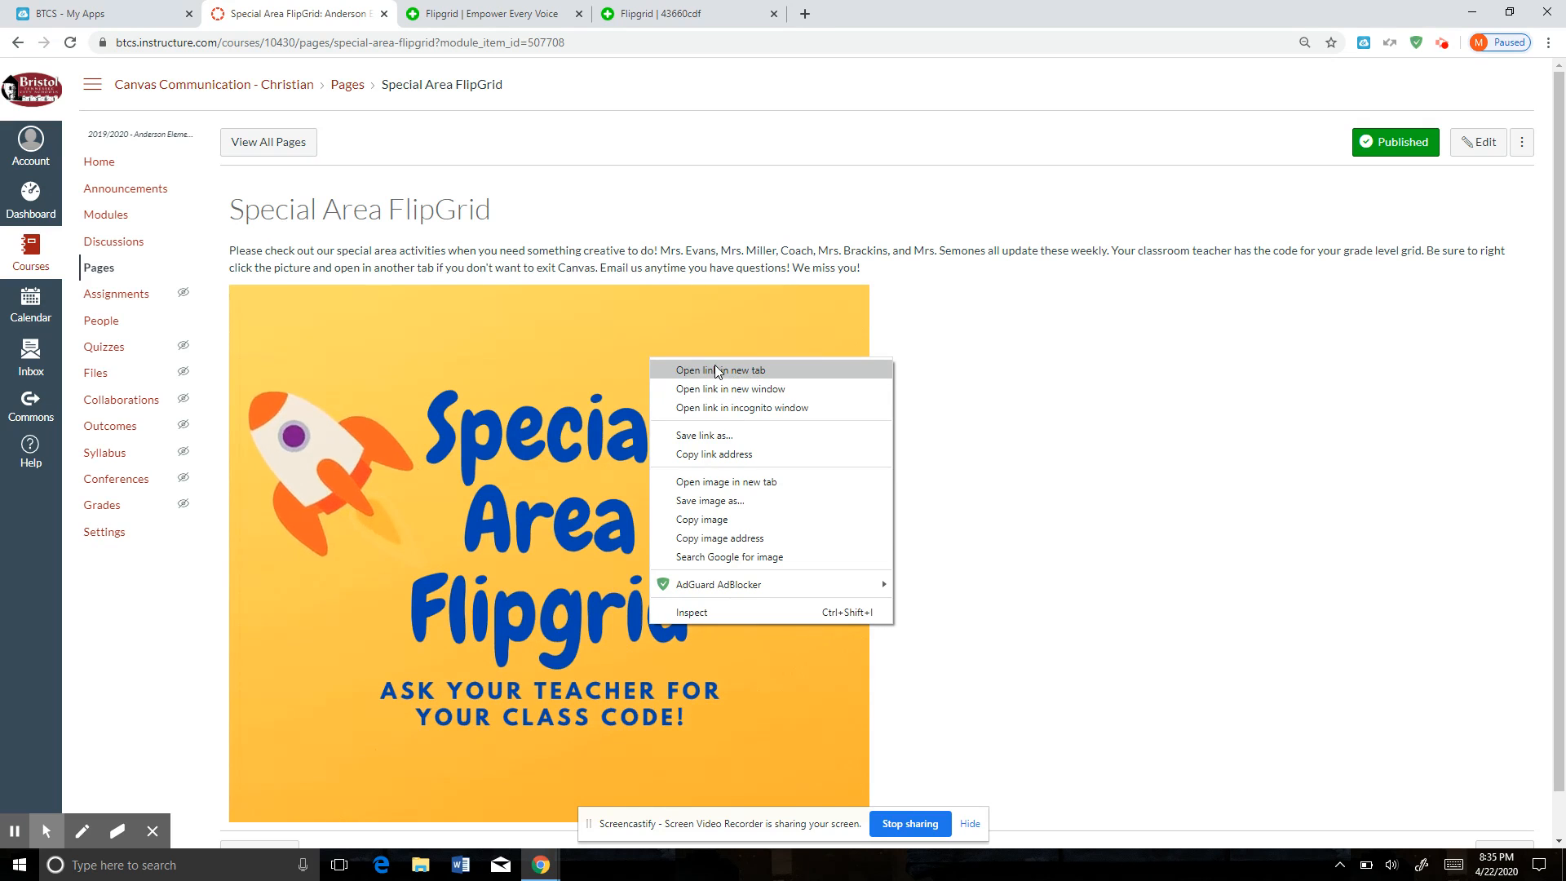
{"action": "mouse_move", "coordinate": [419, 478]}
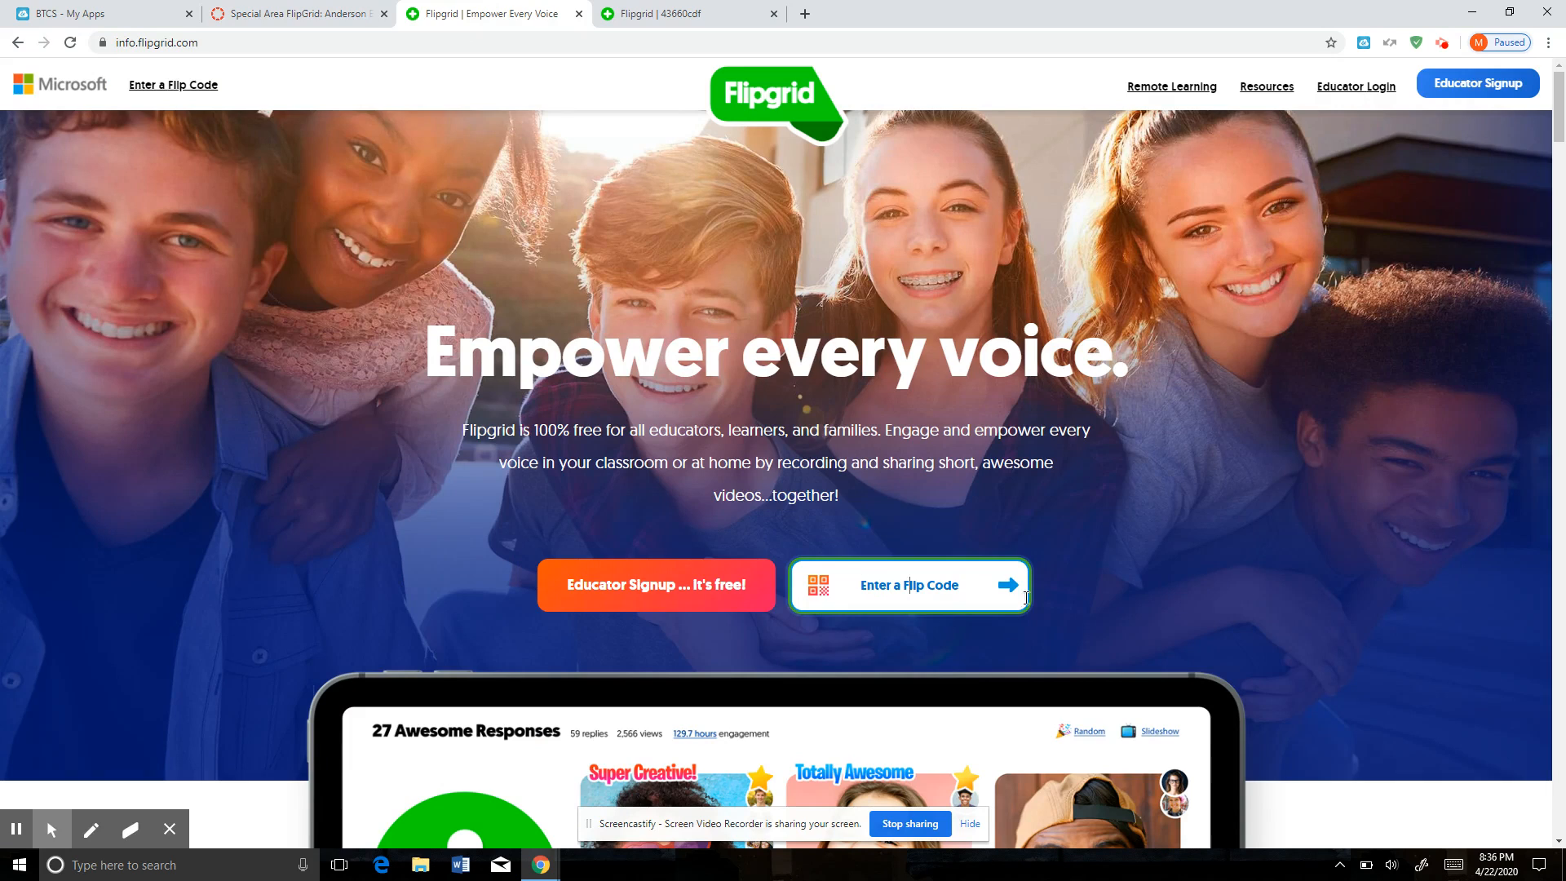
{"action": "mouse_move", "coordinate": [1083, 602]}
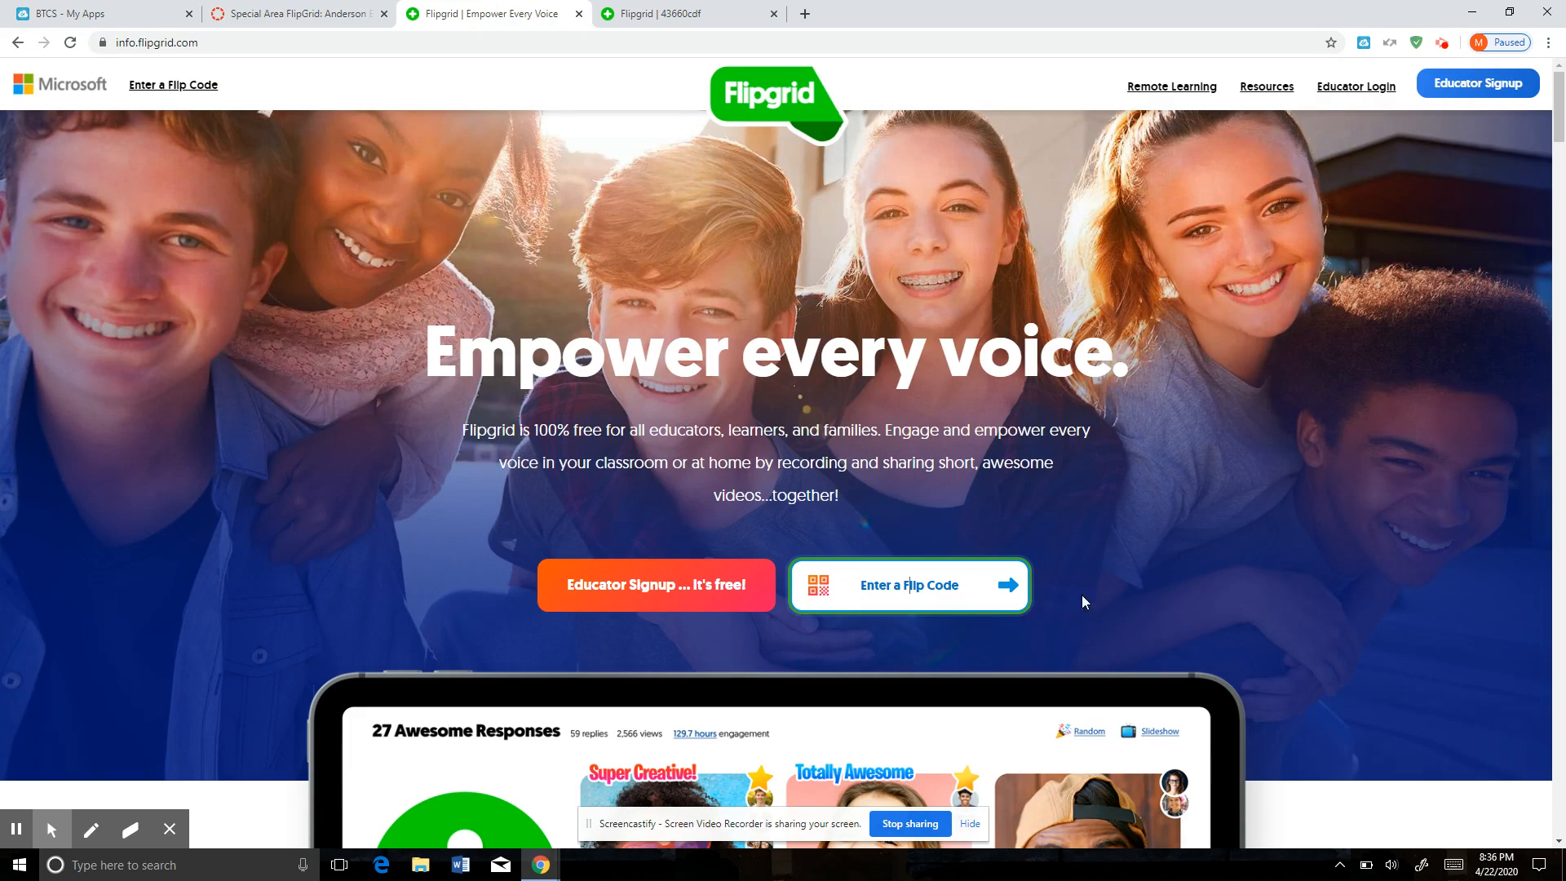
{"action": "mouse_move", "coordinate": [842, 604]}
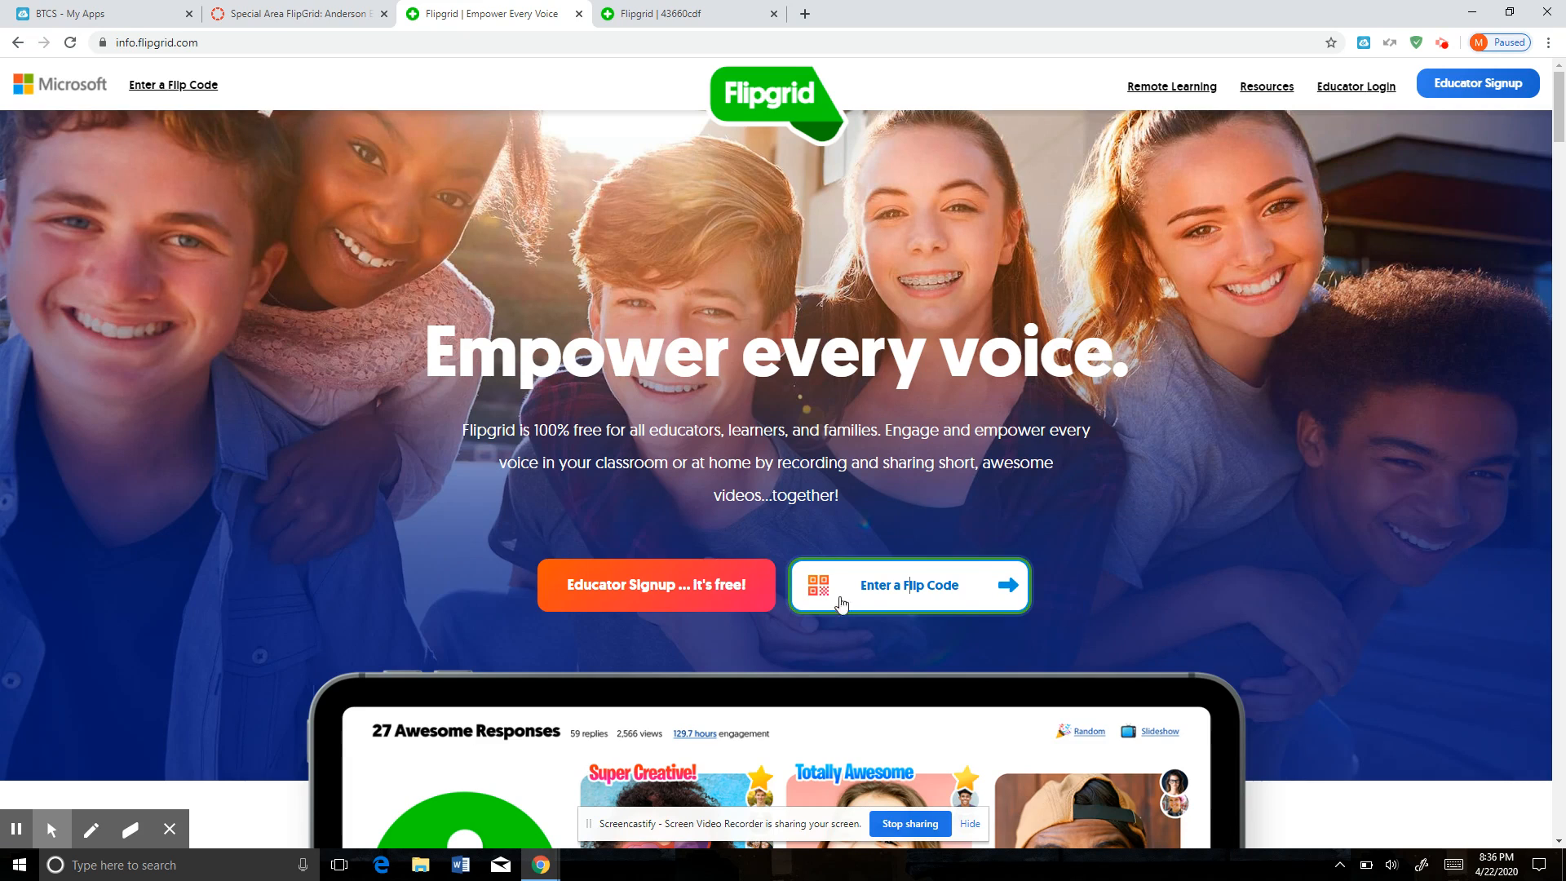
{"action": "mouse_move", "coordinate": [902, 598]}
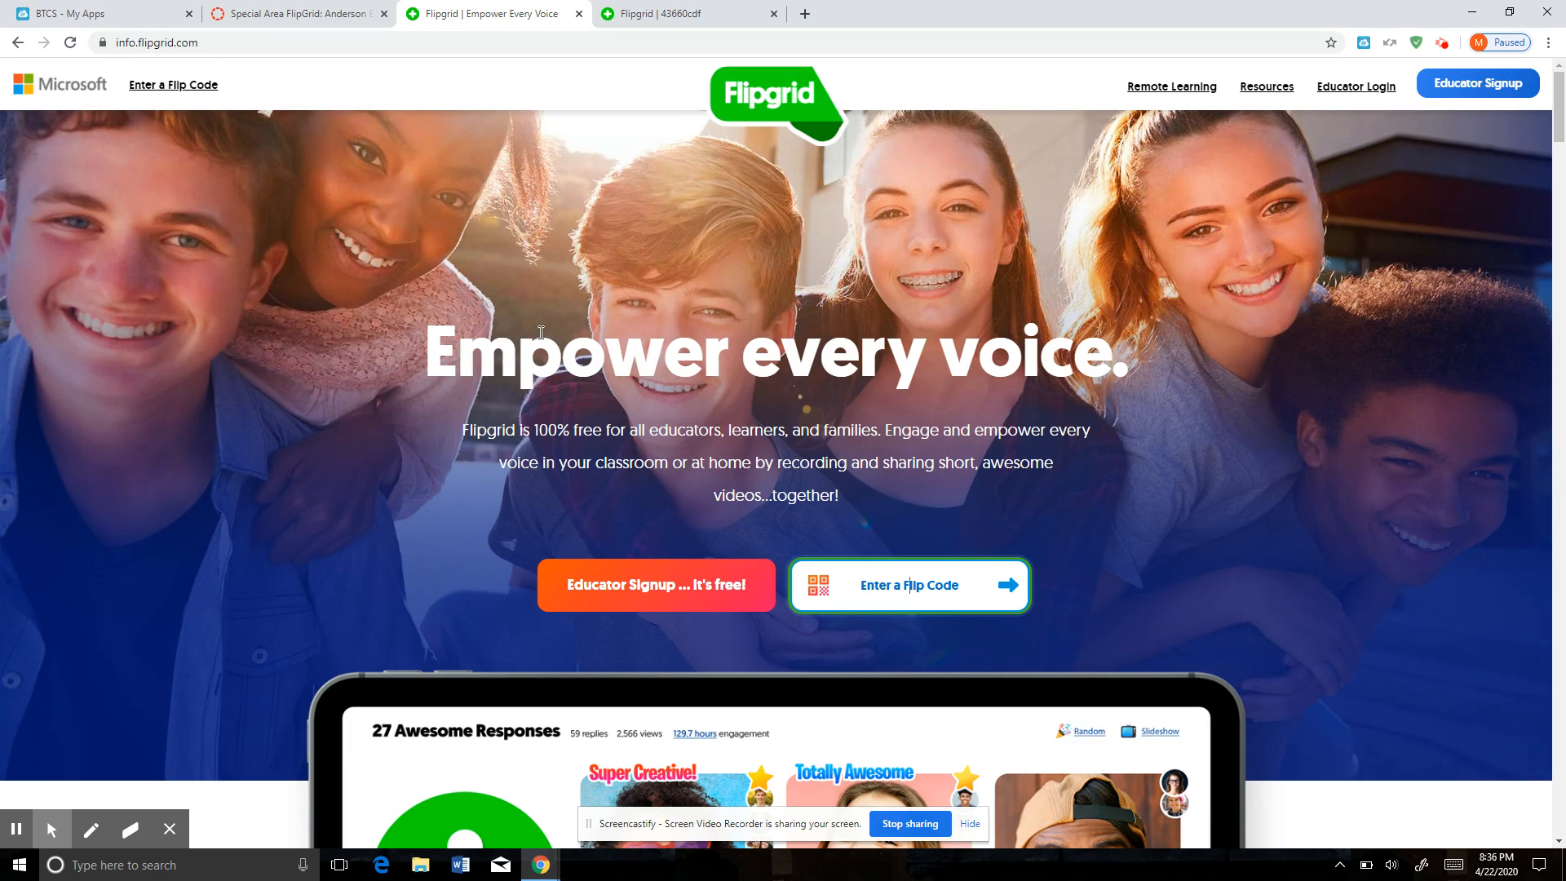
{"action": "mouse_move", "coordinate": [882, 587]}
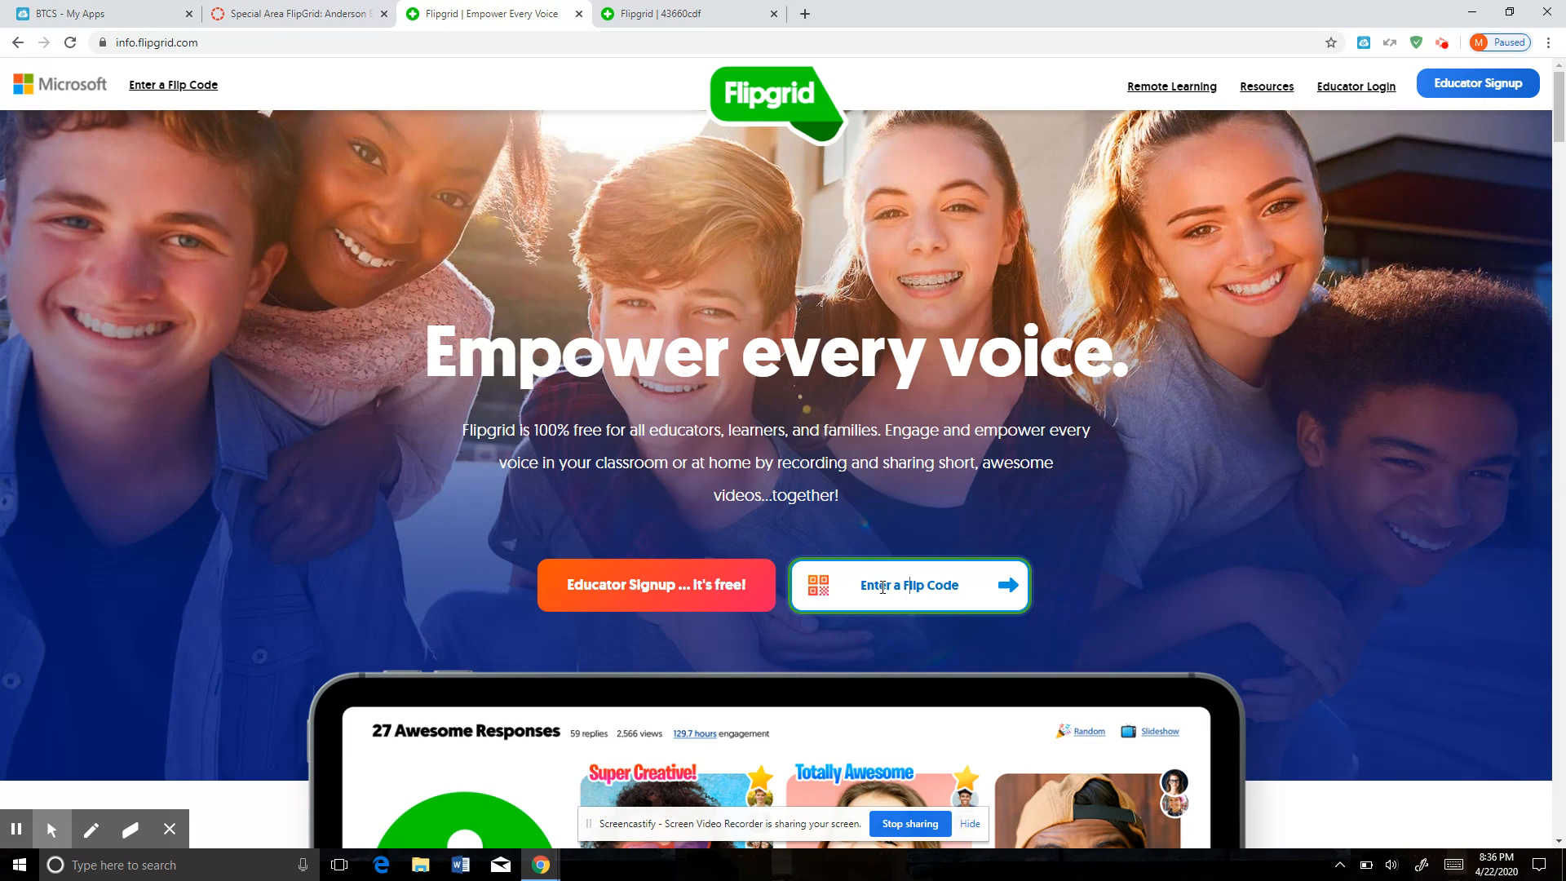
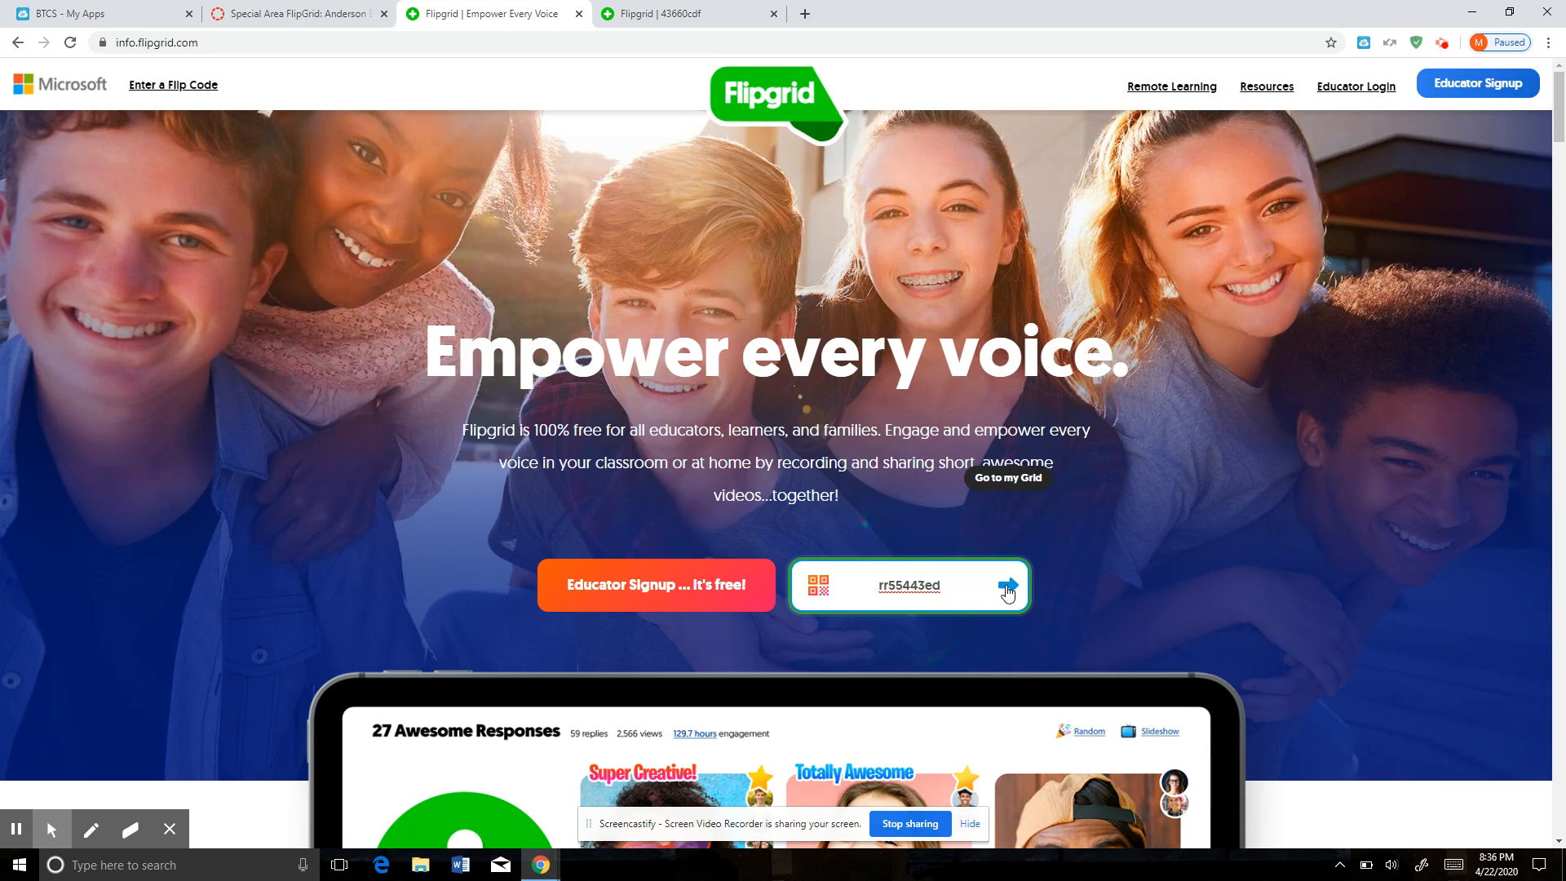
{"action": "mouse_move", "coordinate": [696, 263]}
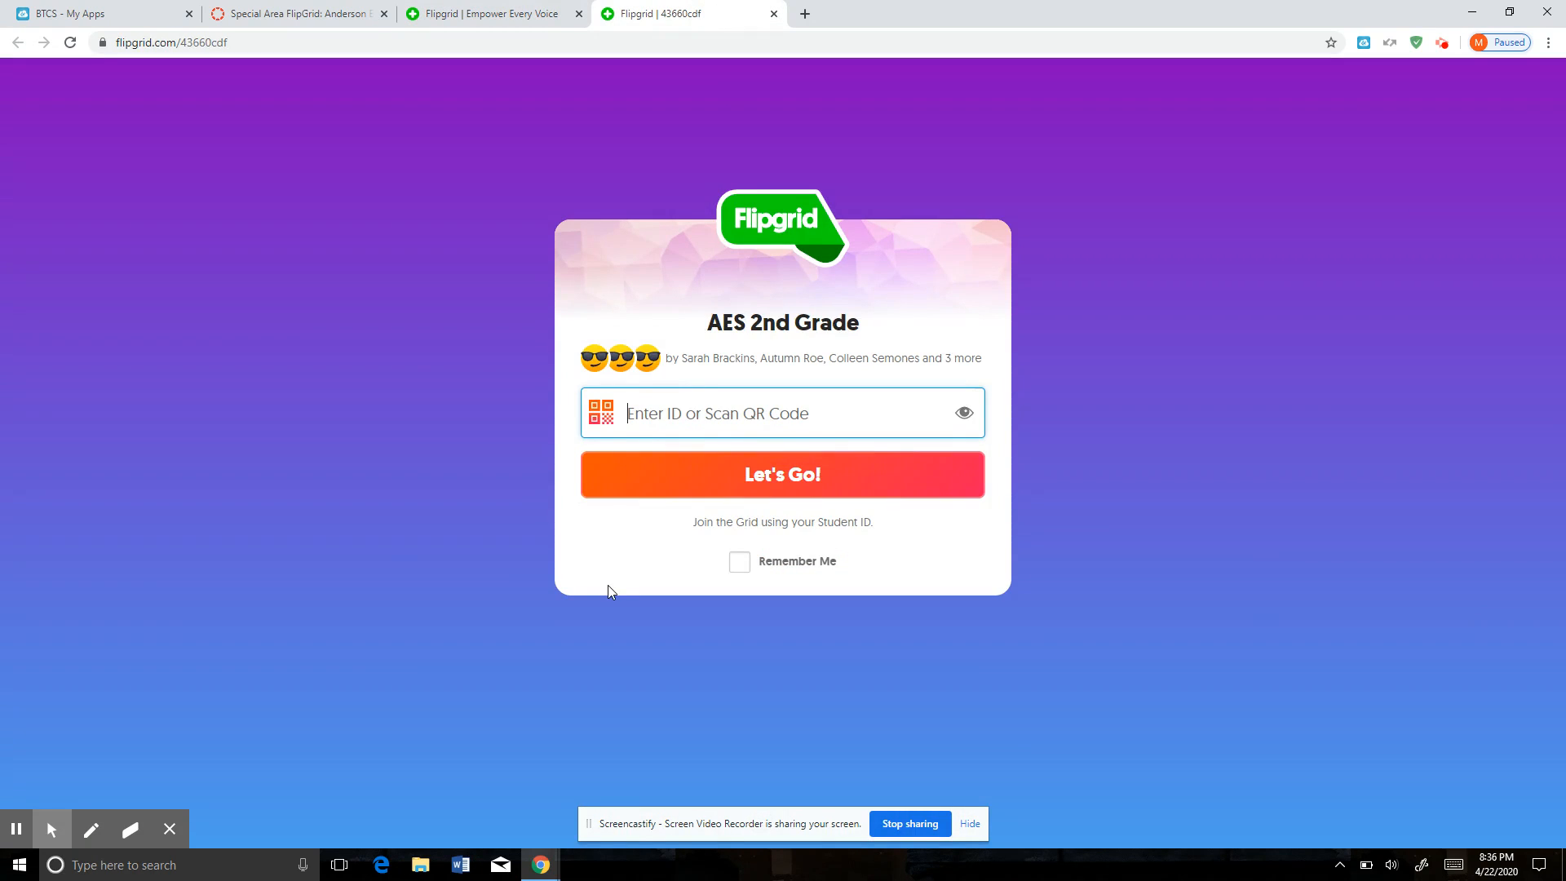
{"action": "mouse_move", "coordinate": [873, 625]}
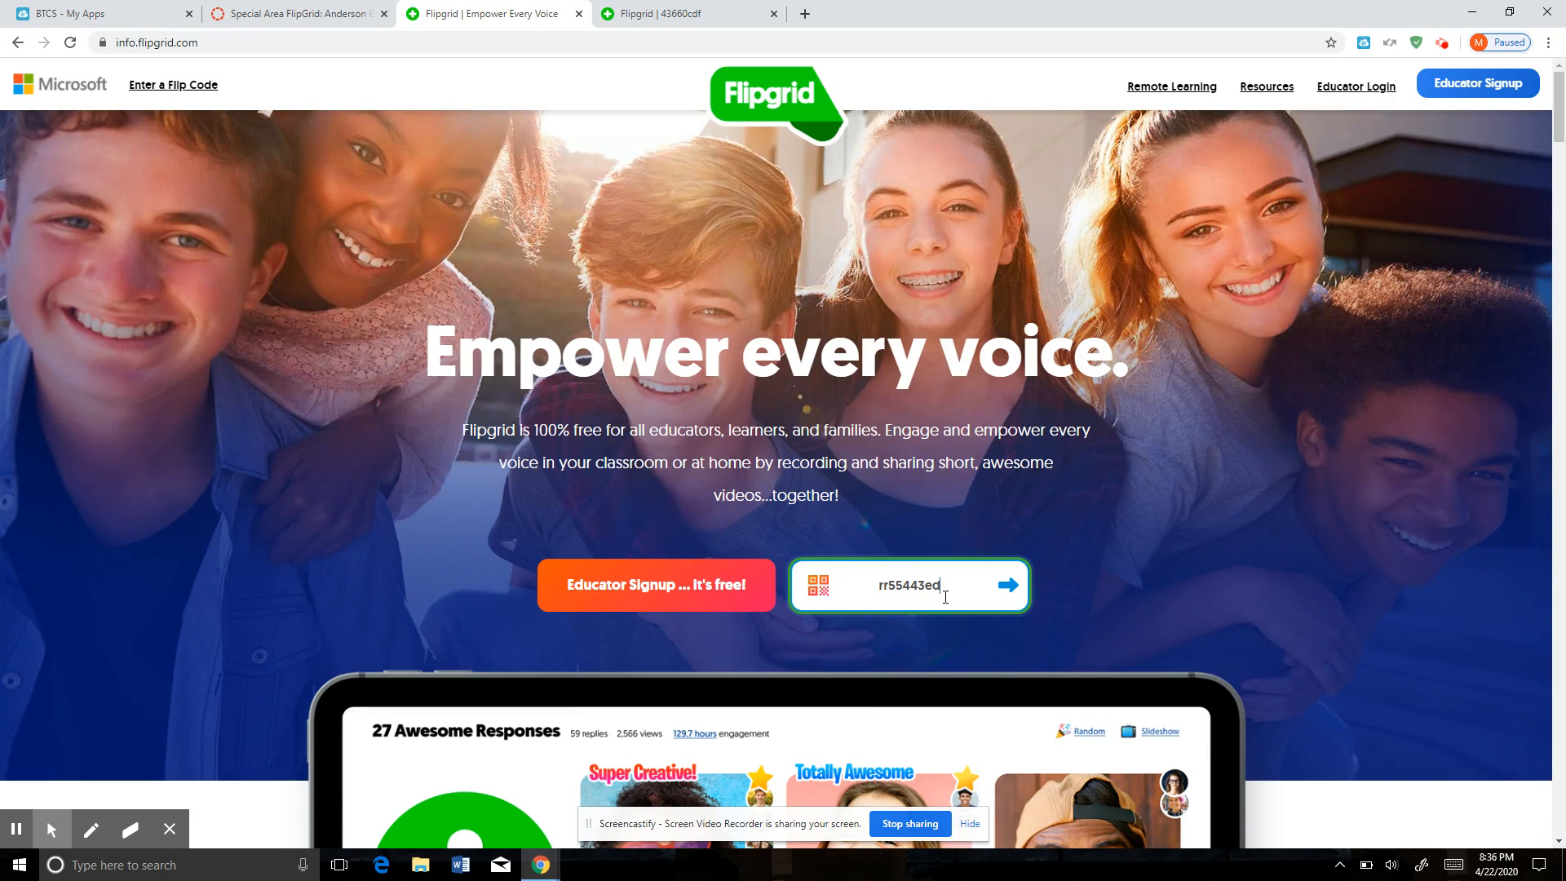
{"action": "left_click", "coordinate": [1006, 584]}
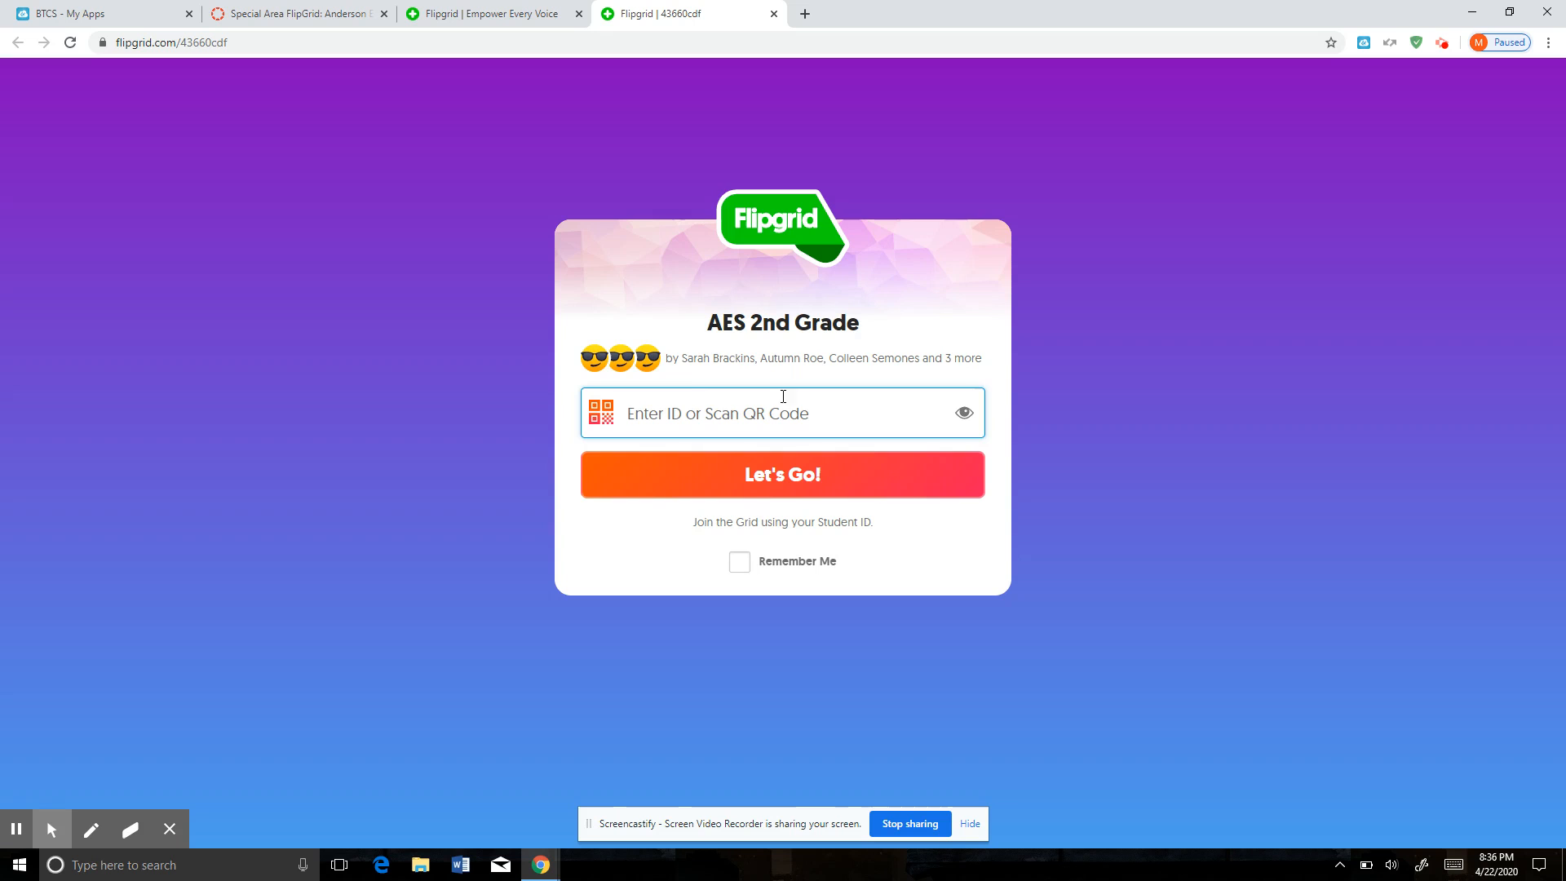
{"action": "mouse_move", "coordinate": [723, 398]}
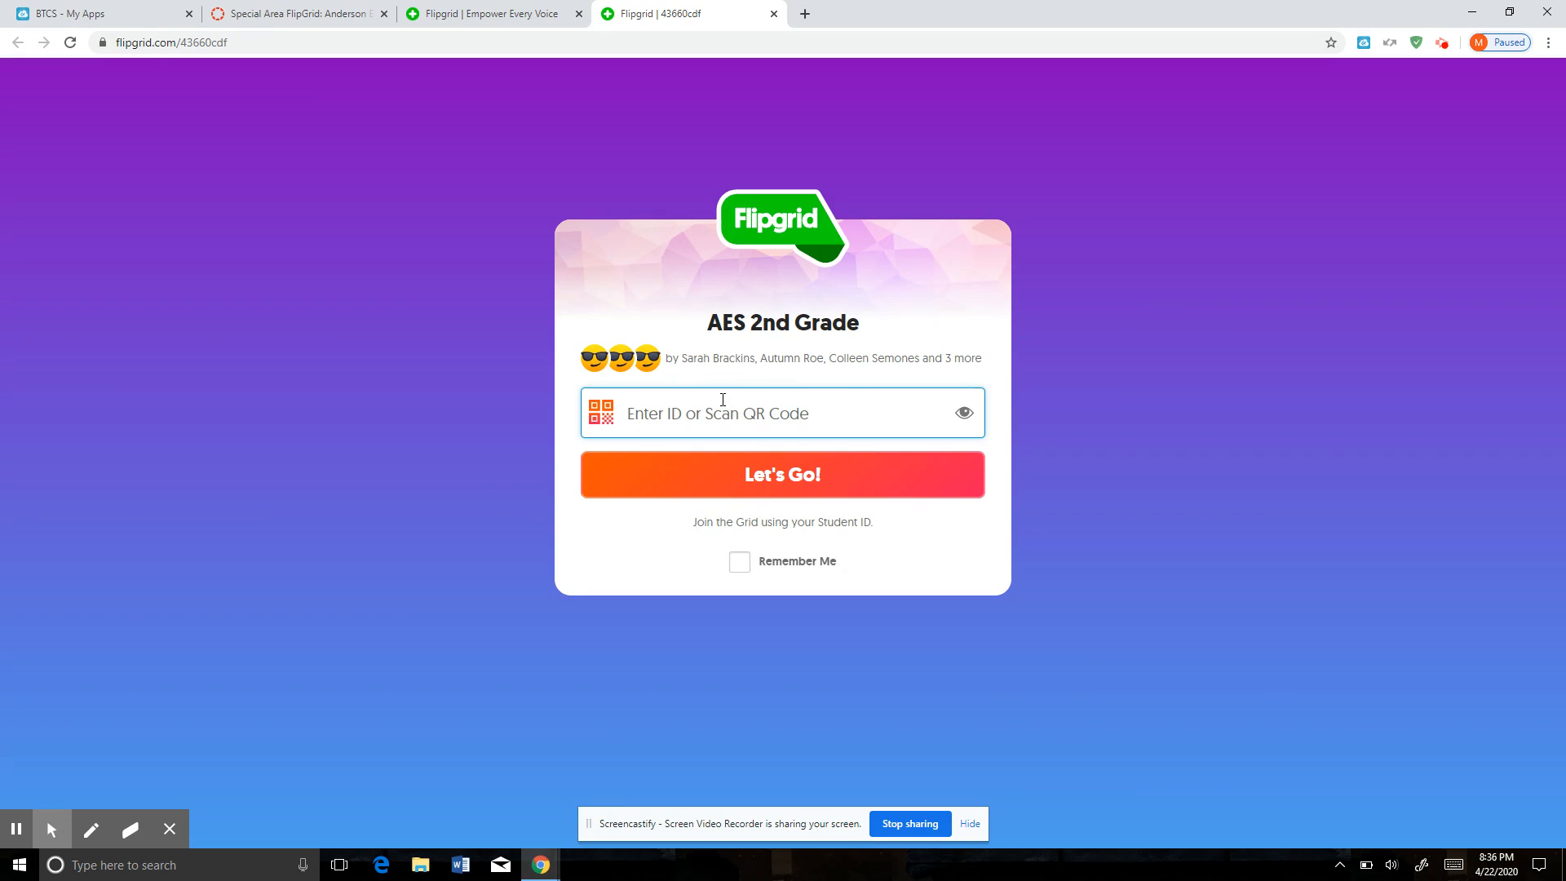
Enter student ID '1' and join the AES 2nd Grade grid.
{"action": "type", "text": "1"}
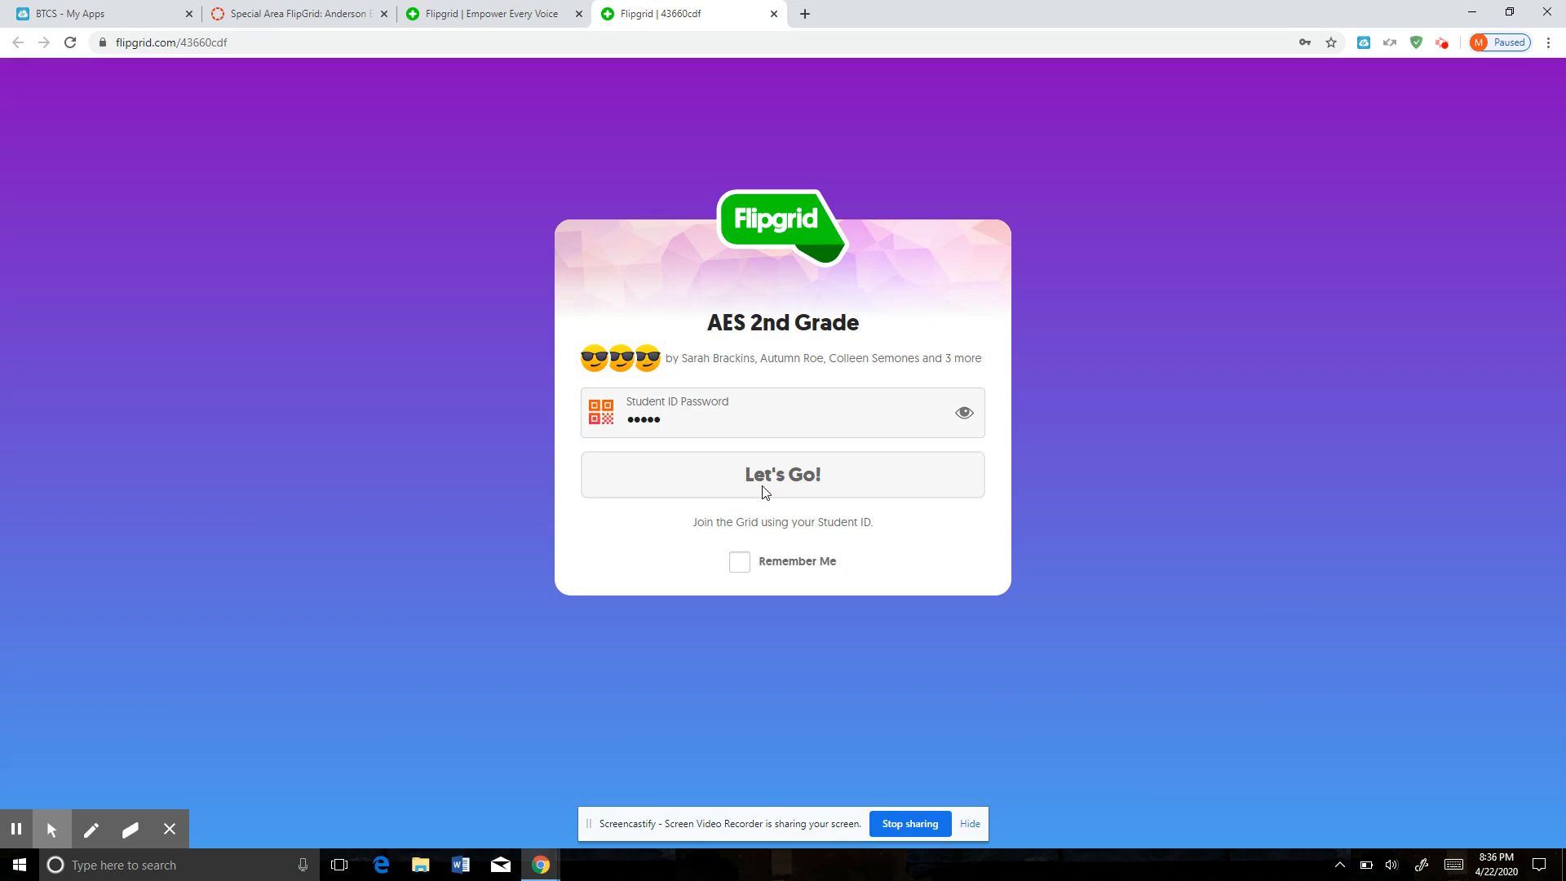
{"action": "mouse_move", "coordinate": [995, 604]}
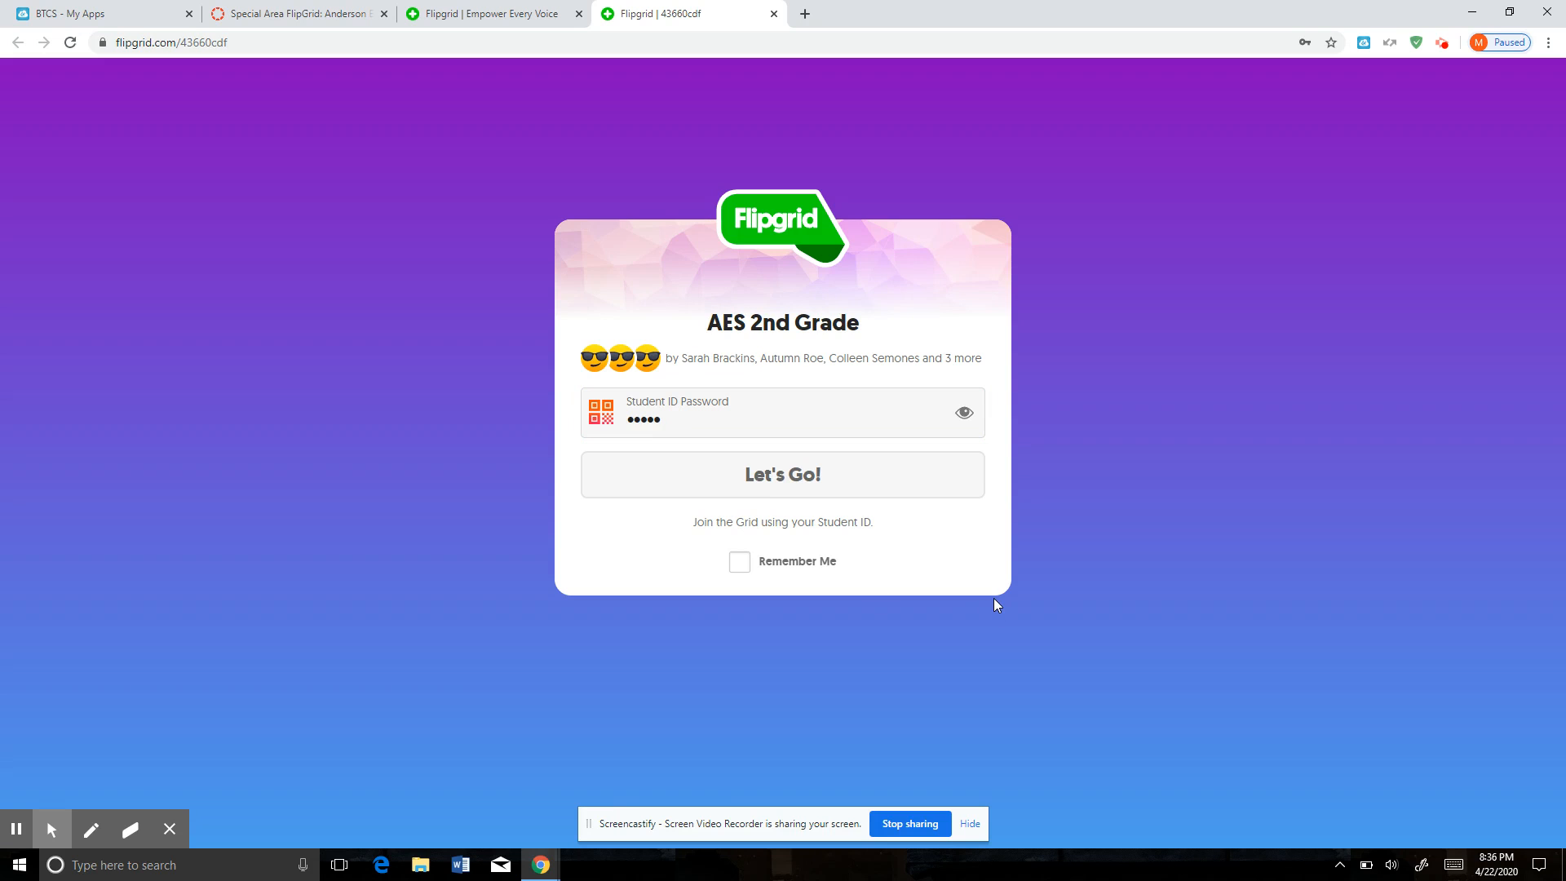
{"action": "mouse_move", "coordinate": [861, 488]}
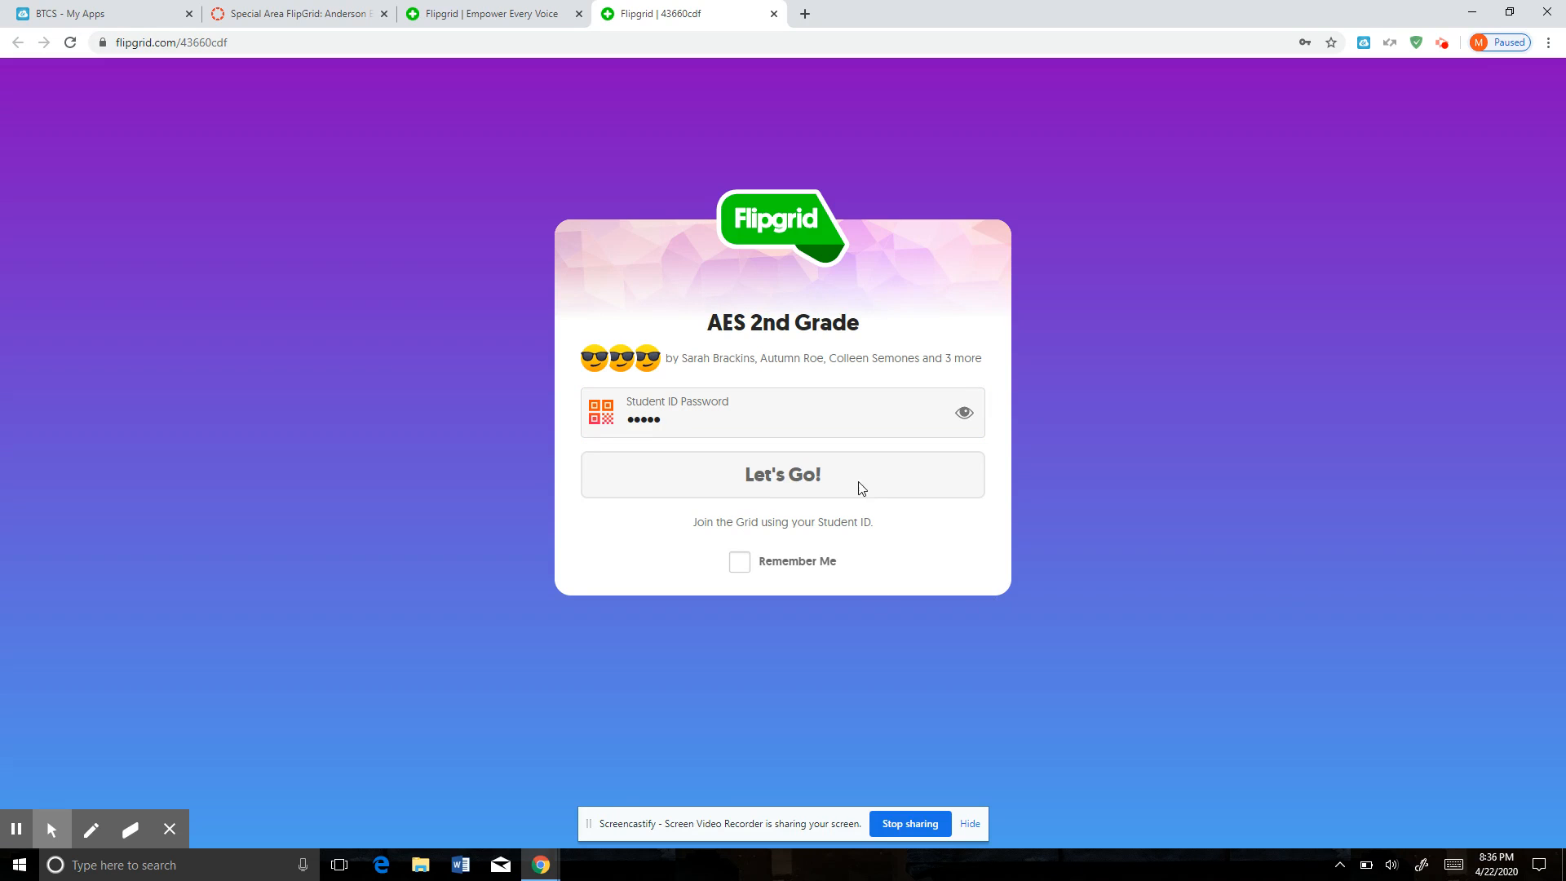
{"action": "mouse_move", "coordinate": [831, 489]}
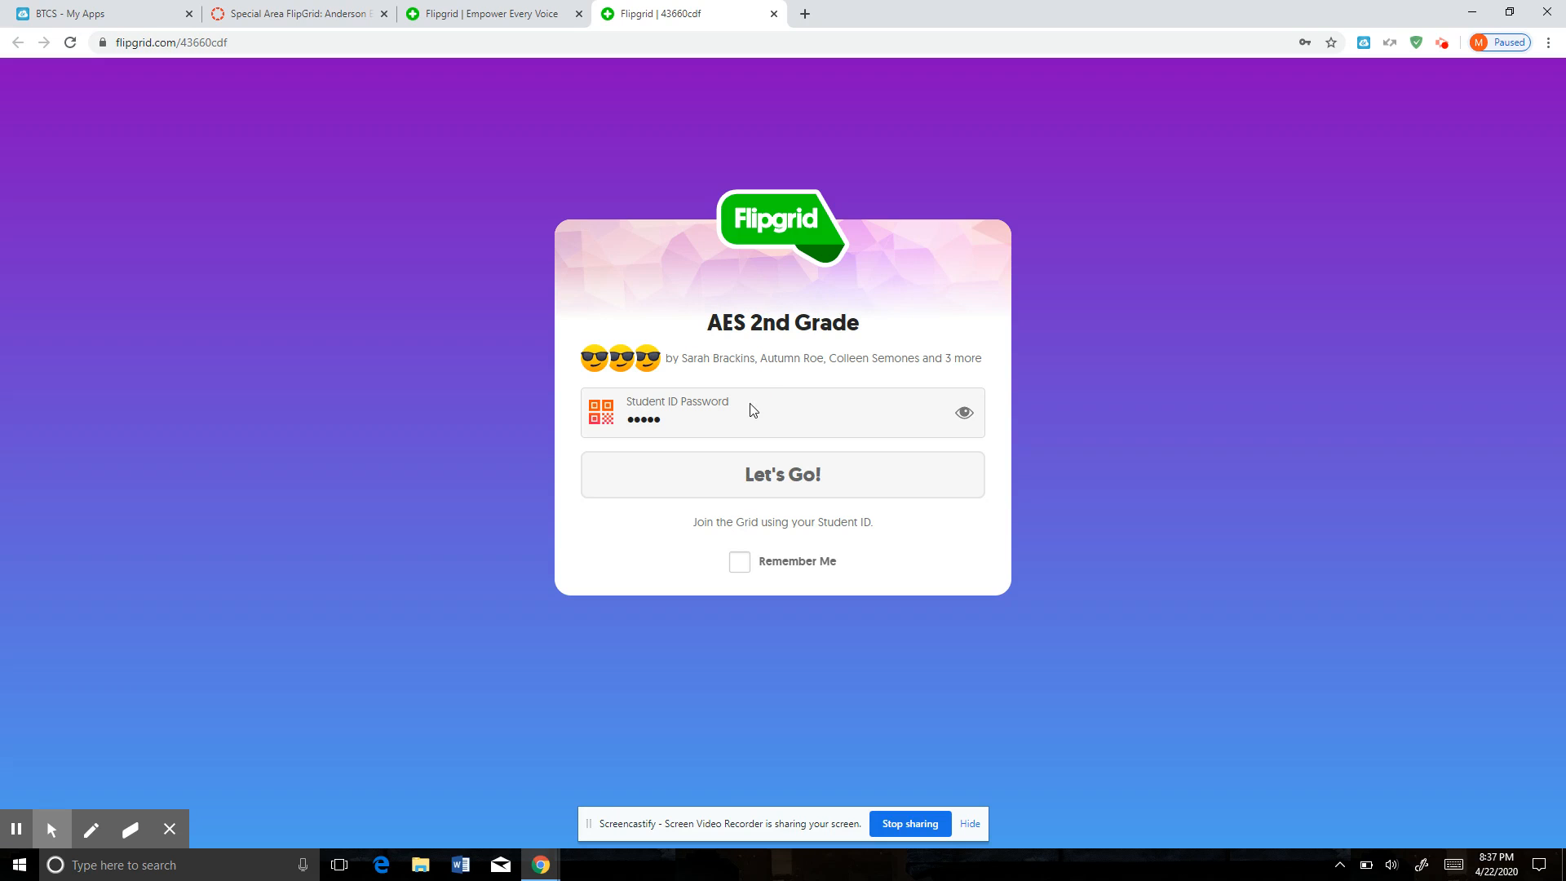
{"action": "mouse_move", "coordinate": [754, 496]}
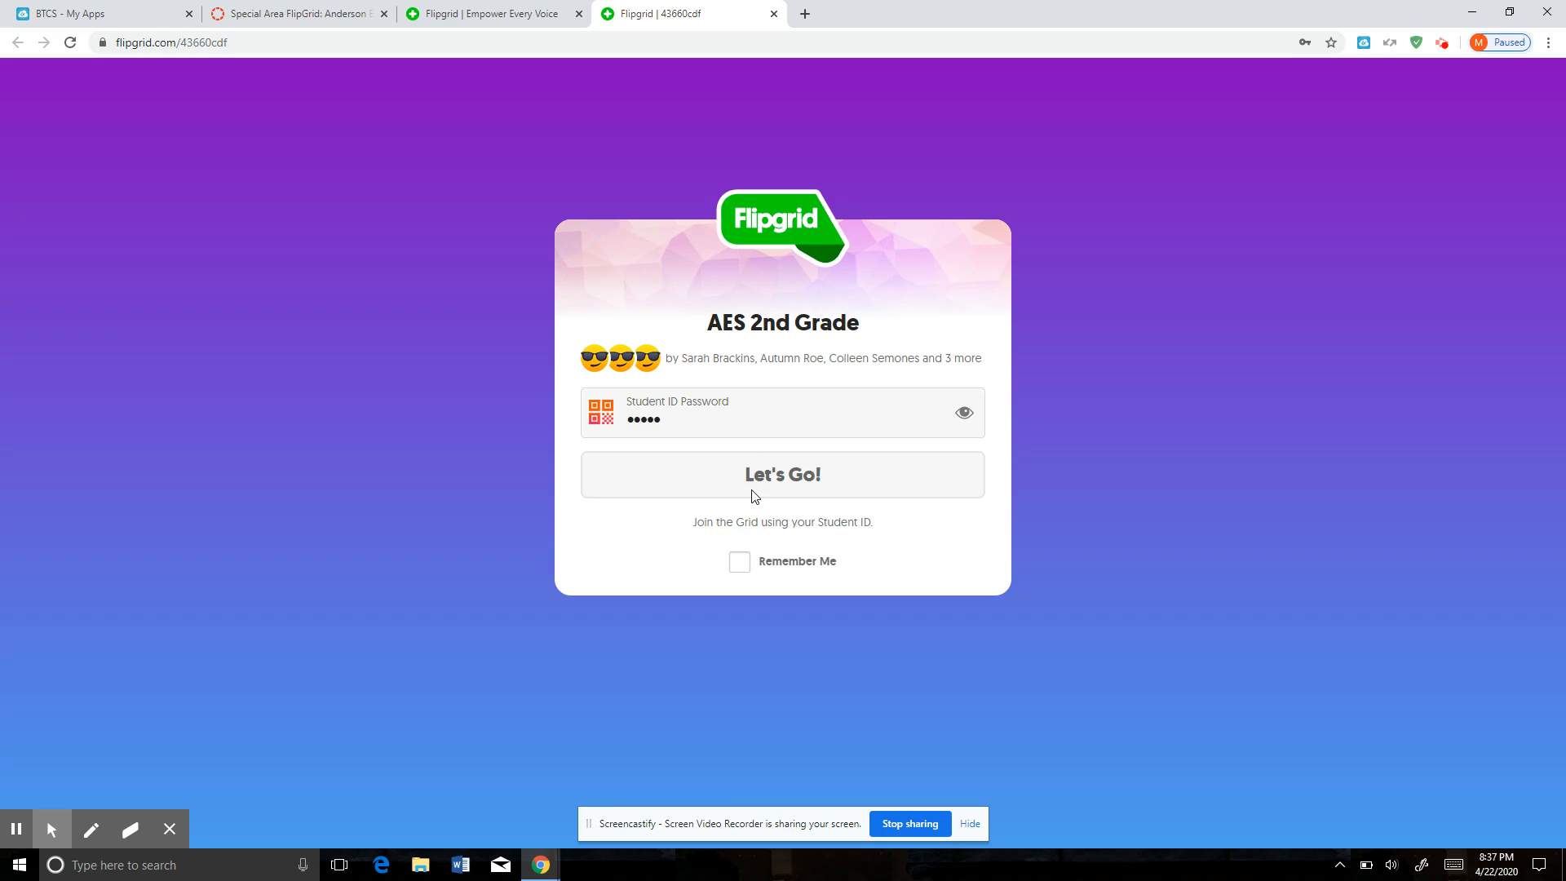
{"action": "left_click", "coordinate": [782, 475]}
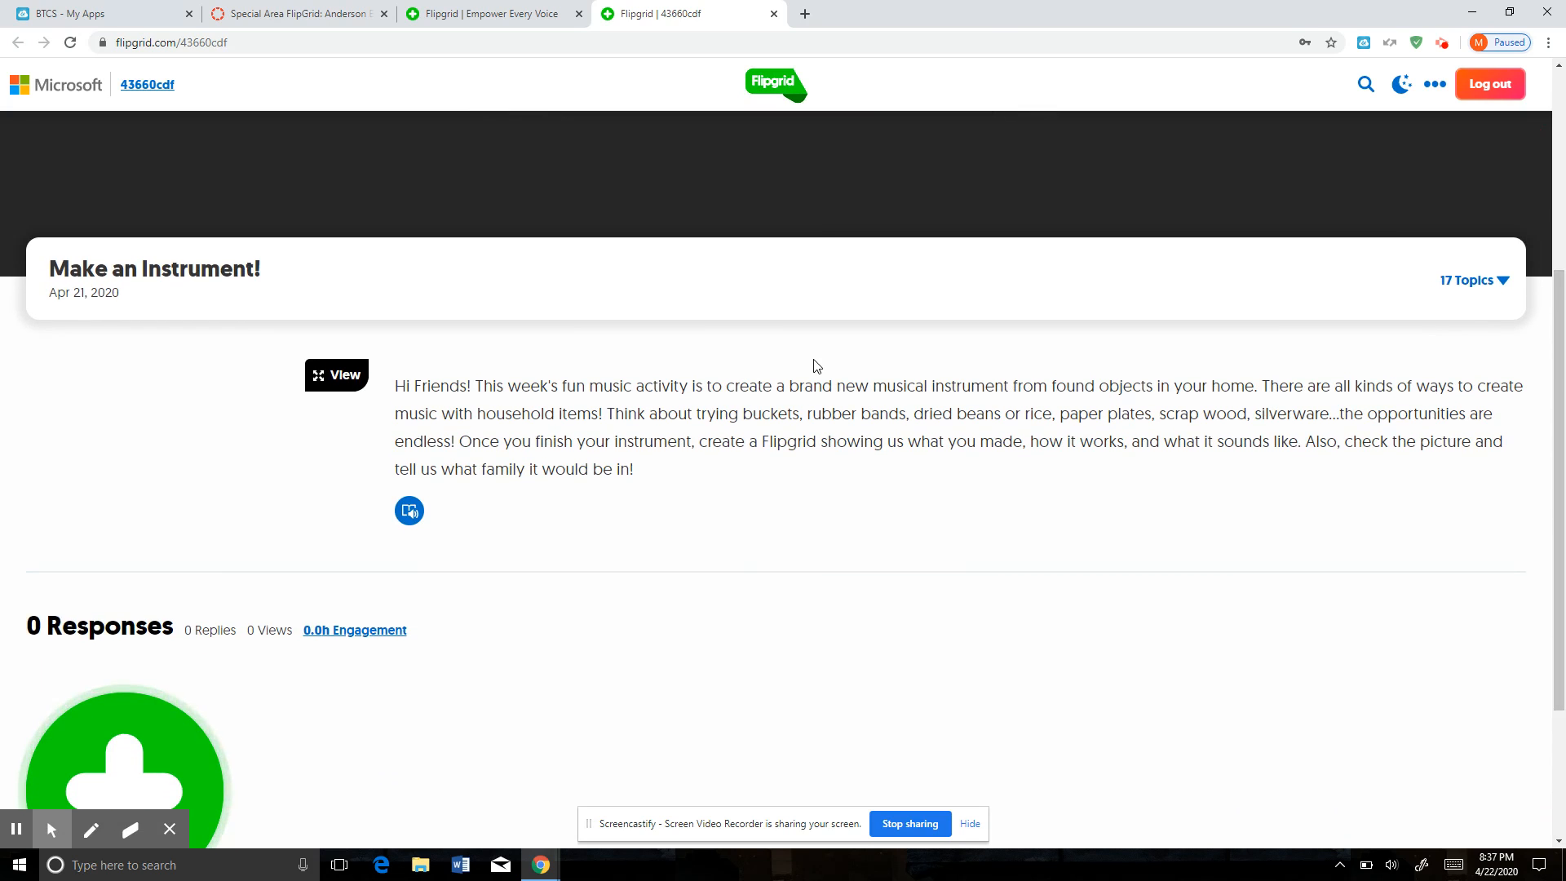
{"action": "mouse_move", "coordinate": [809, 535]}
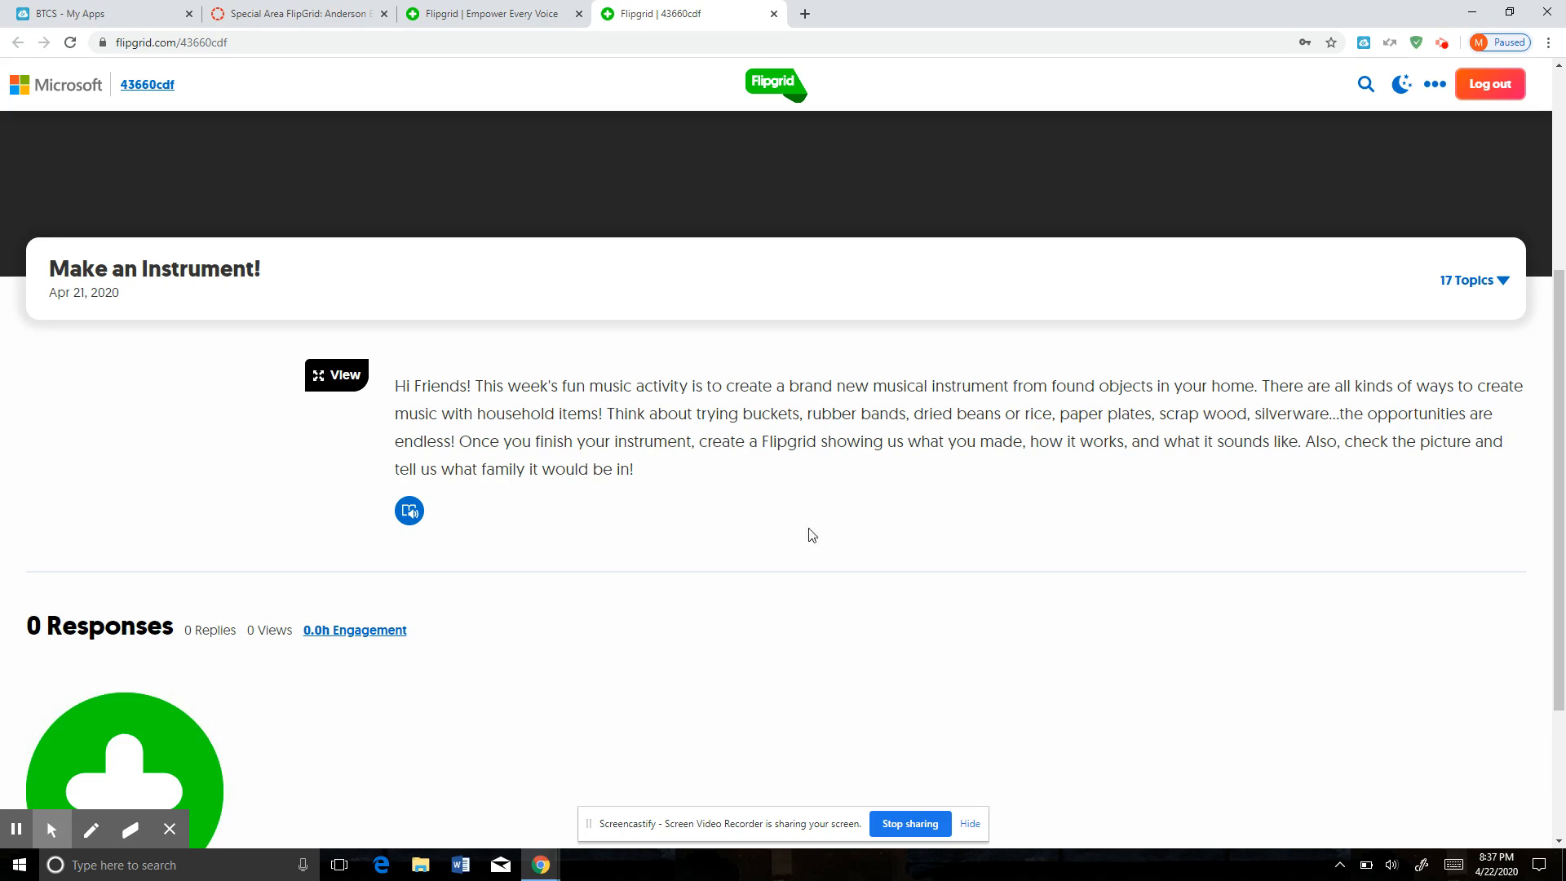
{"action": "left_click", "coordinate": [1436, 83]}
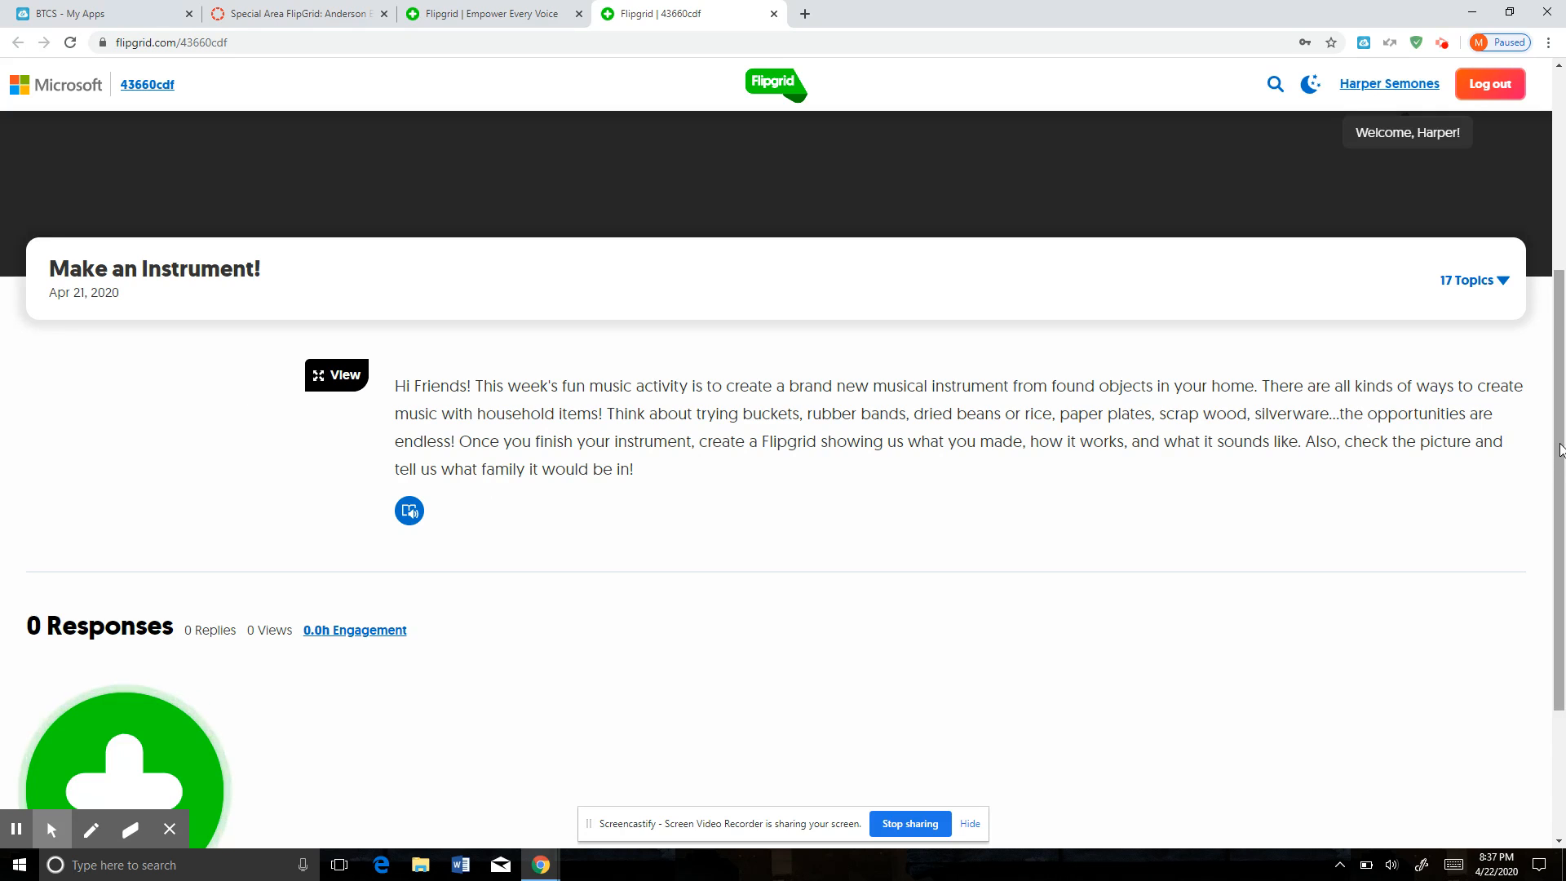
{"action": "scroll", "scroll_direction": "down", "scroll_amount": 3}
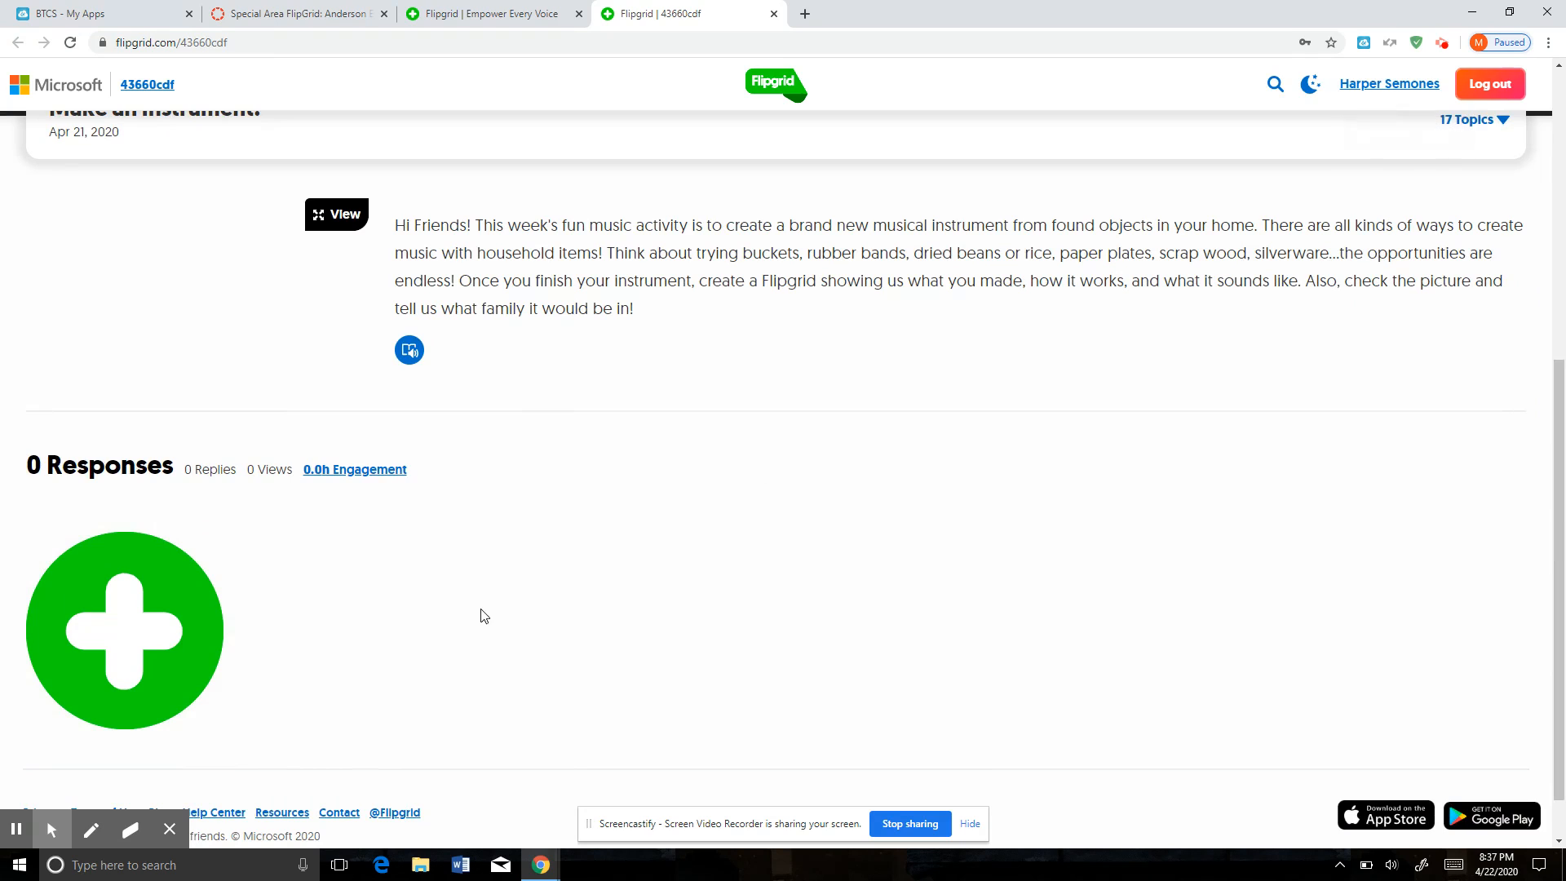
{"action": "mouse_move", "coordinate": [137, 570]}
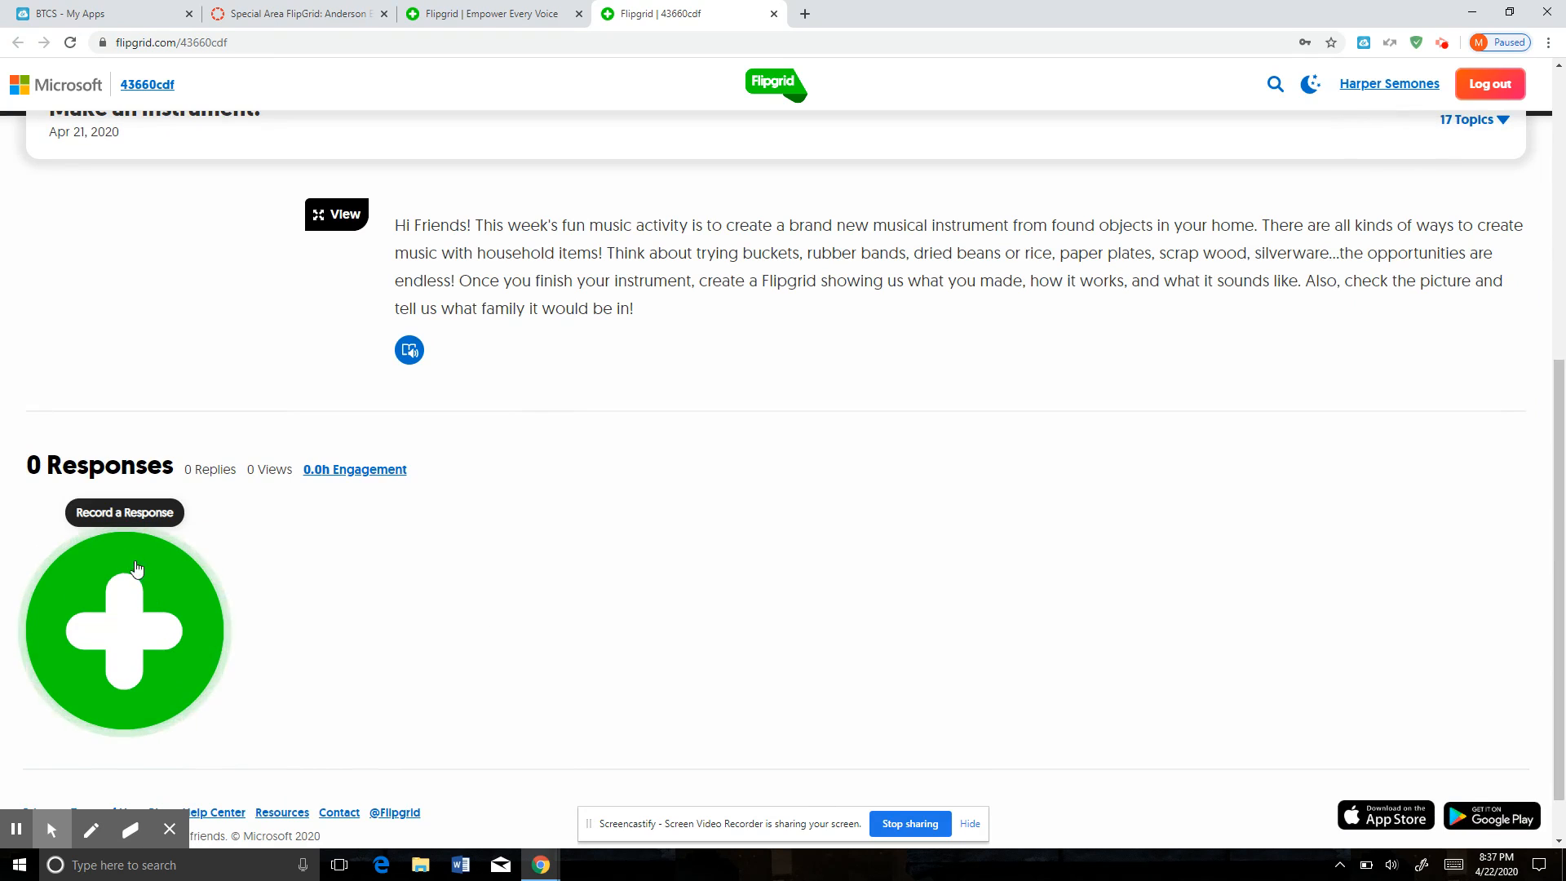
{"action": "mouse_move", "coordinate": [1277, 535]}
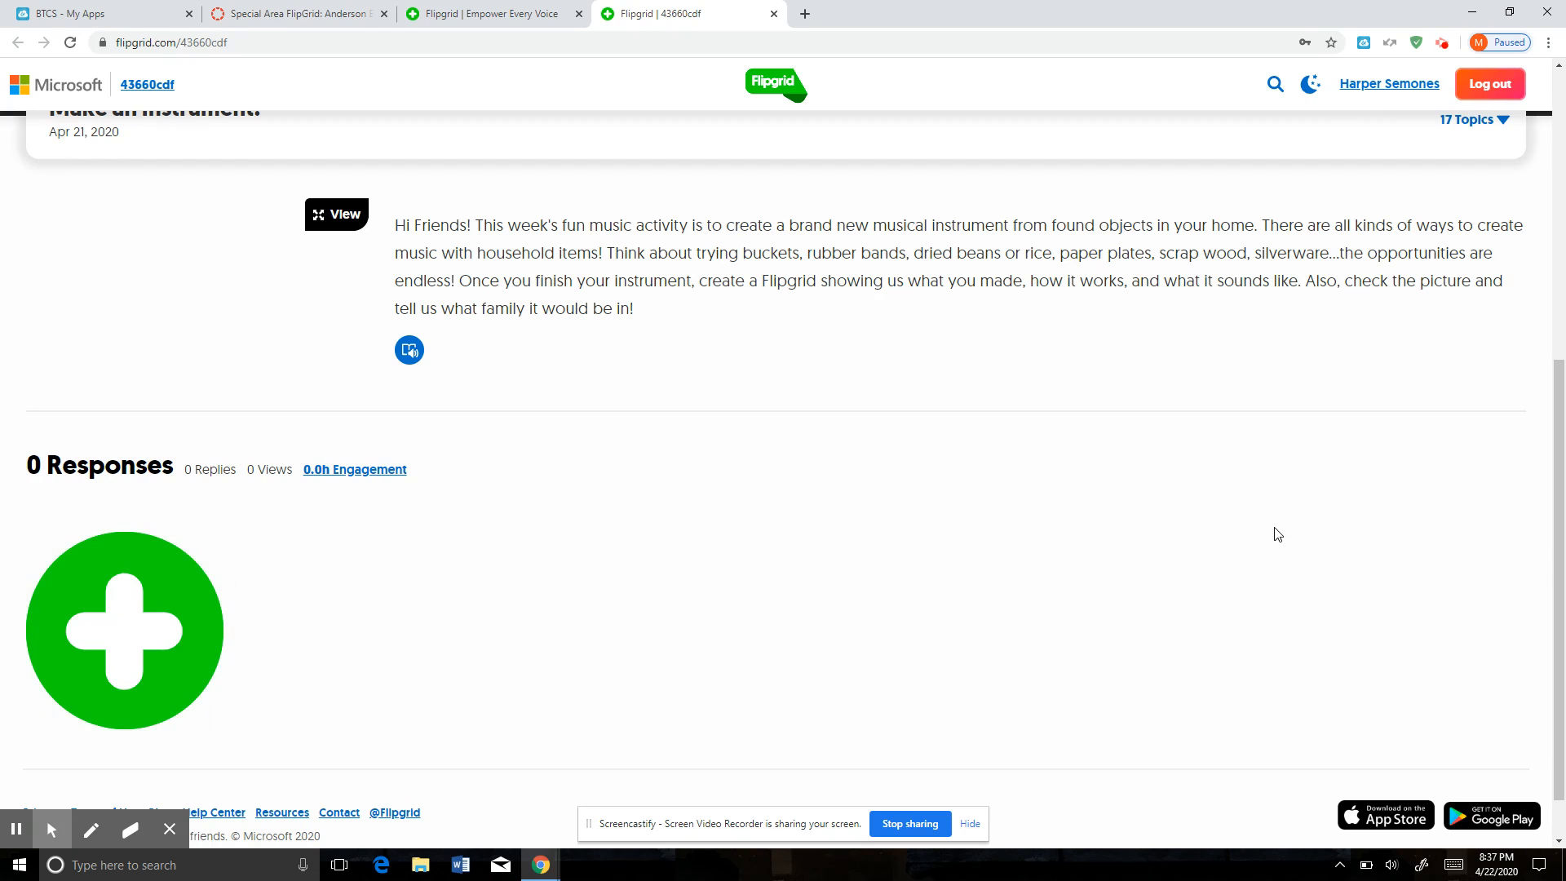
{"action": "scroll", "scroll_direction": "up", "scroll_amount": 3}
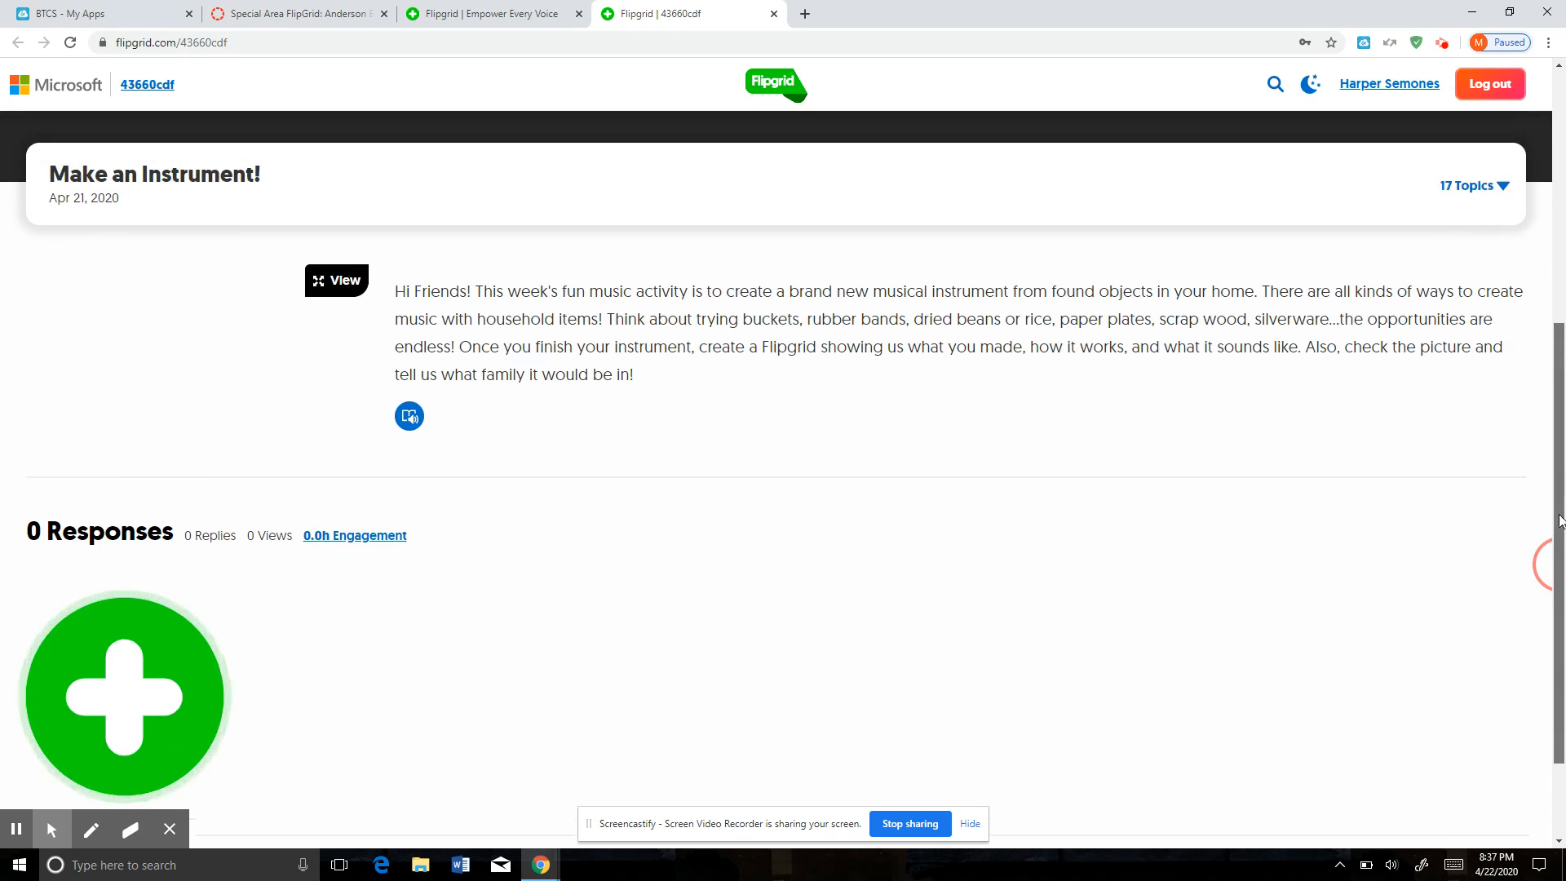
{"action": "scroll", "scroll_direction": "up", "scroll_amount": 3}
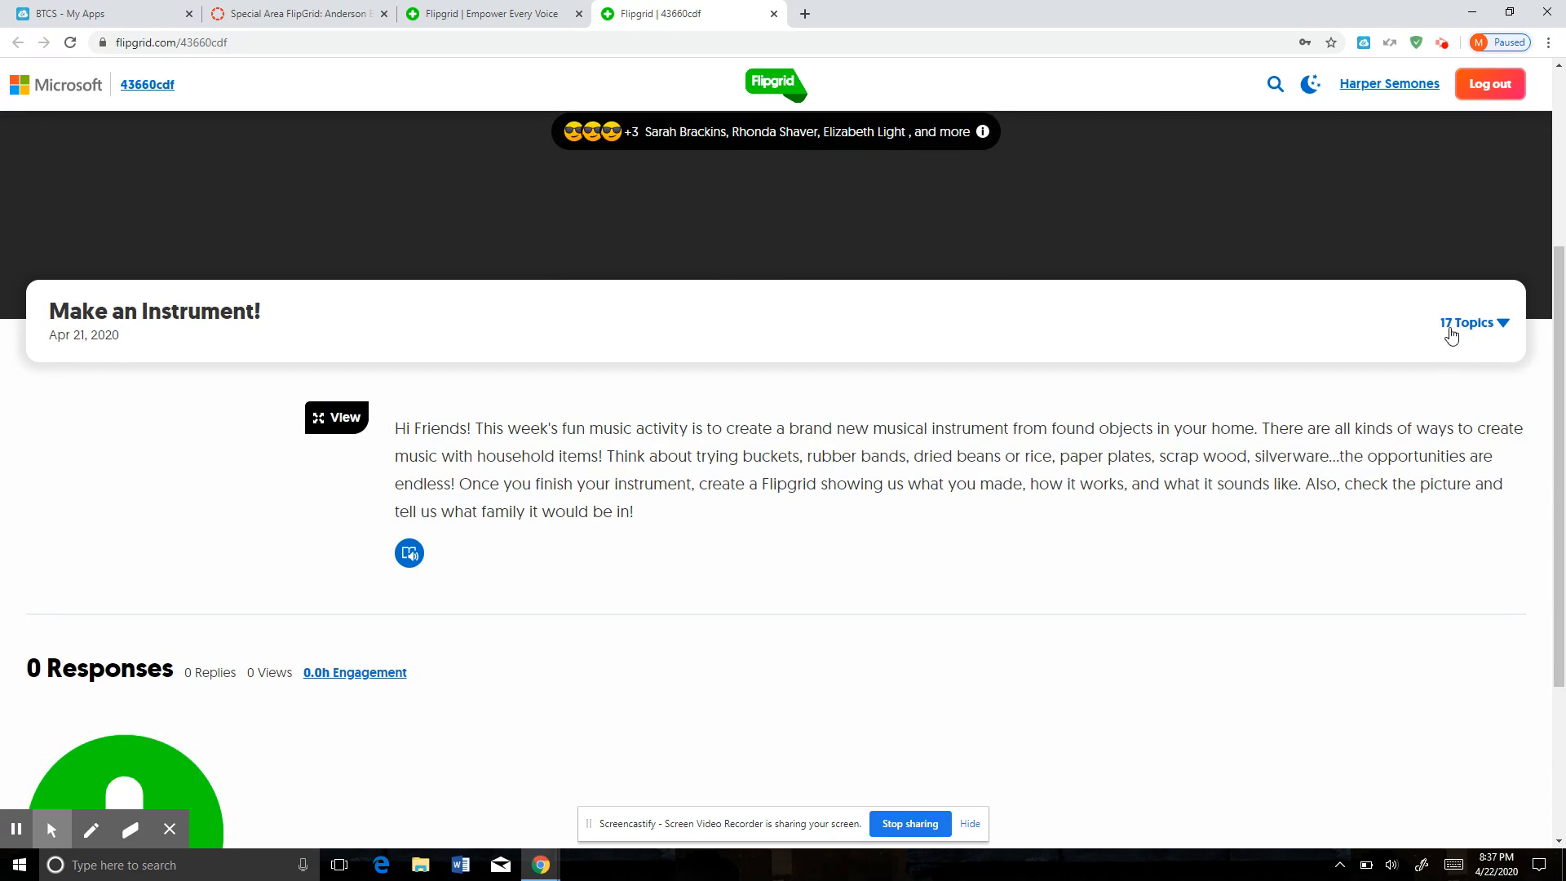
{"action": "mouse_move", "coordinate": [1415, 340]}
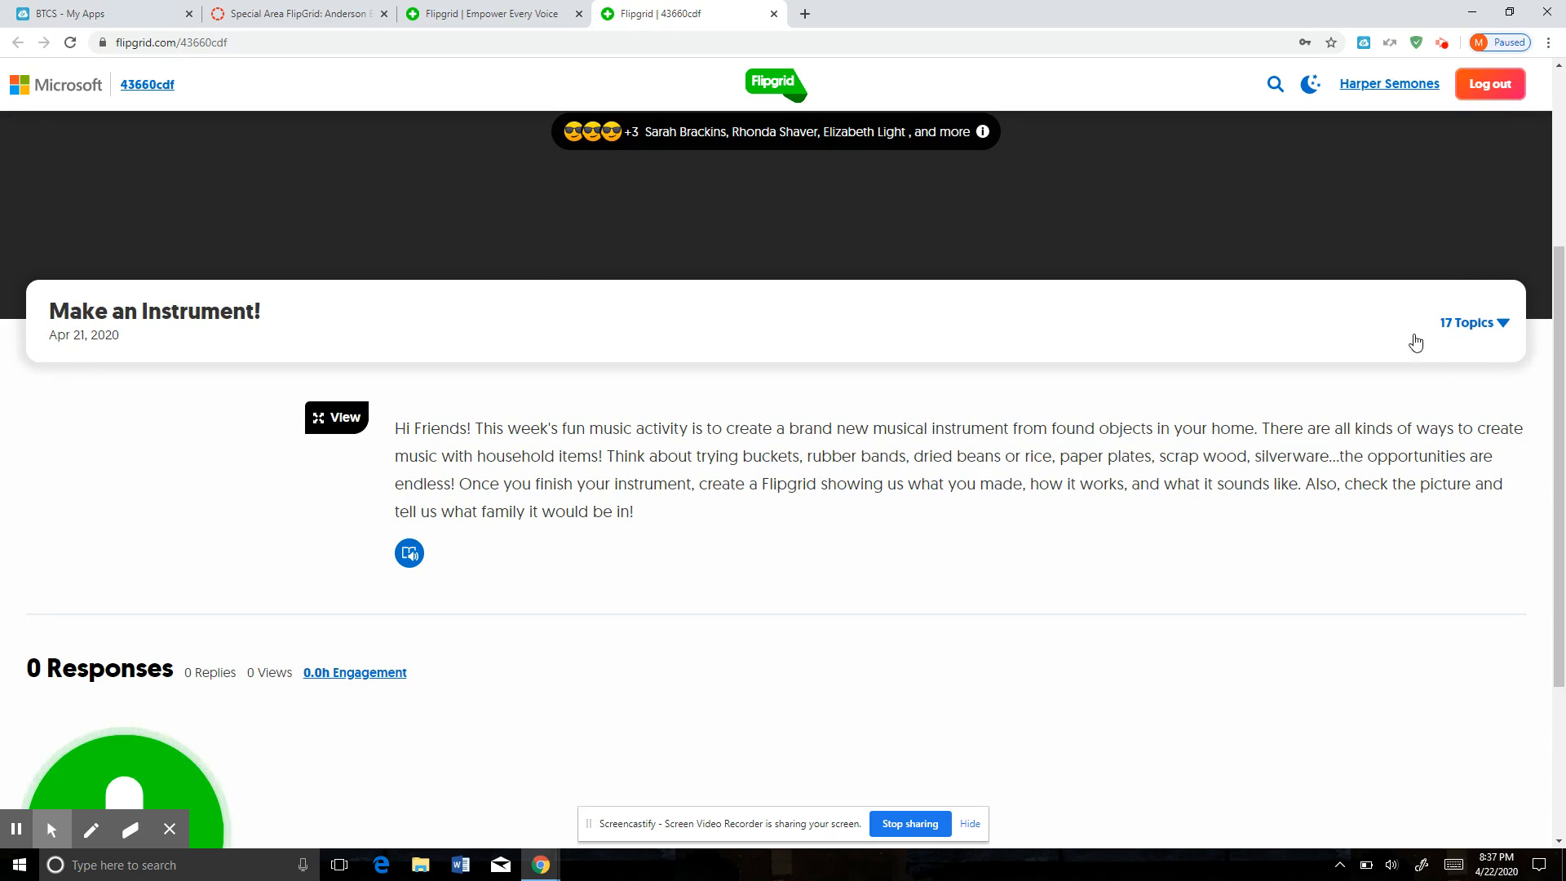
Expand the '17 Topics' list and scroll through the grid's topics and statuses.
{"action": "left_click", "coordinate": [1468, 323]}
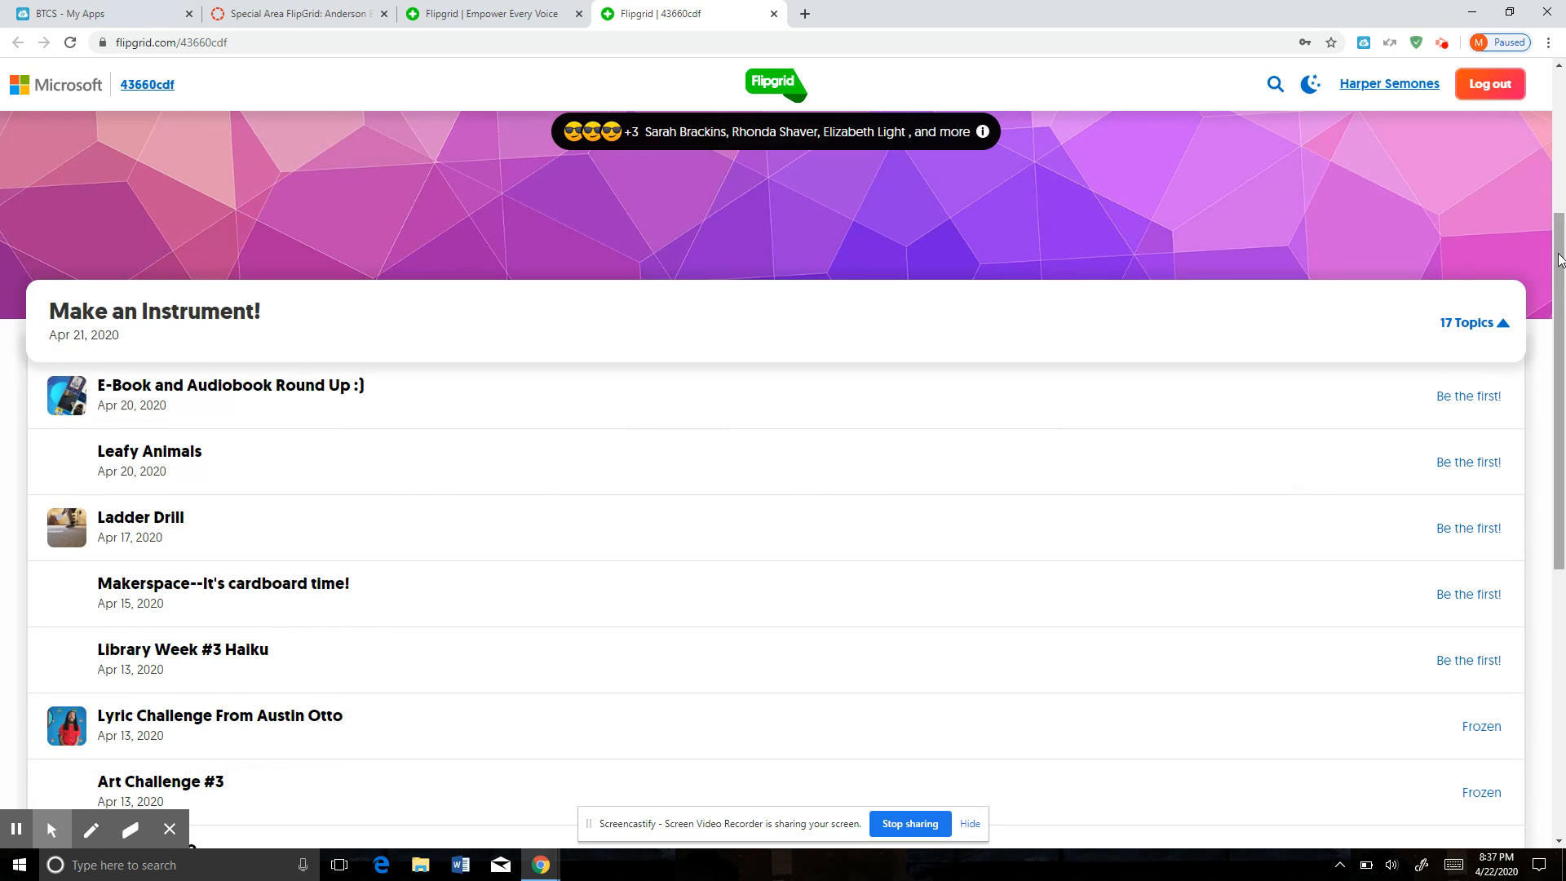
{"action": "scroll", "scroll_direction": "down", "scroll_amount": 3}
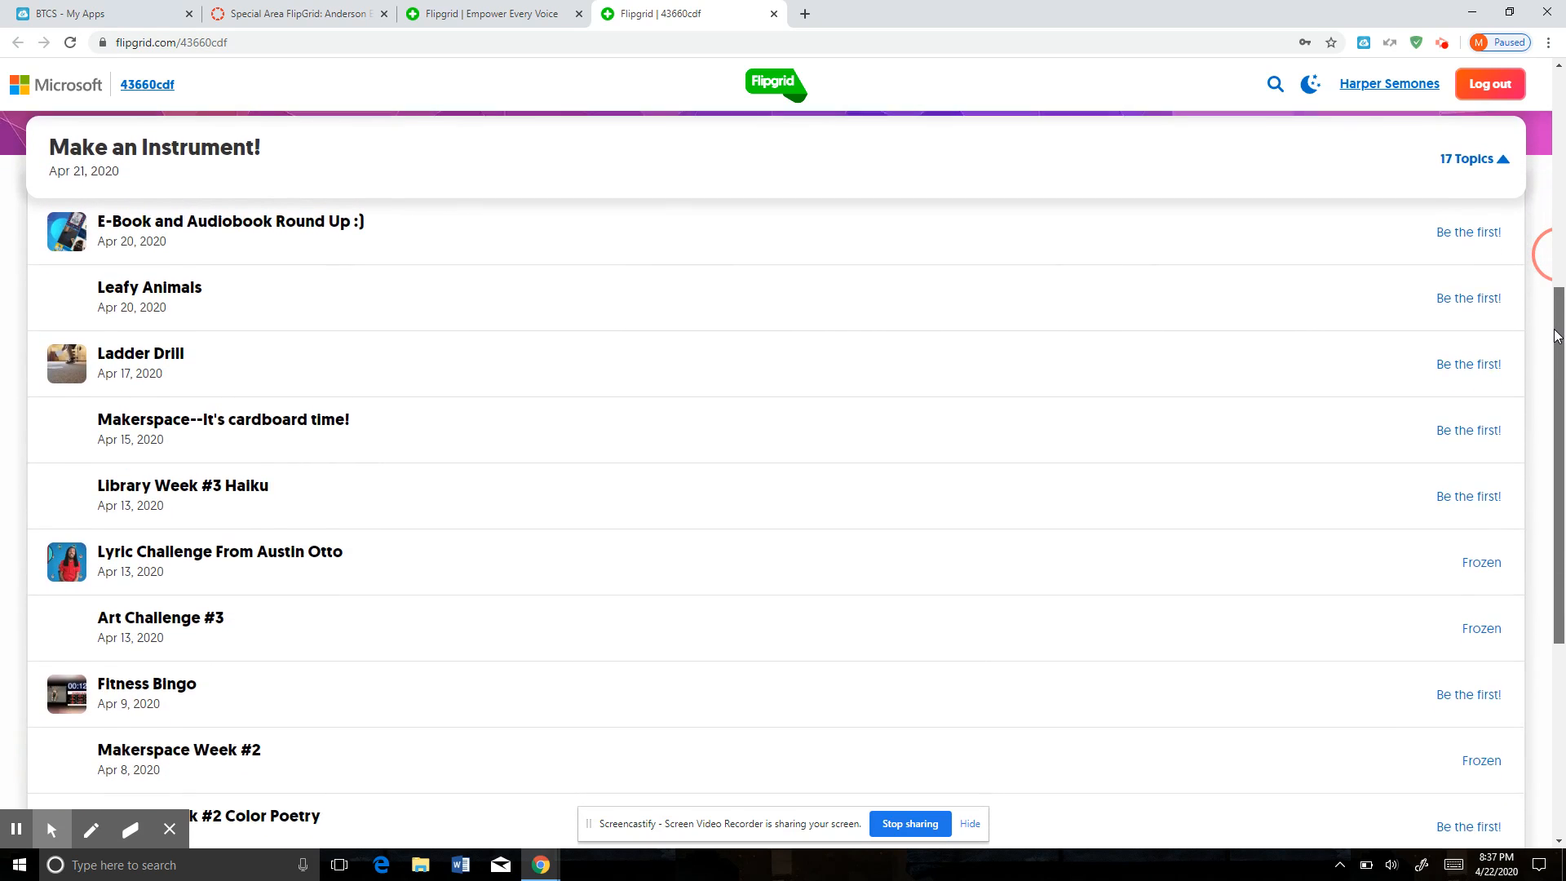
{"action": "scroll", "scroll_direction": "down", "scroll_amount": 3}
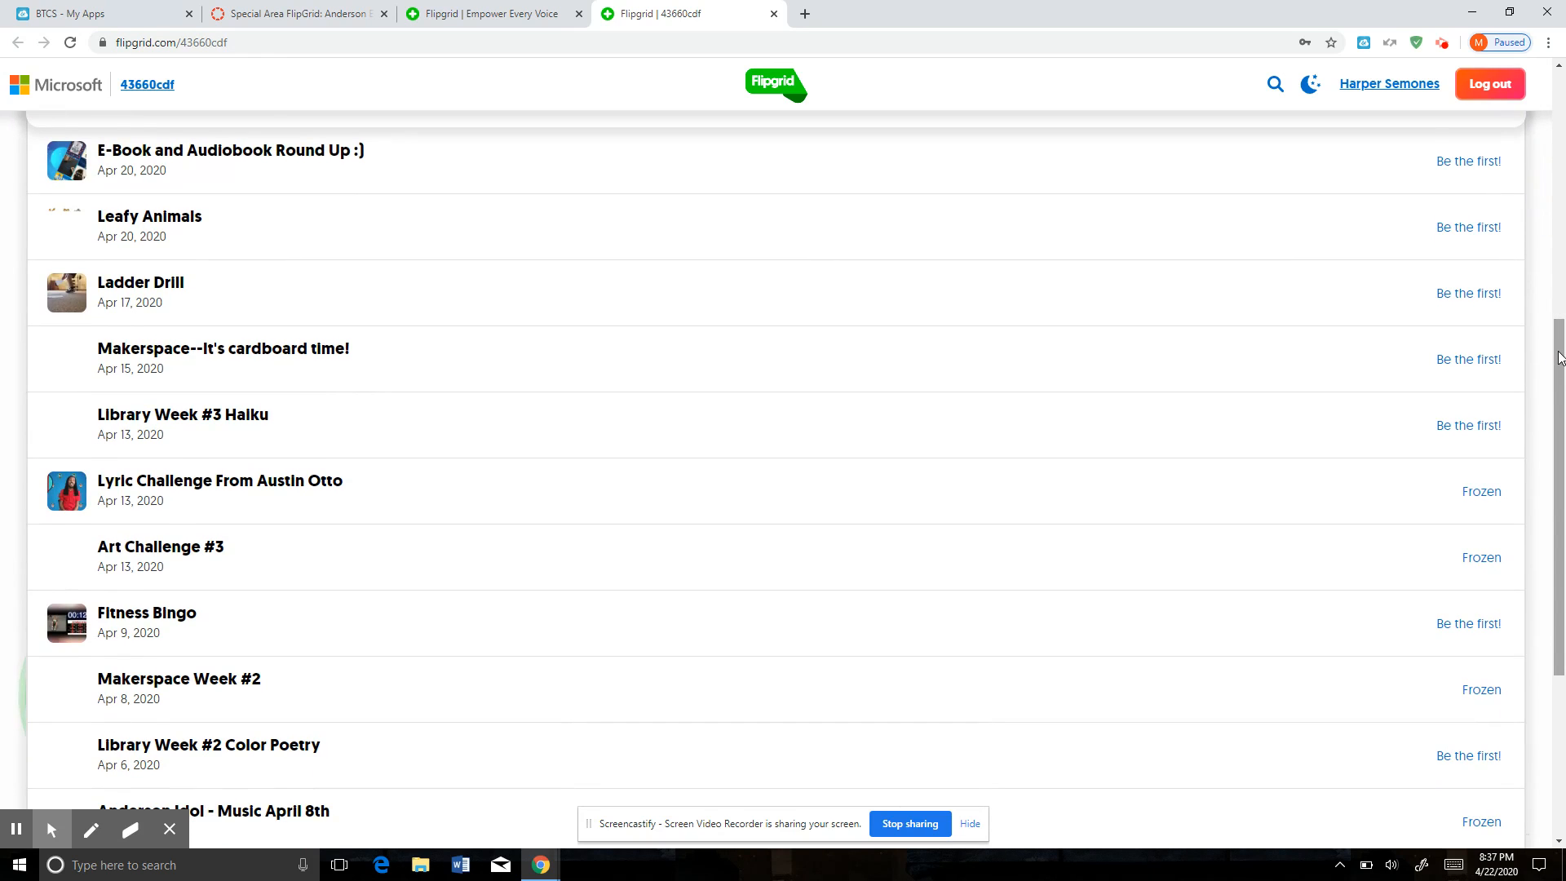
{"action": "scroll", "scroll_direction": "down", "scroll_amount": 3}
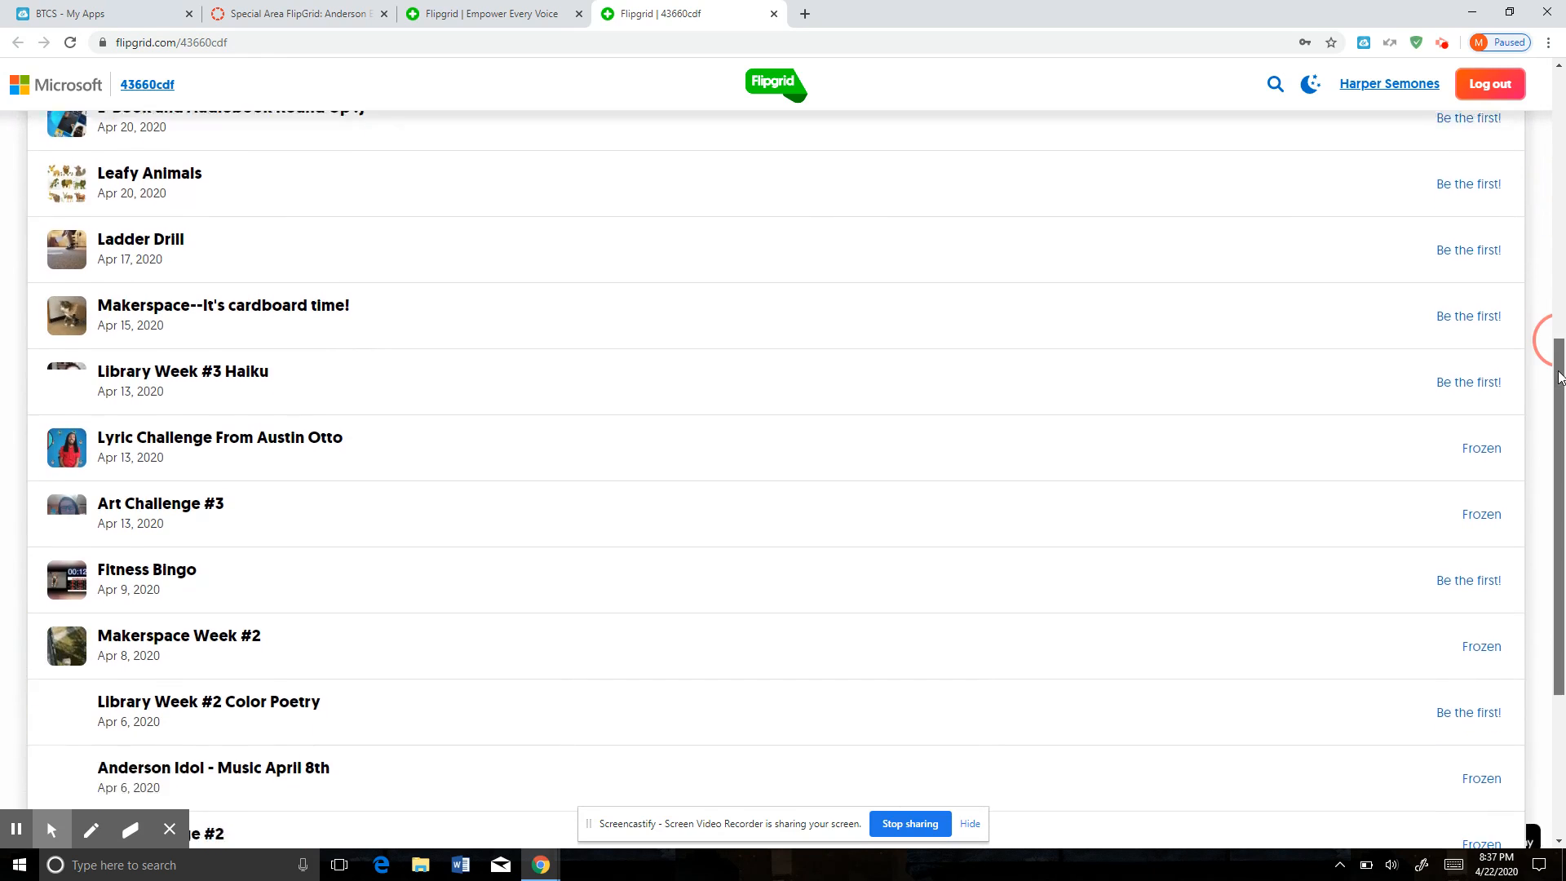
{"action": "scroll", "scroll_direction": "down", "scroll_amount": 3}
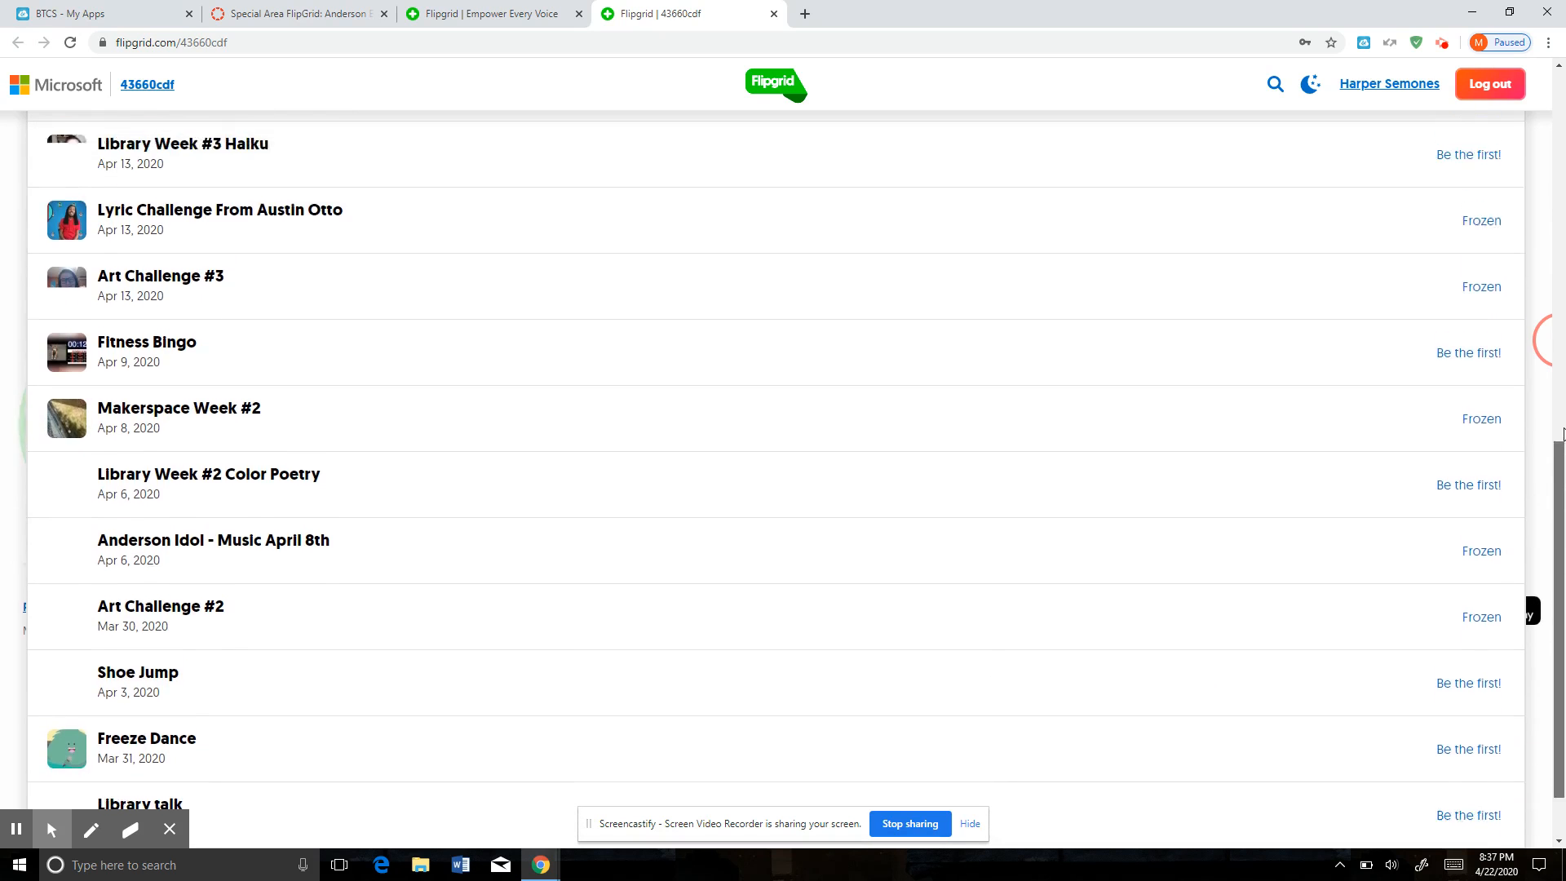
{"action": "scroll", "scroll_direction": "up", "scroll_amount": 3}
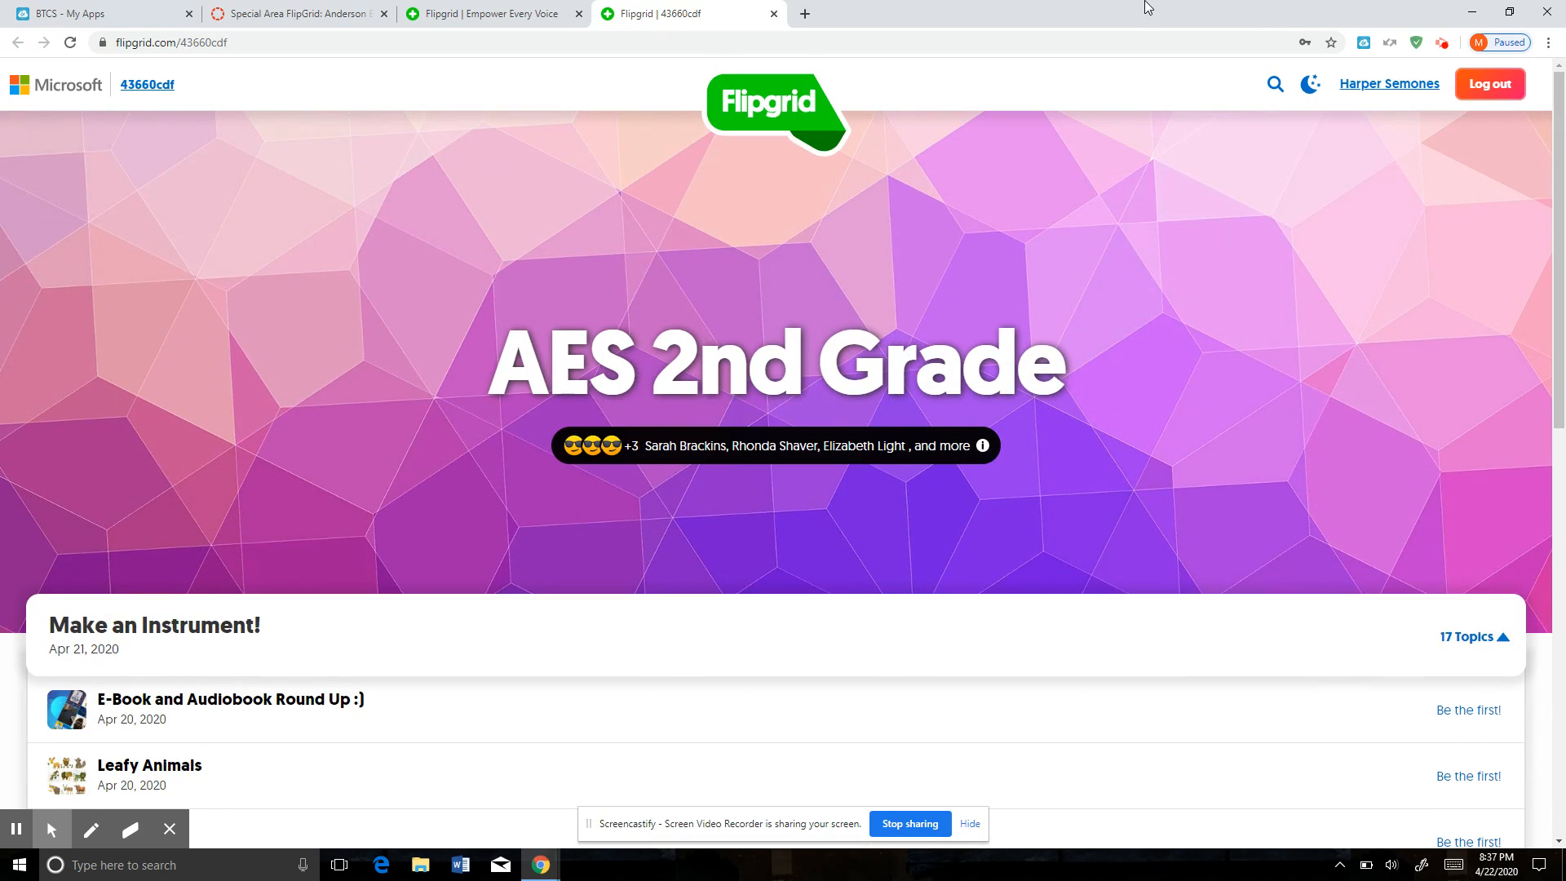
{"action": "mouse_move", "coordinate": [861, 73]}
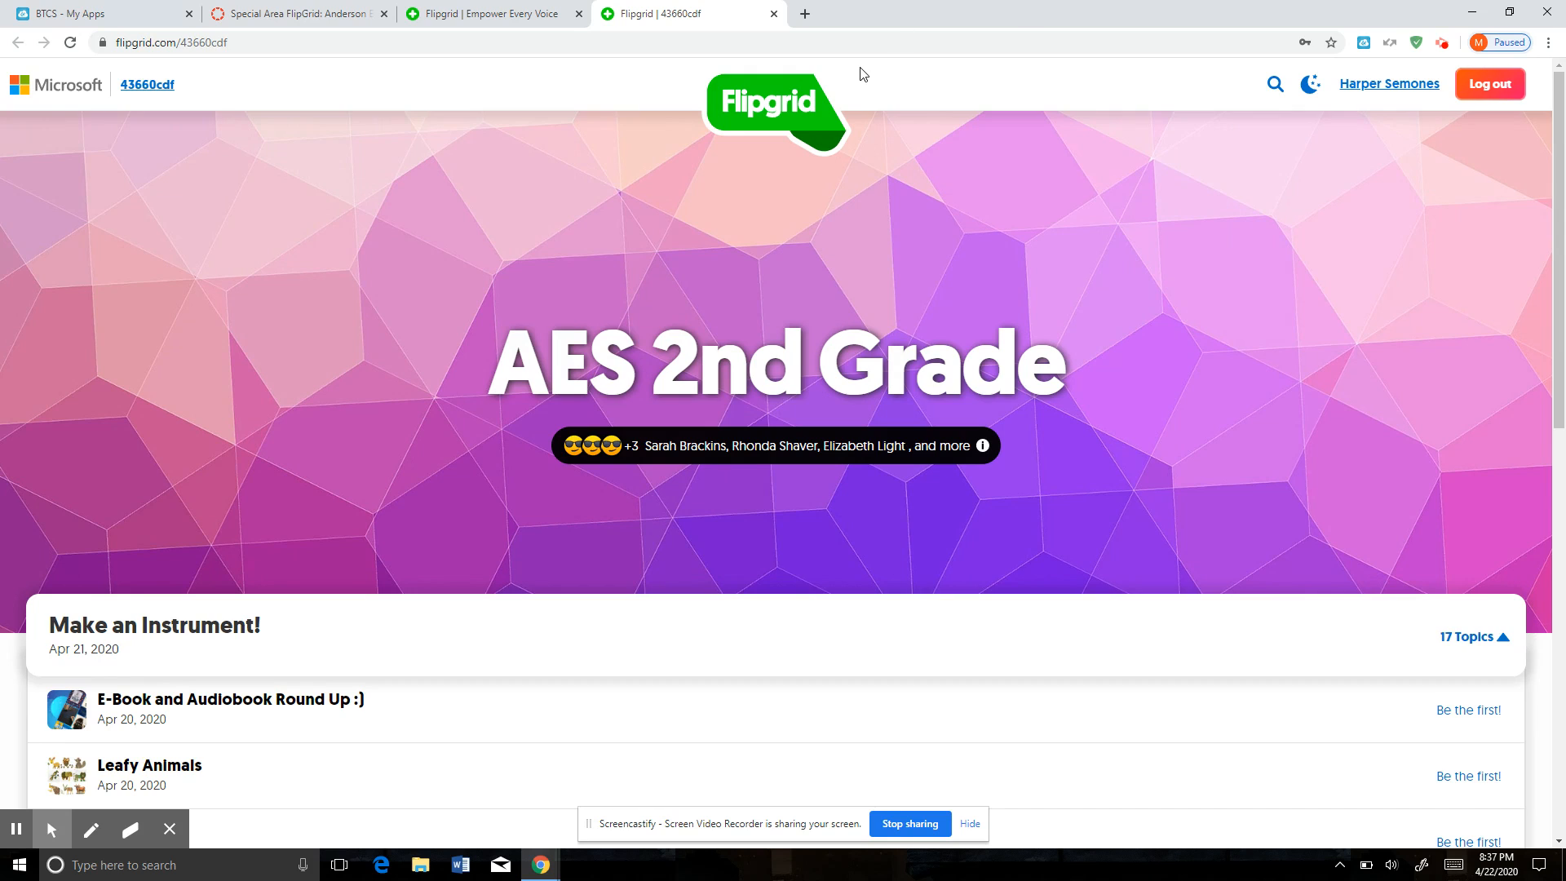
{"action": "mouse_move", "coordinate": [853, 289]}
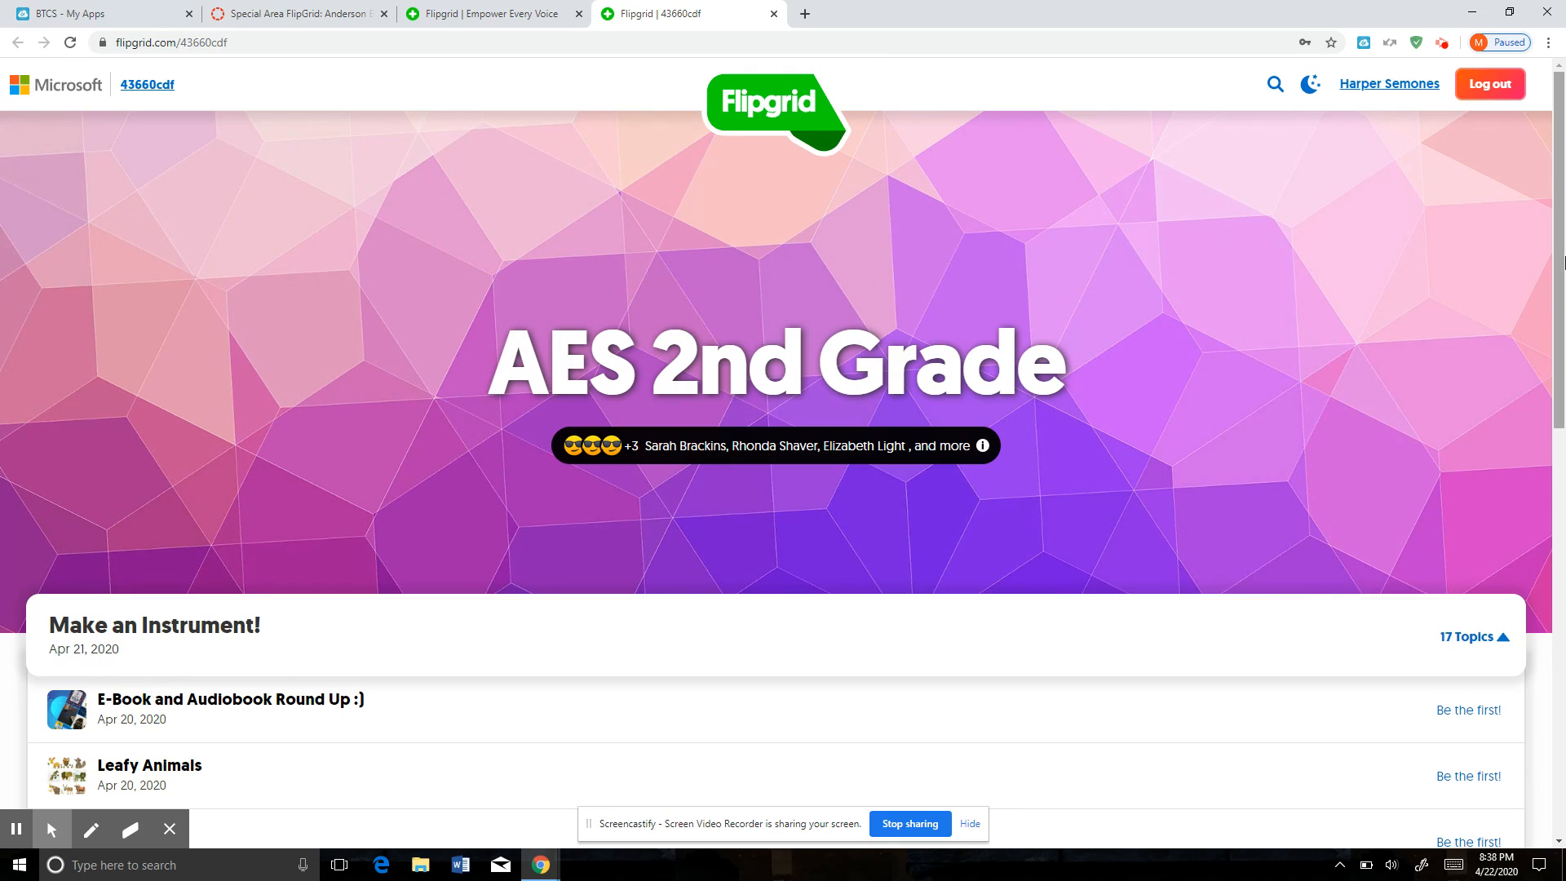
{"action": "mouse_move", "coordinate": [1558, 216]}
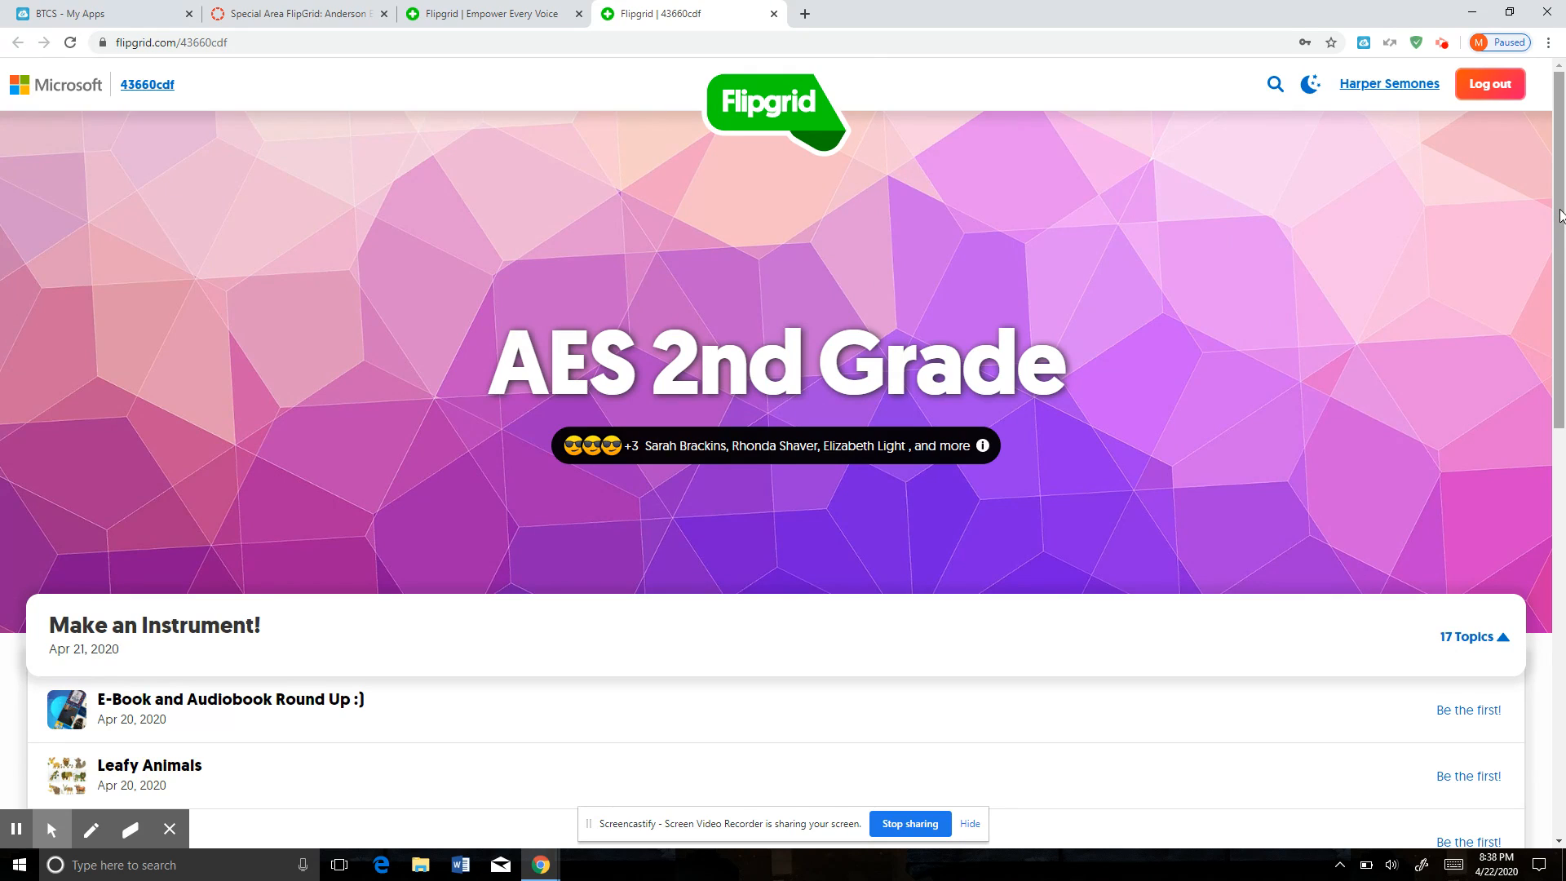
{"action": "scroll", "scroll_direction": "down", "scroll_amount": 3}
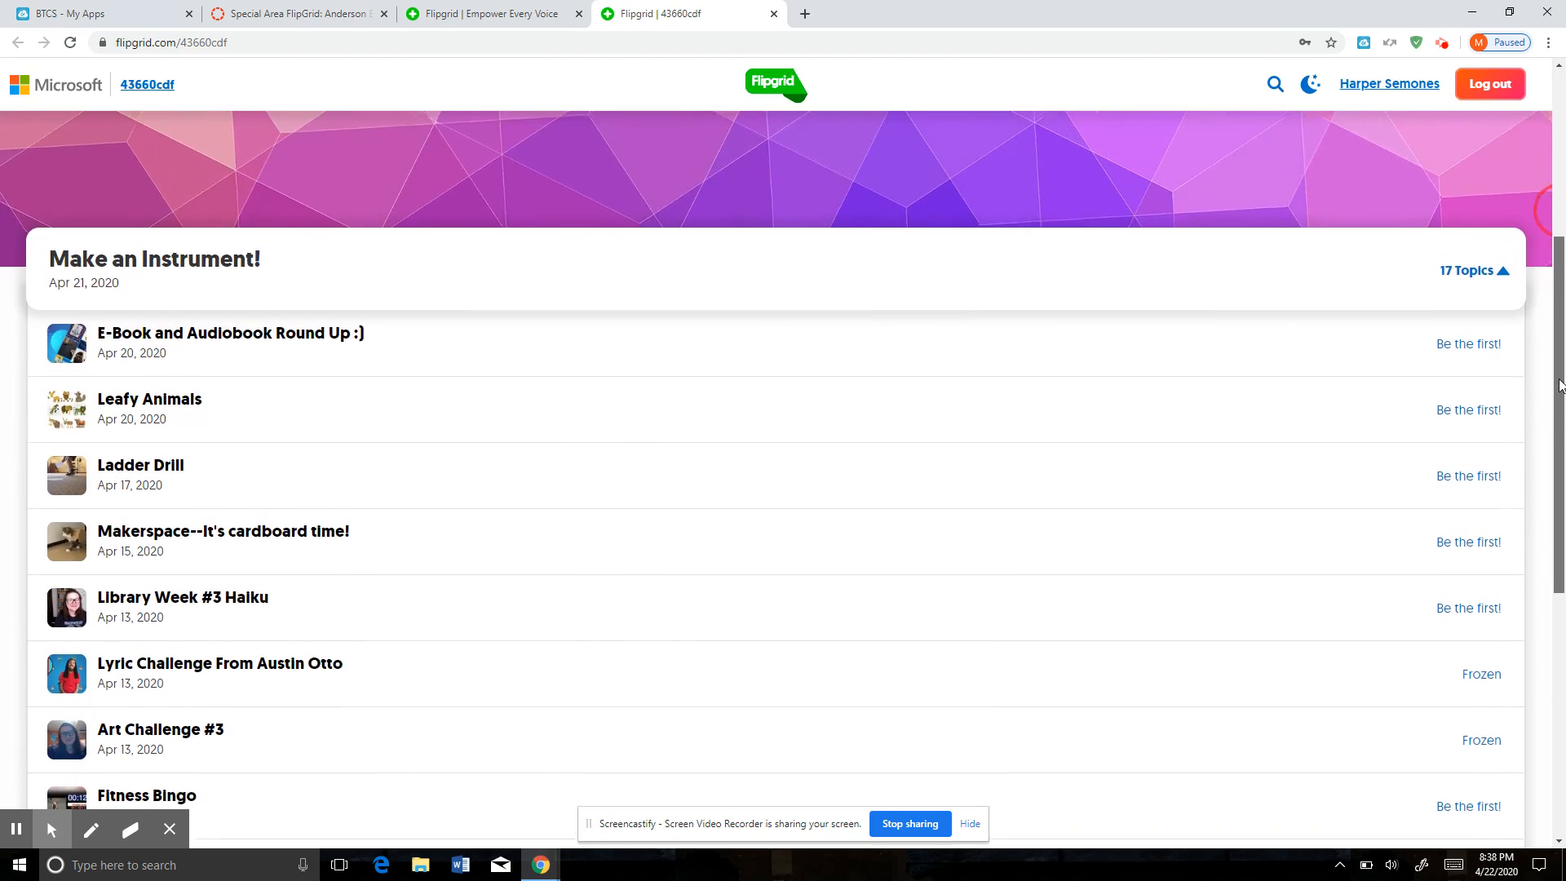
{"action": "scroll", "scroll_direction": "down", "scroll_amount": 3}
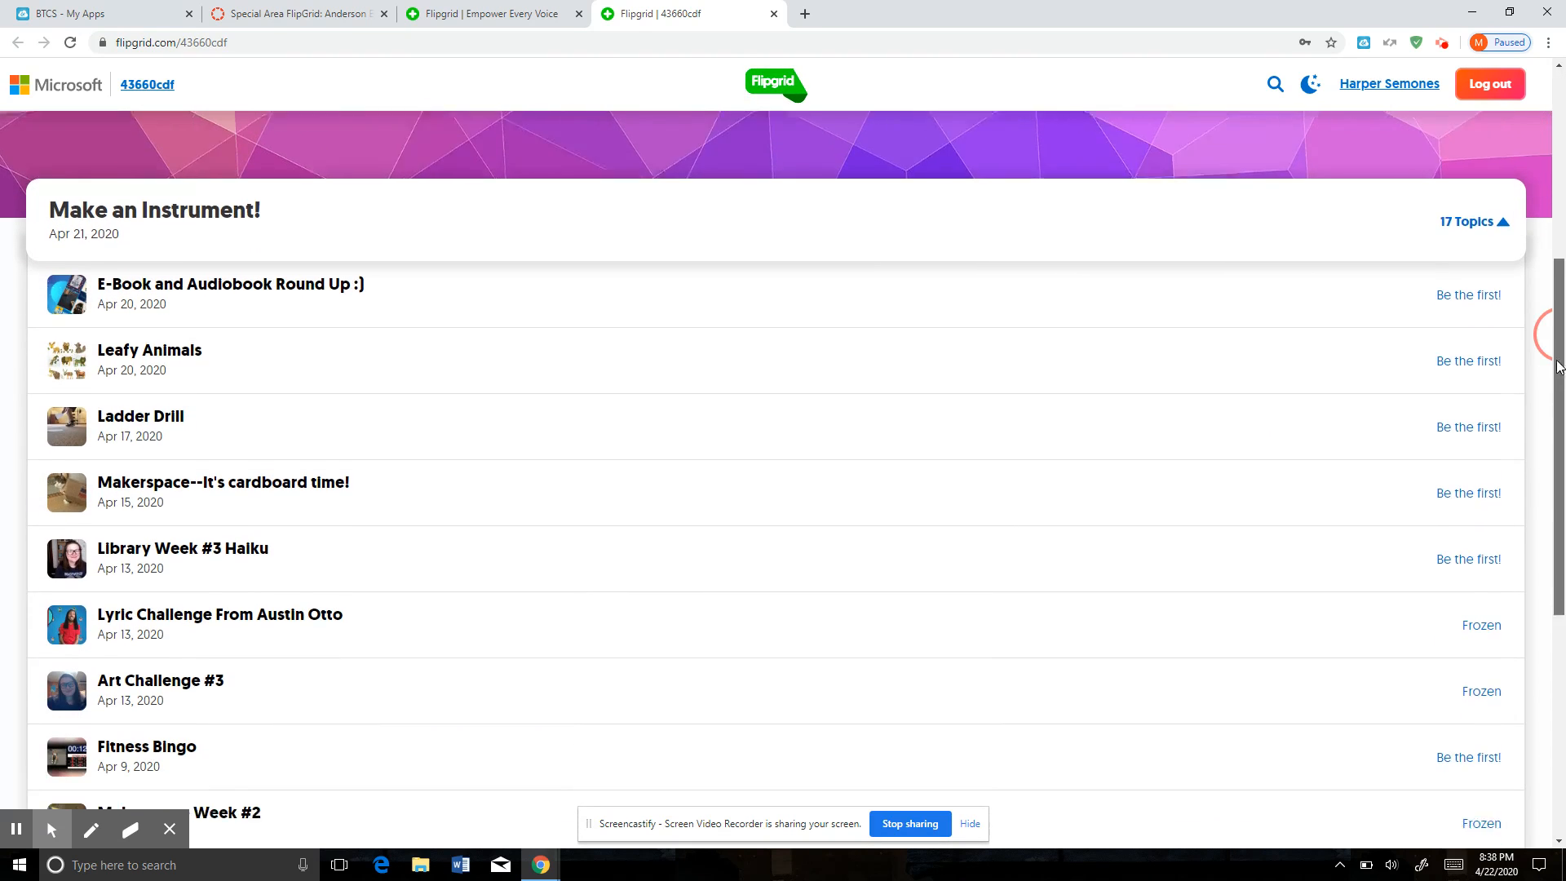
{"action": "scroll", "scroll_direction": "down", "scroll_amount": 3}
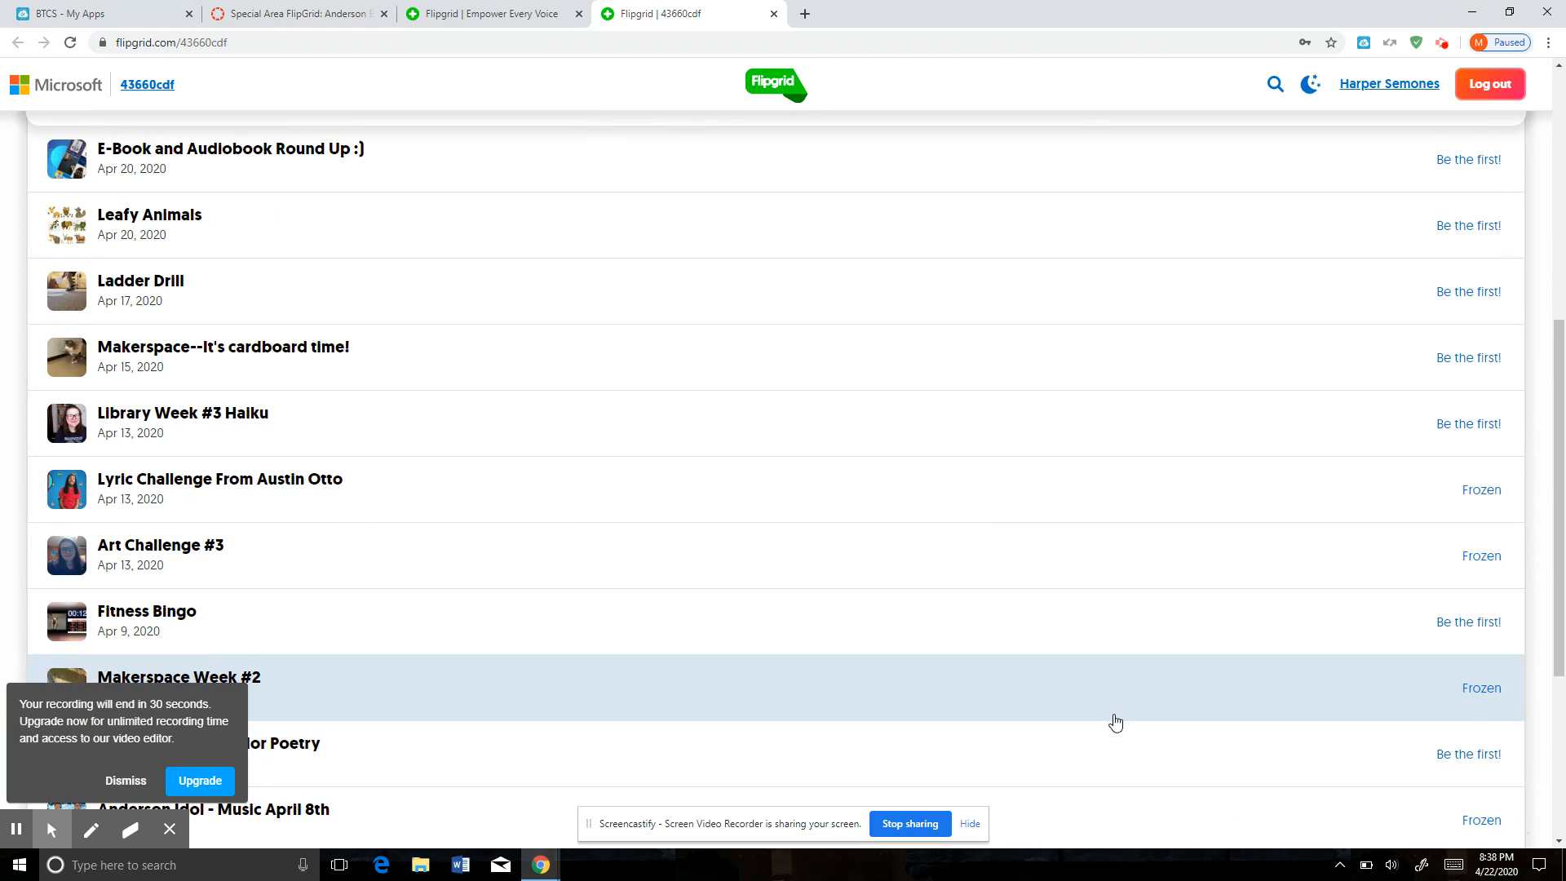
{"action": "mouse_move", "coordinate": [791, 755]}
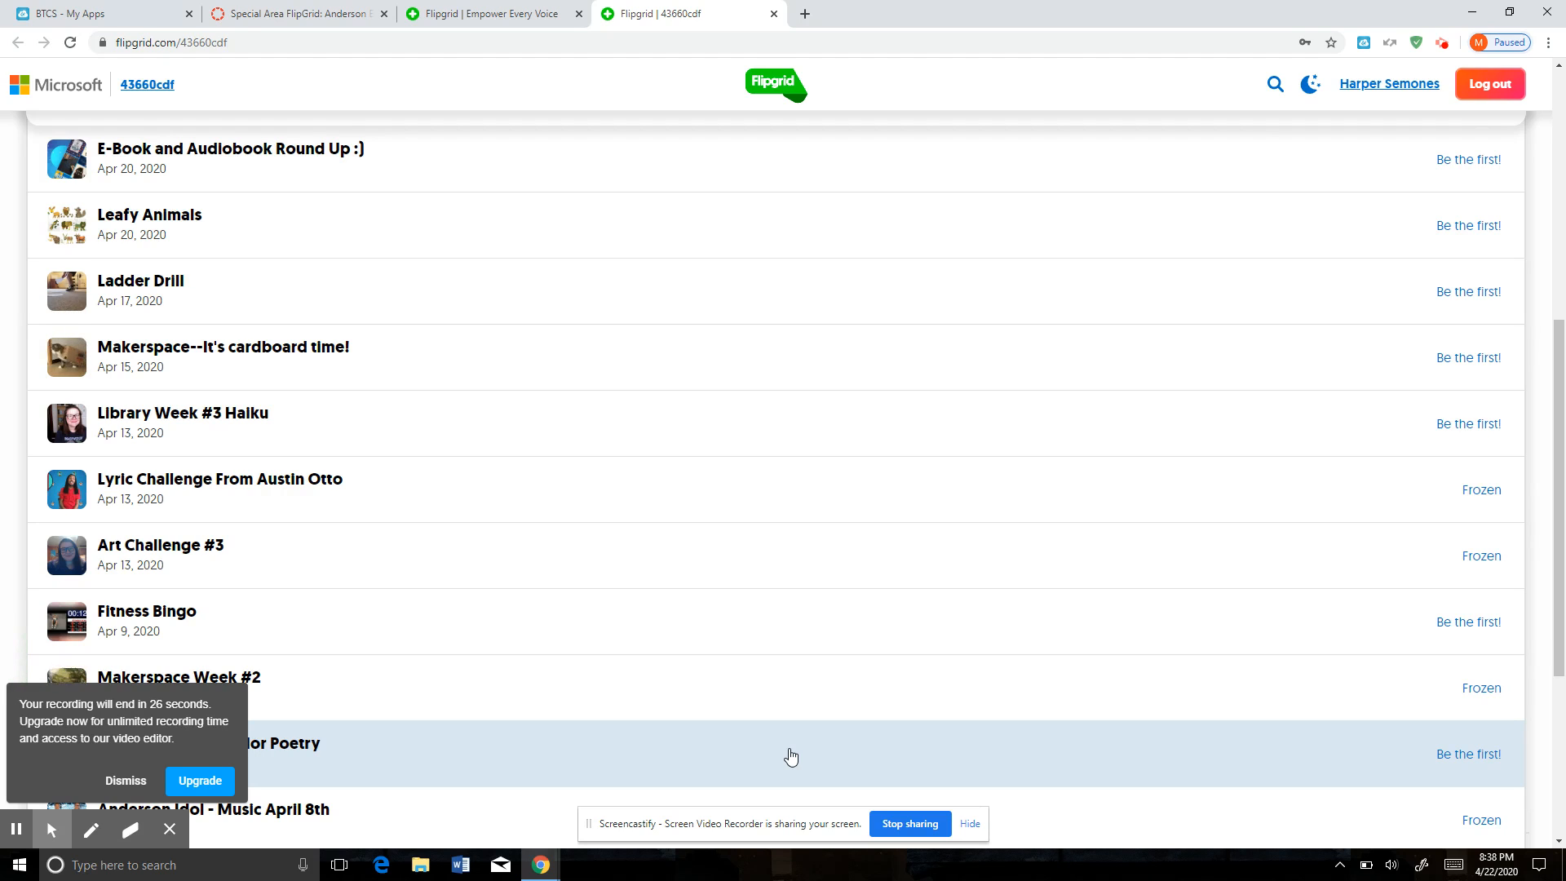
{"action": "mouse_move", "coordinate": [895, 765]}
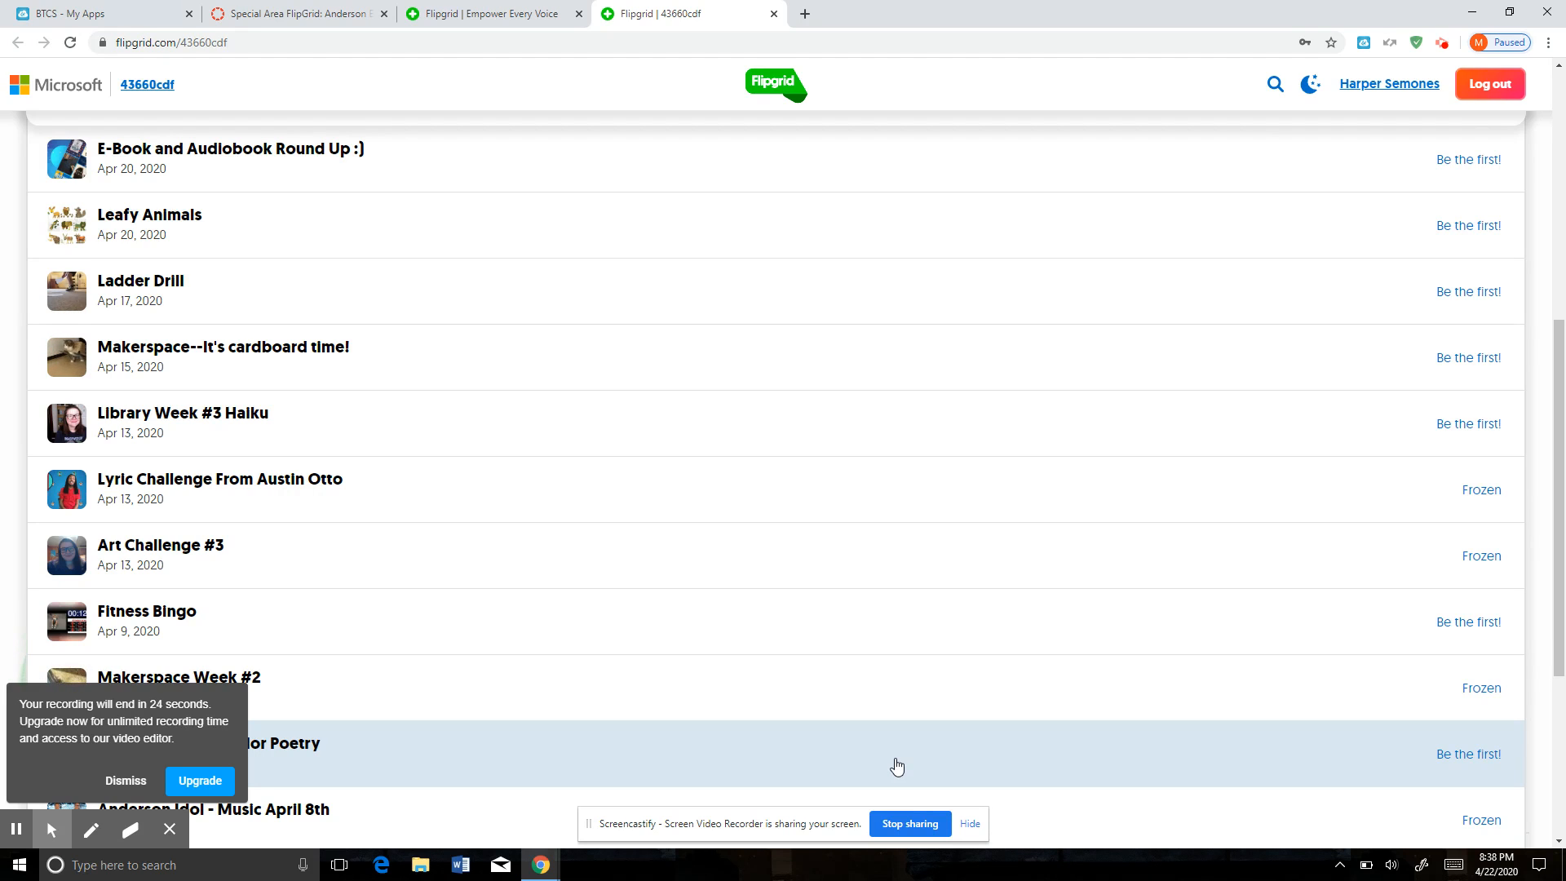
{"action": "mouse_move", "coordinate": [908, 822]}
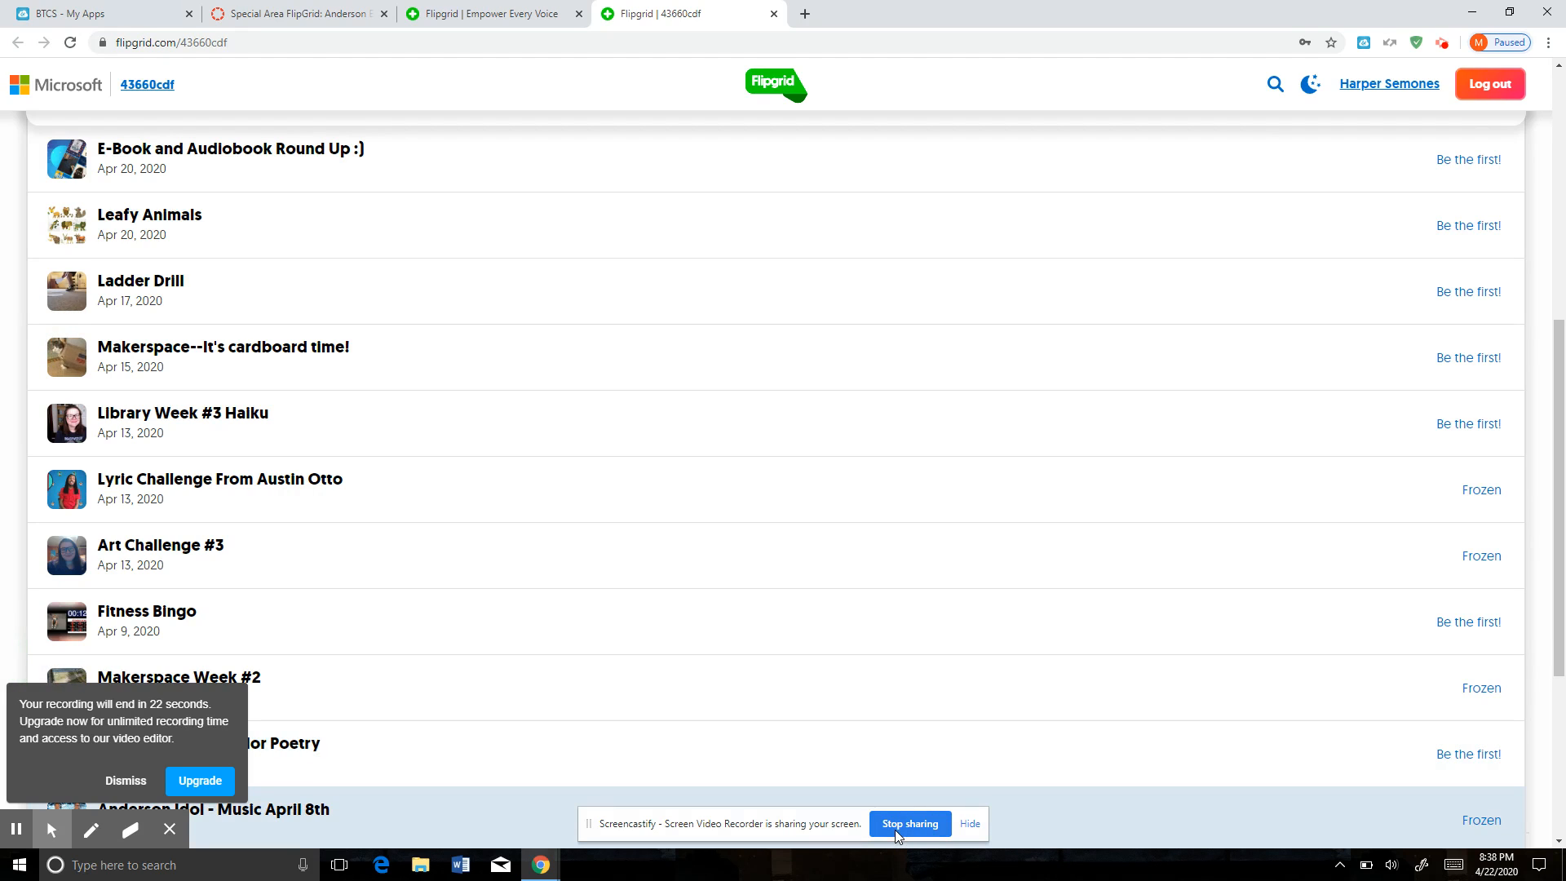